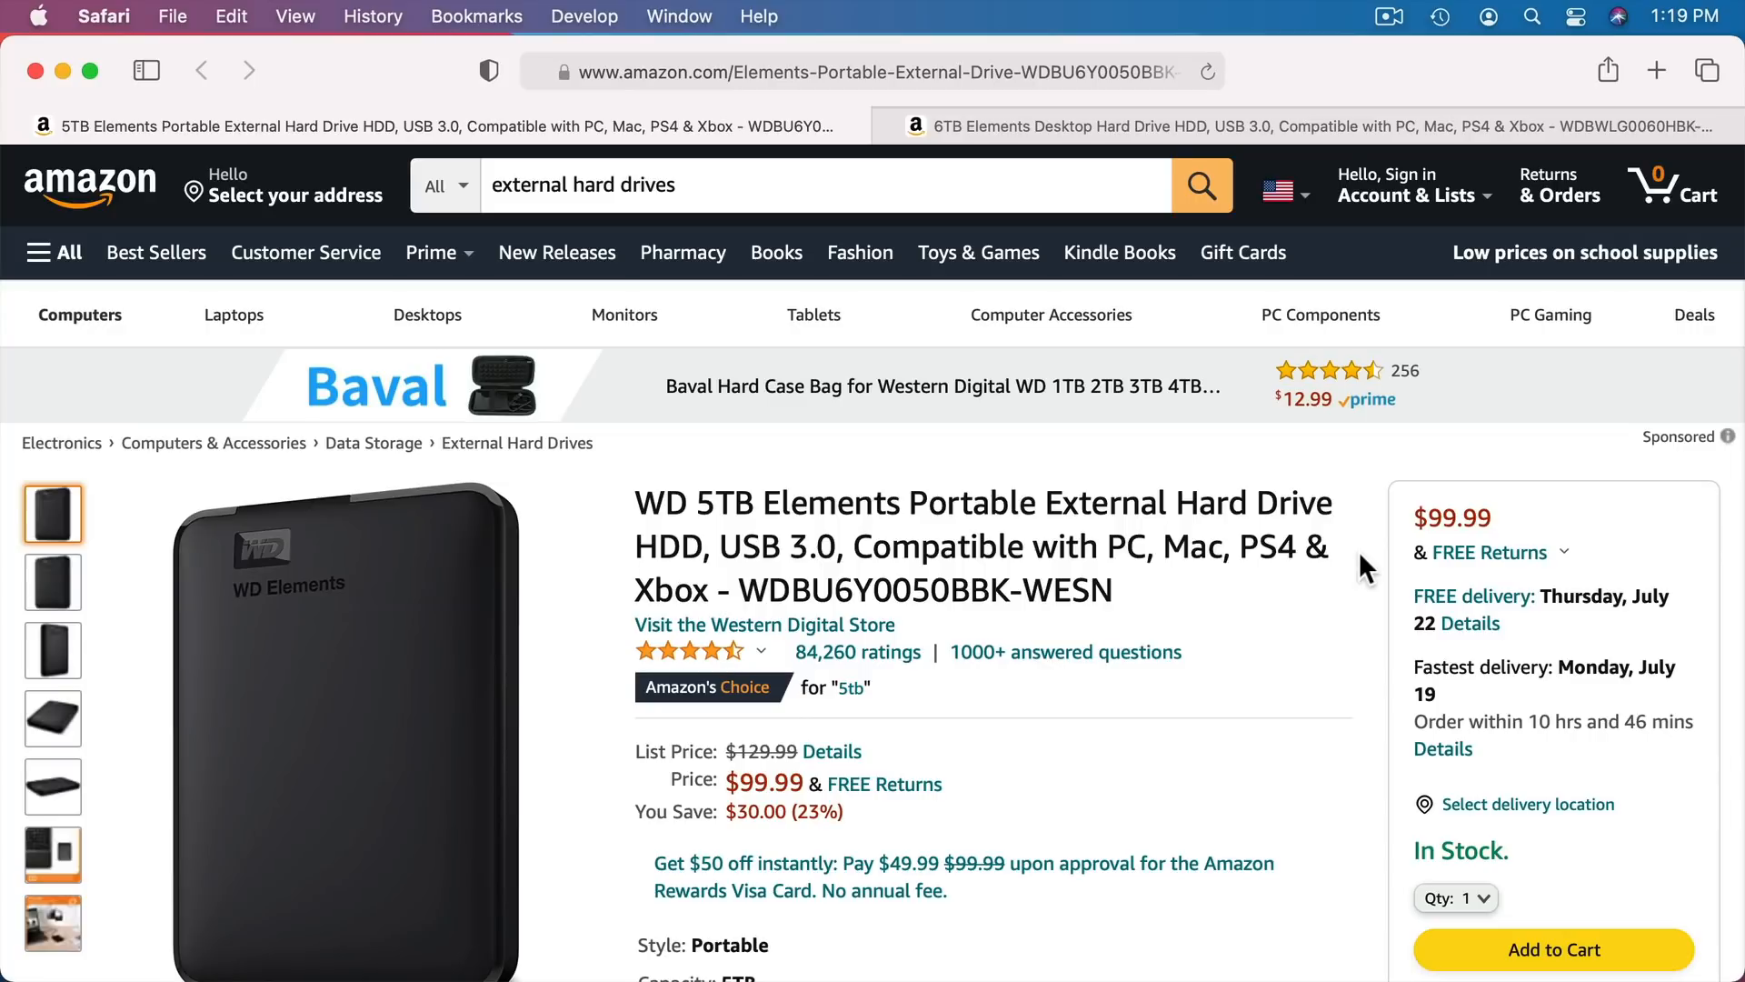
# - Switch to the WD 12TB Elements Desktop tab and scroll down to its Capacity options
pyautogui.click(1280, 124)
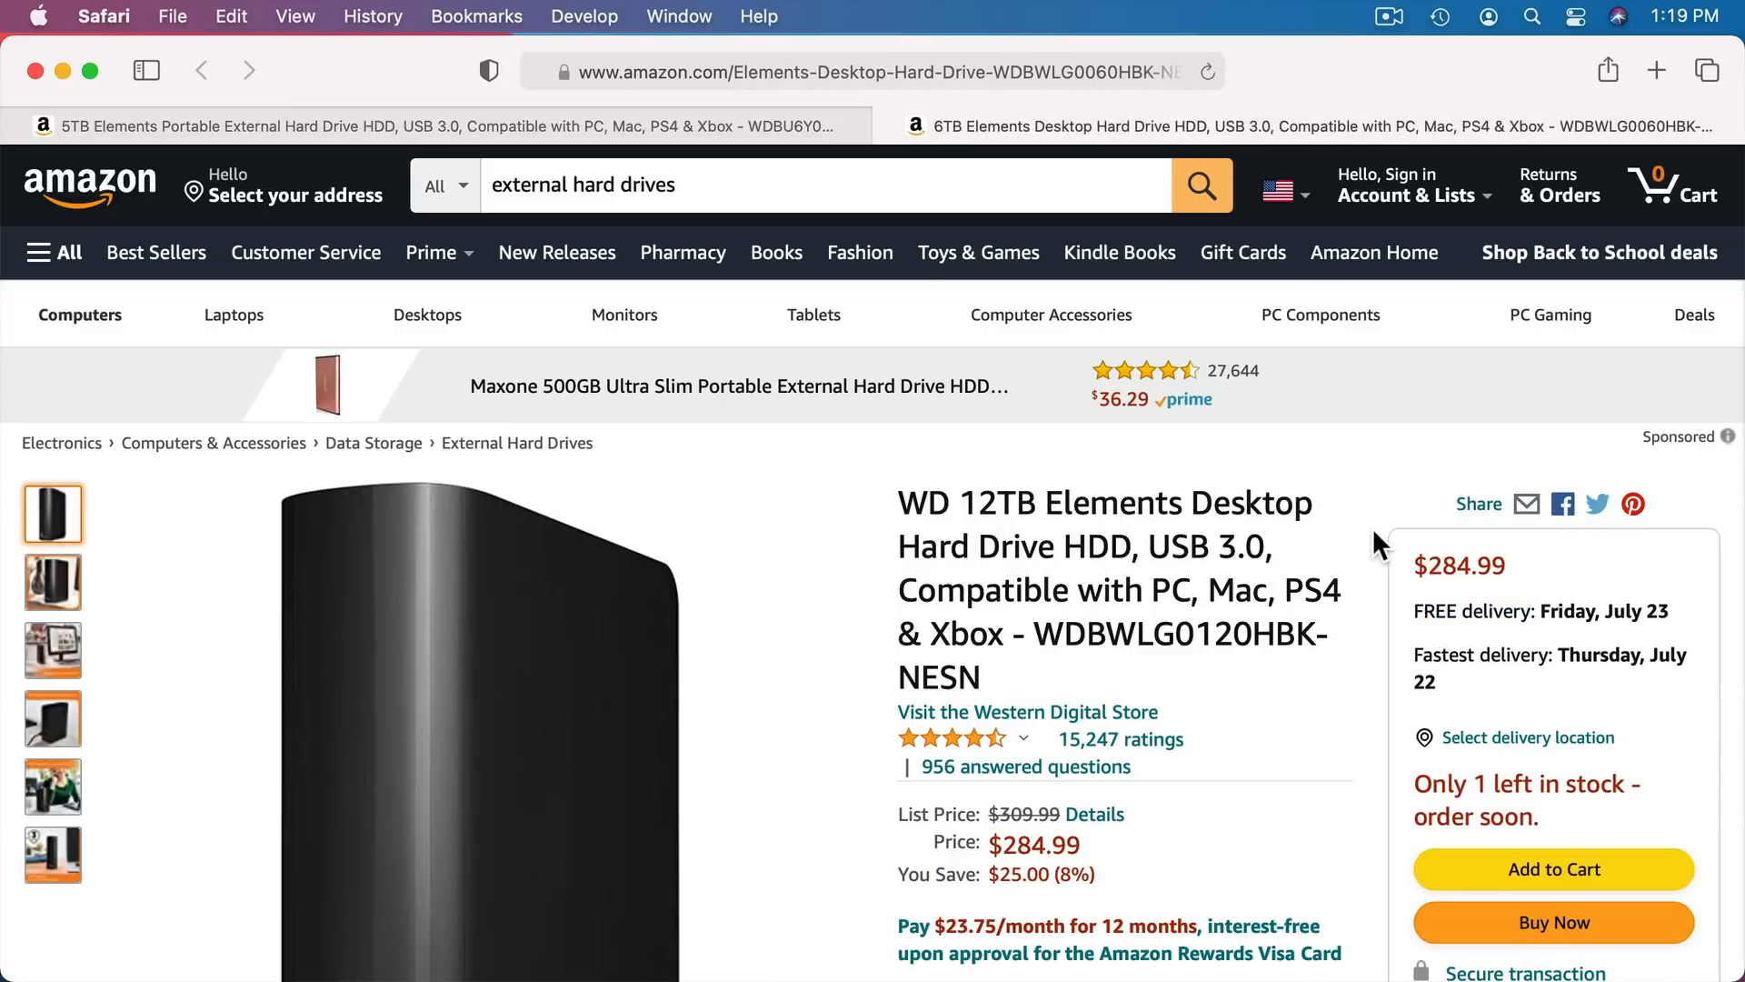
pyautogui.scroll(-3)
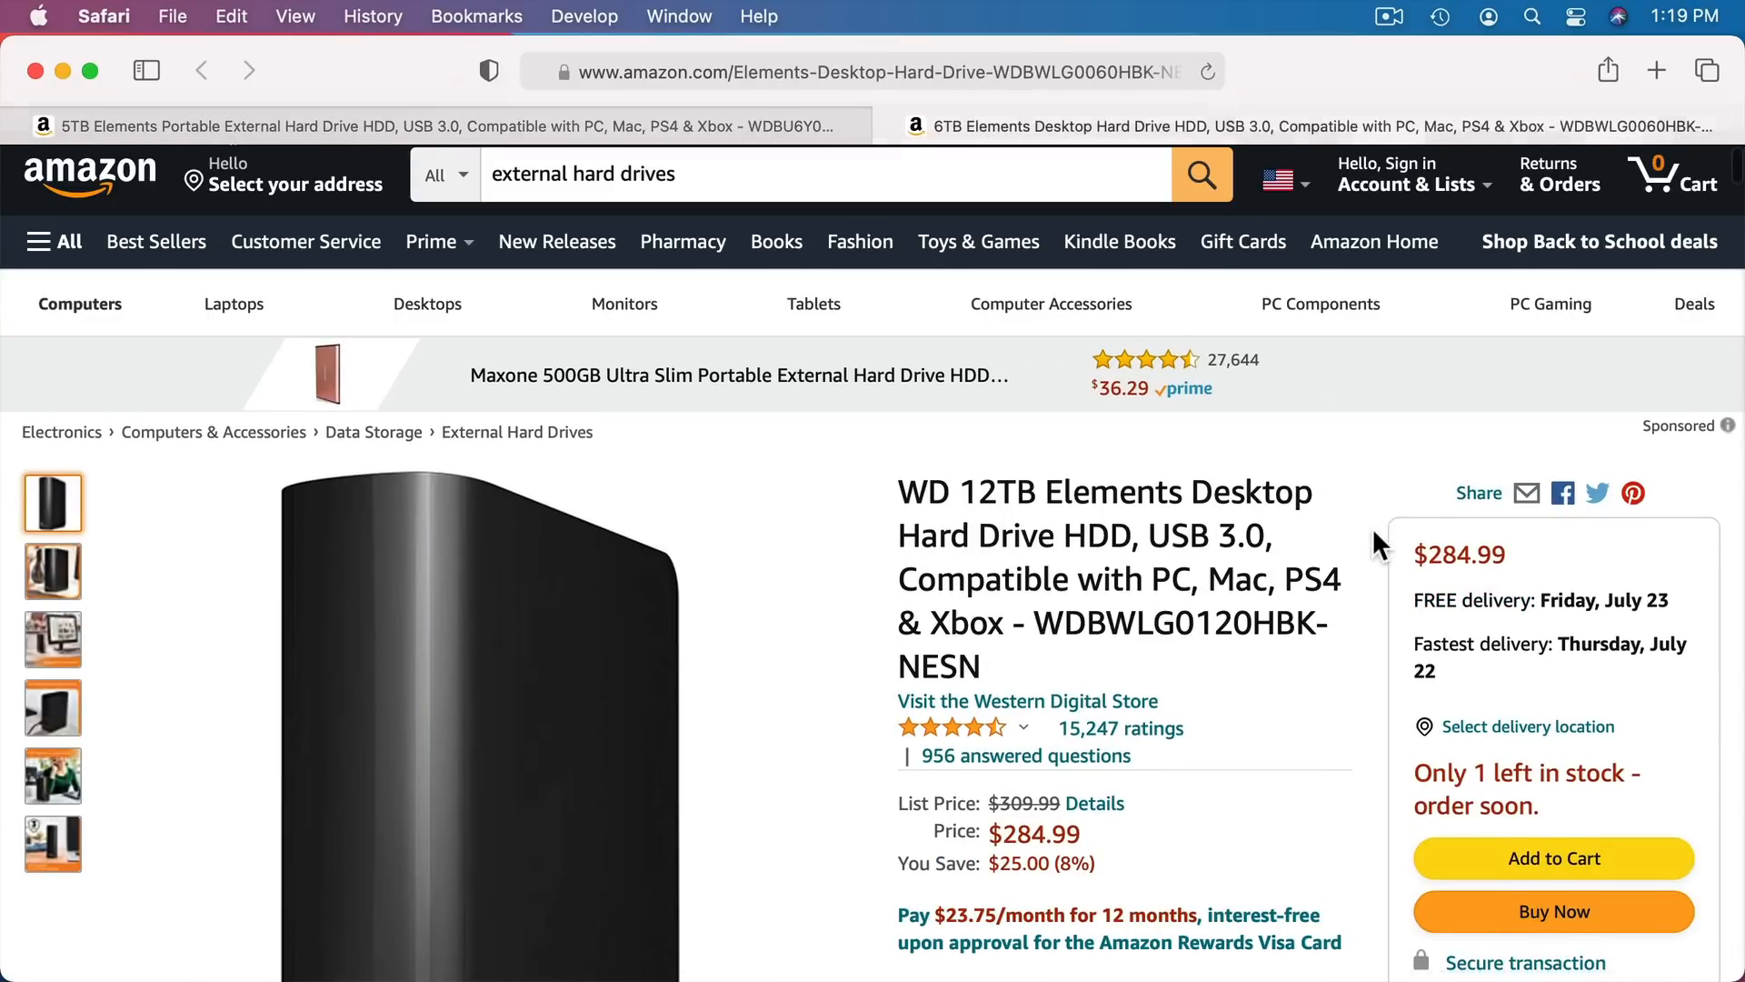
pyautogui.scroll(-3)
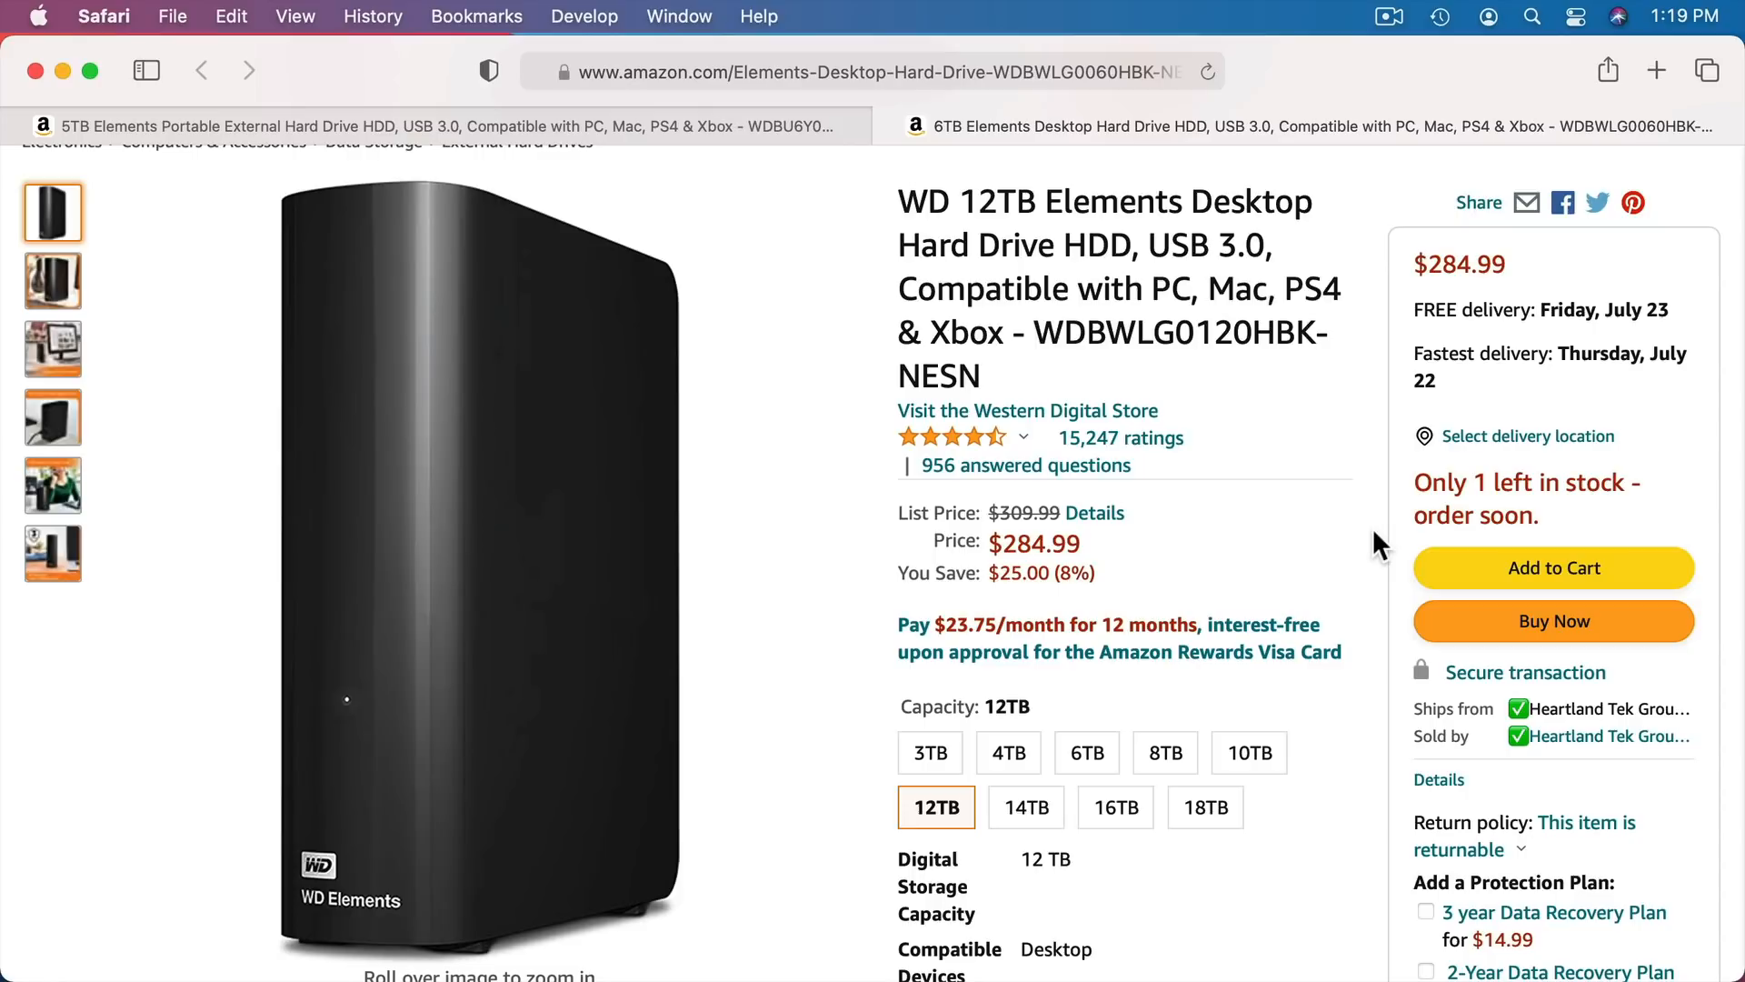
pyautogui.moveTo(1388, 585)
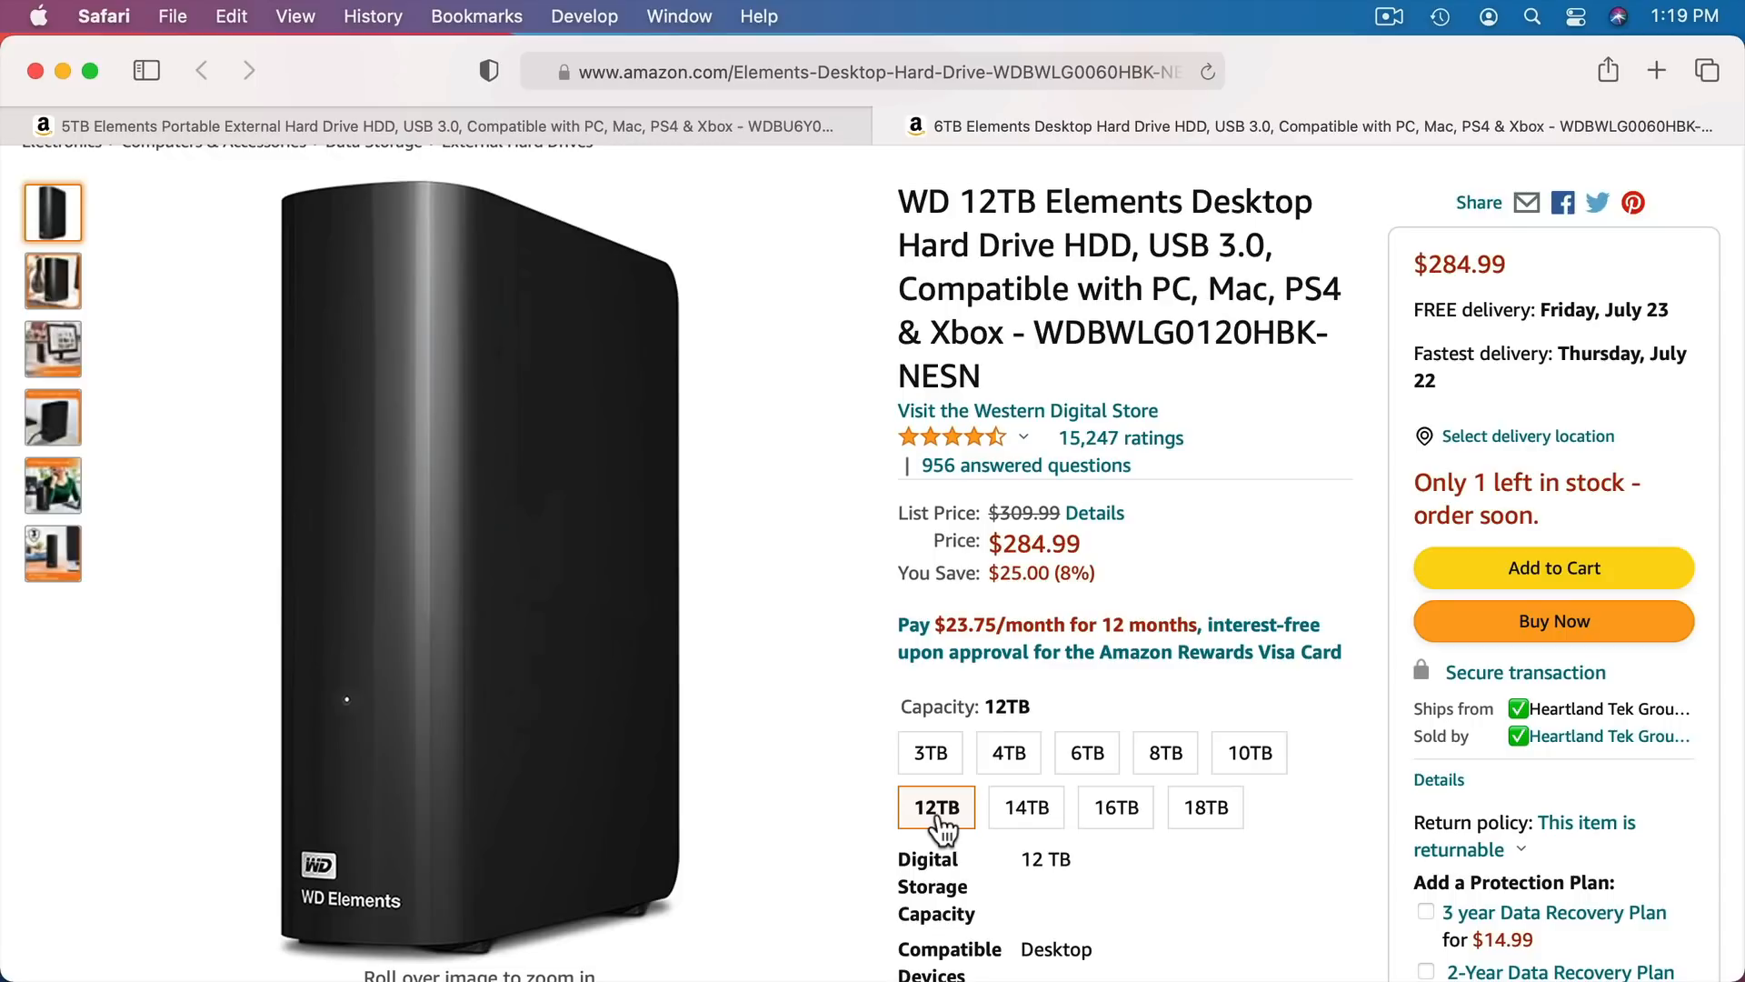
pyautogui.moveTo(936, 806)
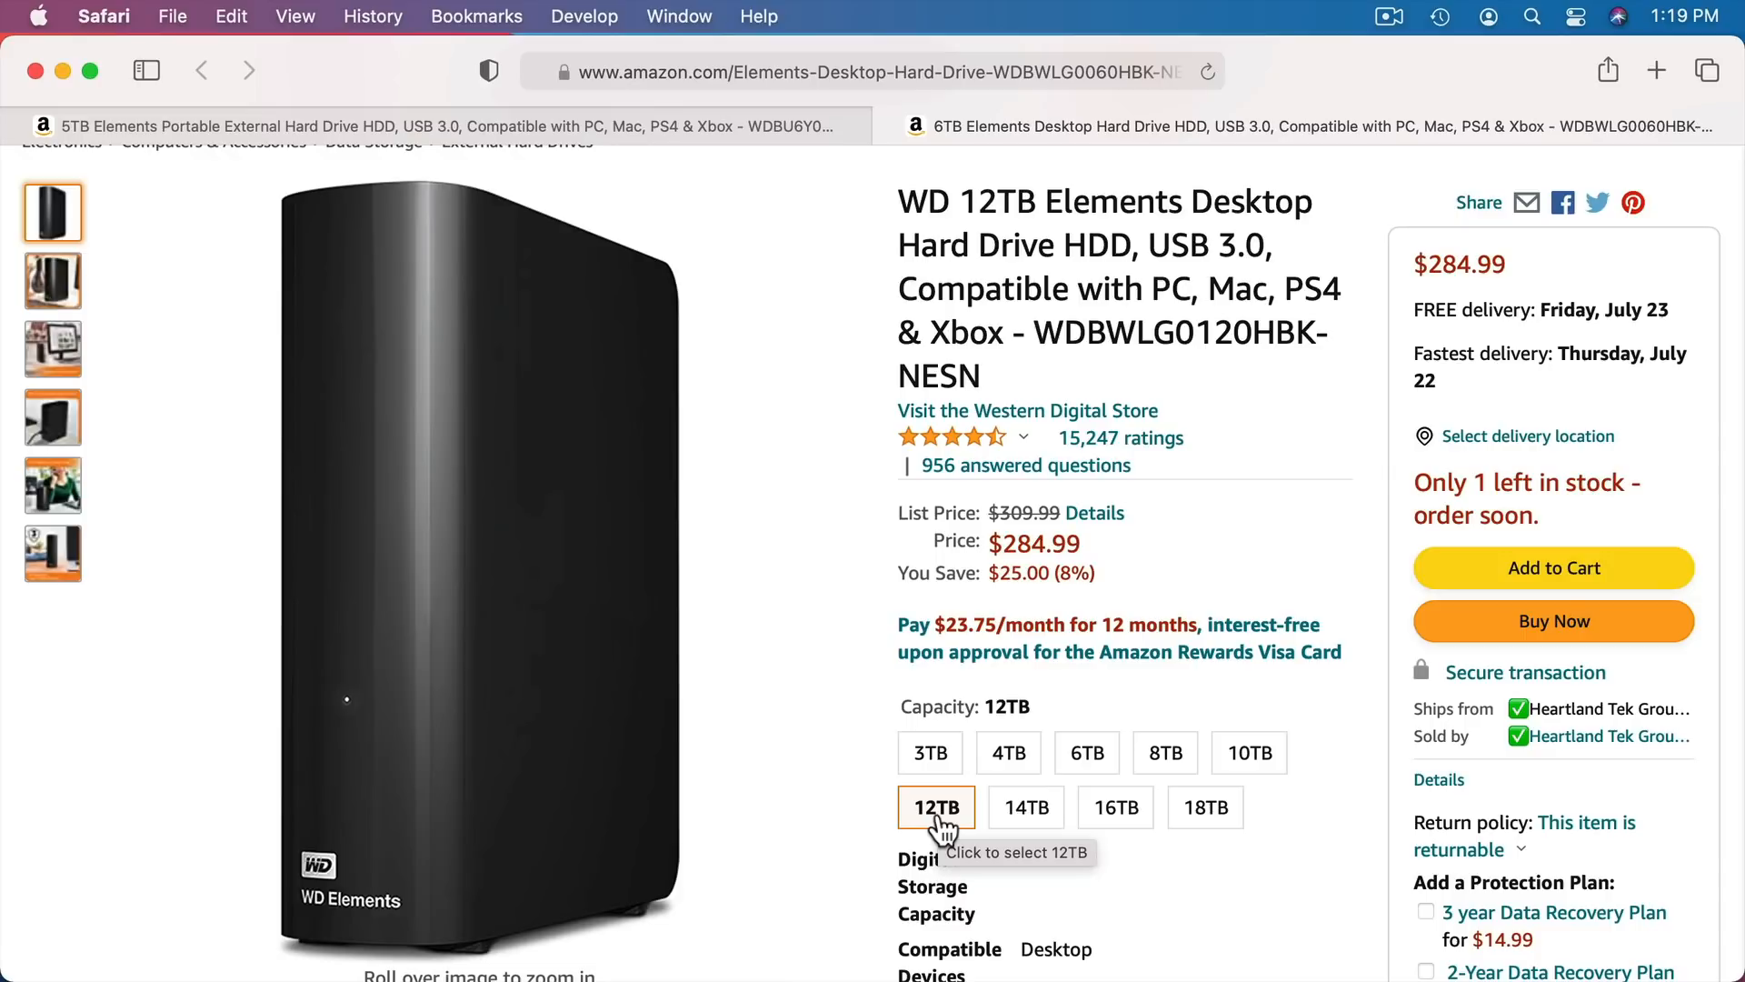
pyautogui.moveTo(927, 828)
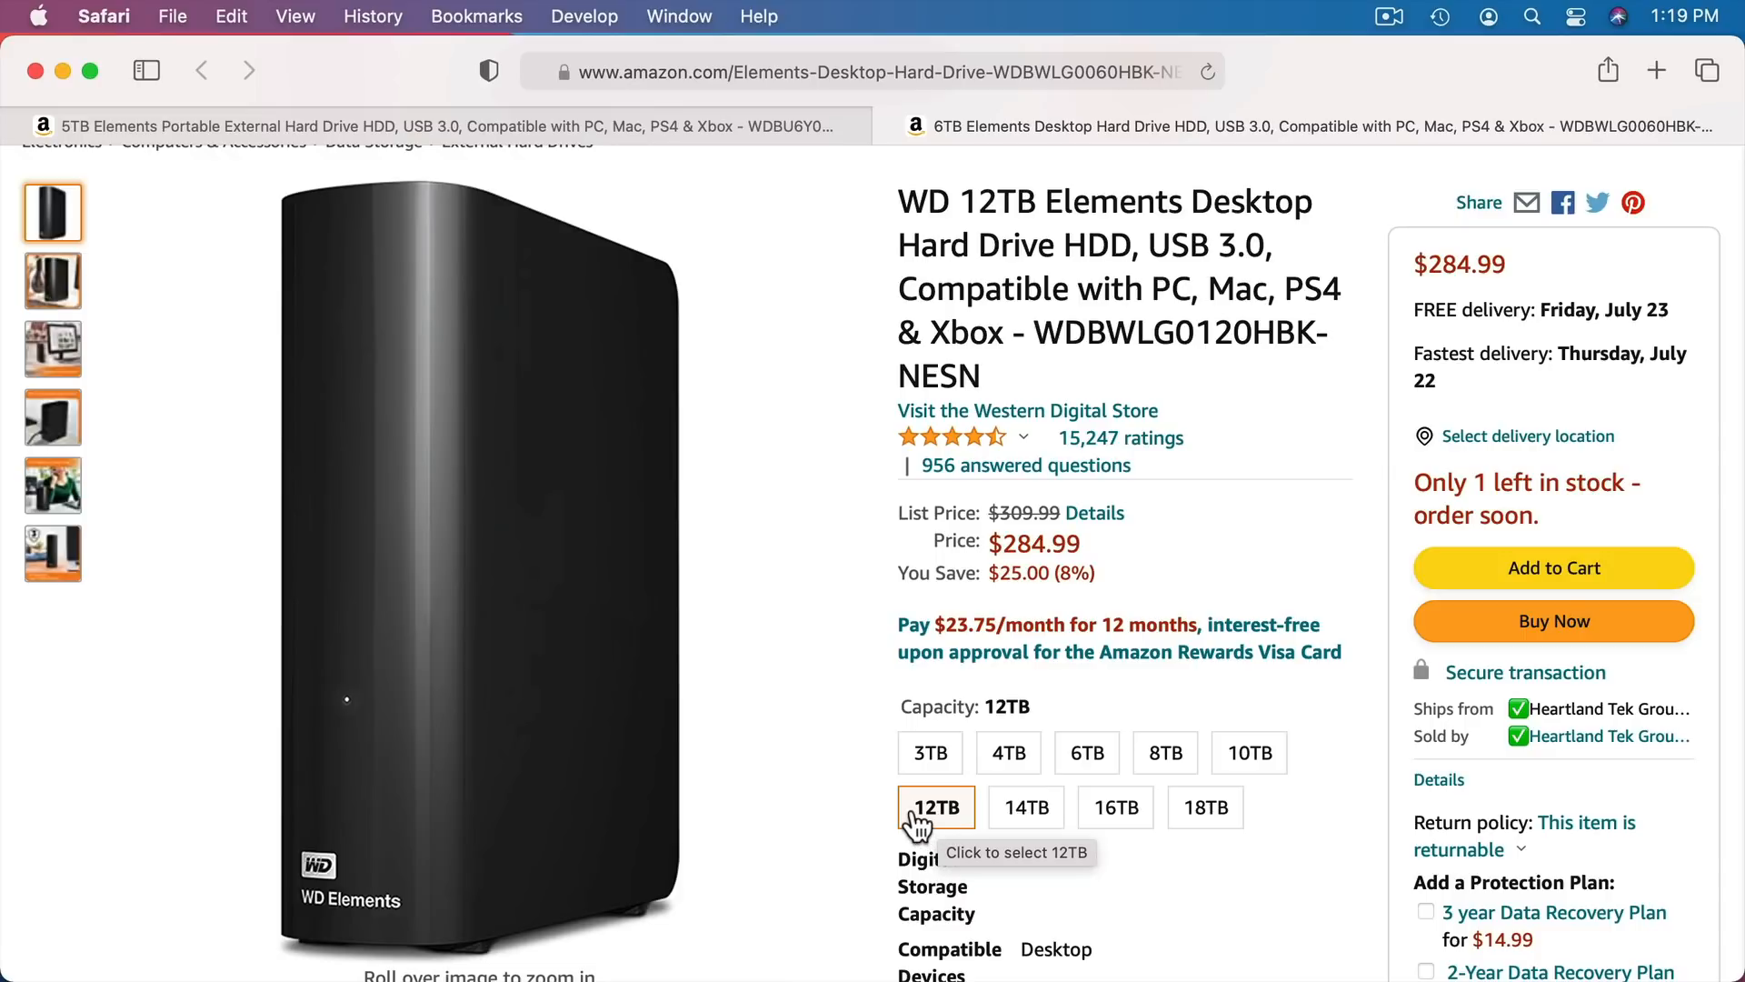
pyautogui.moveTo(922, 829)
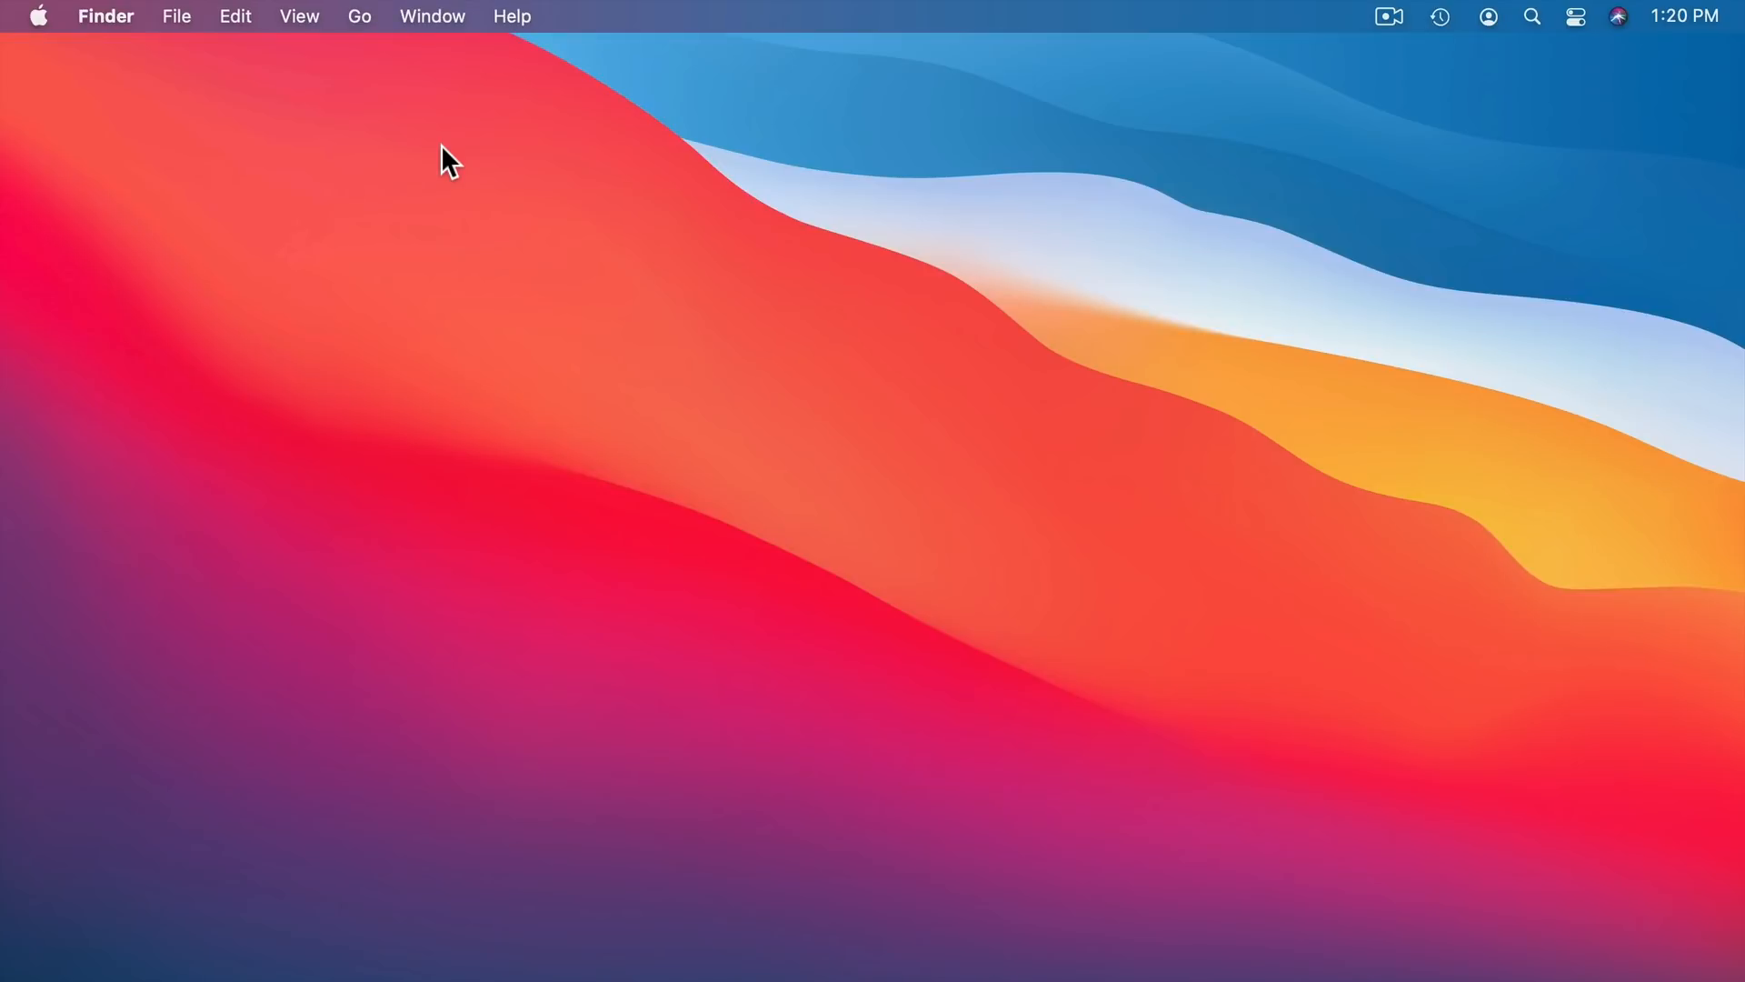
pyautogui.moveTo(34, 25)
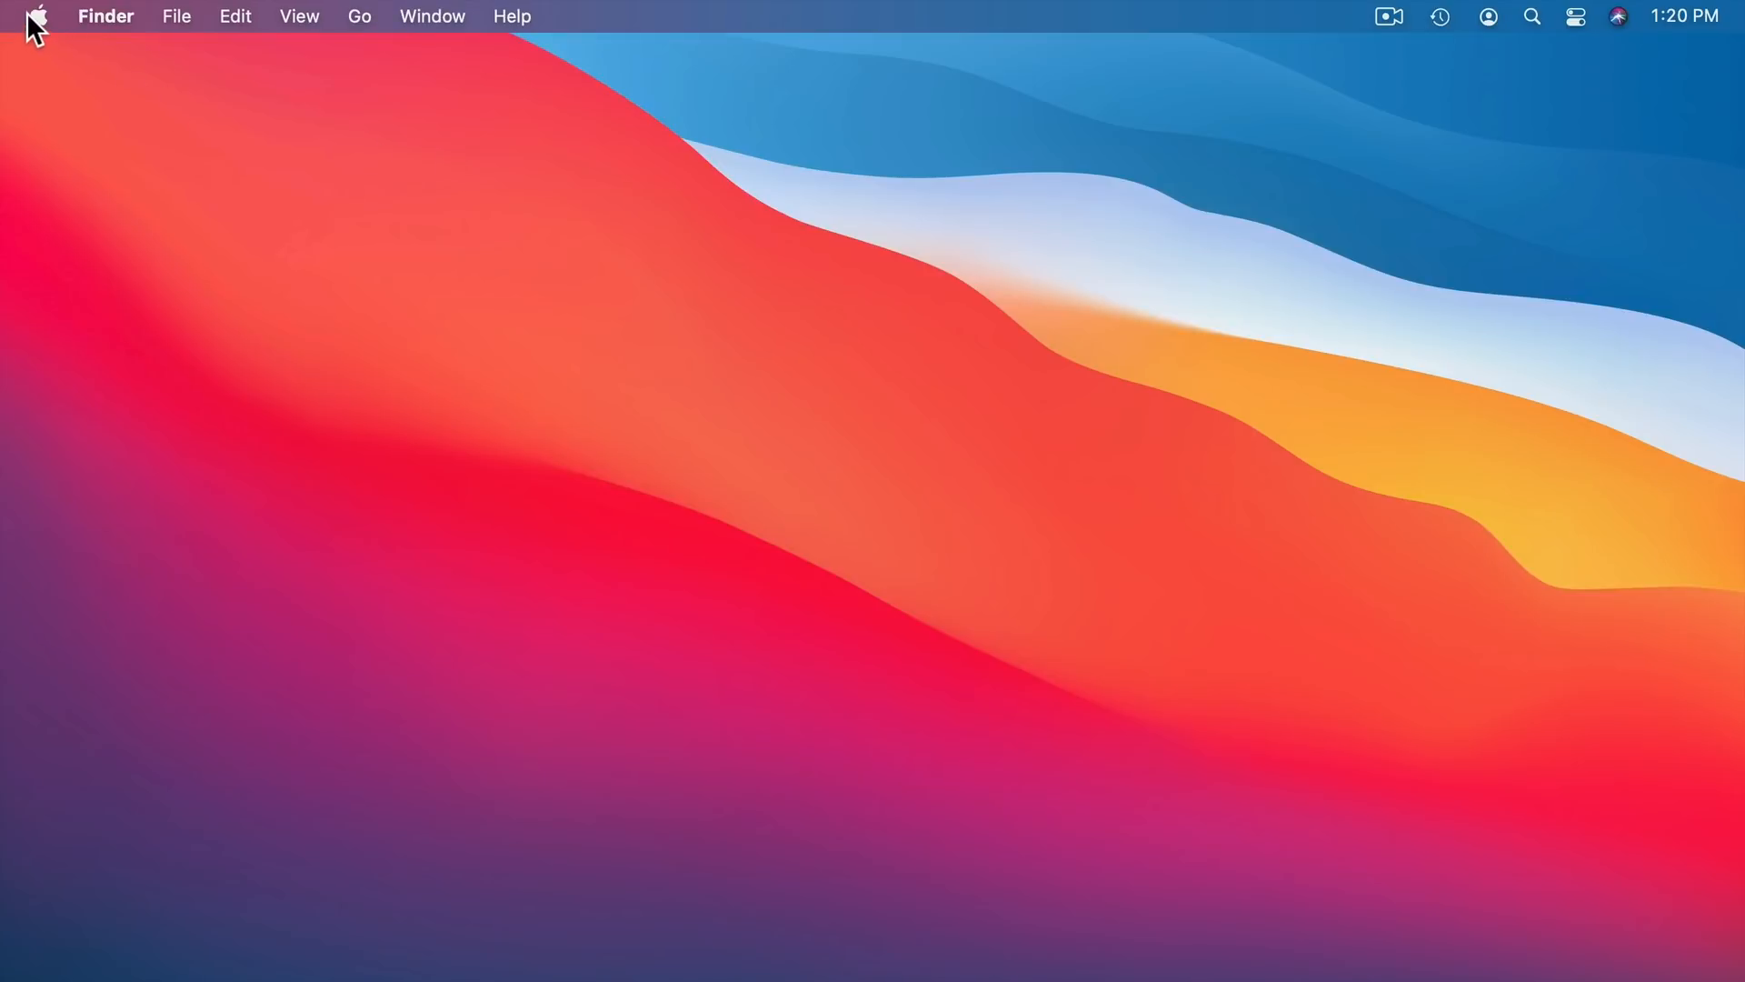
# - Open the Time Machine preferences and show the Archive, Time Machine and Untitled disk list
pyautogui.click(37, 15)
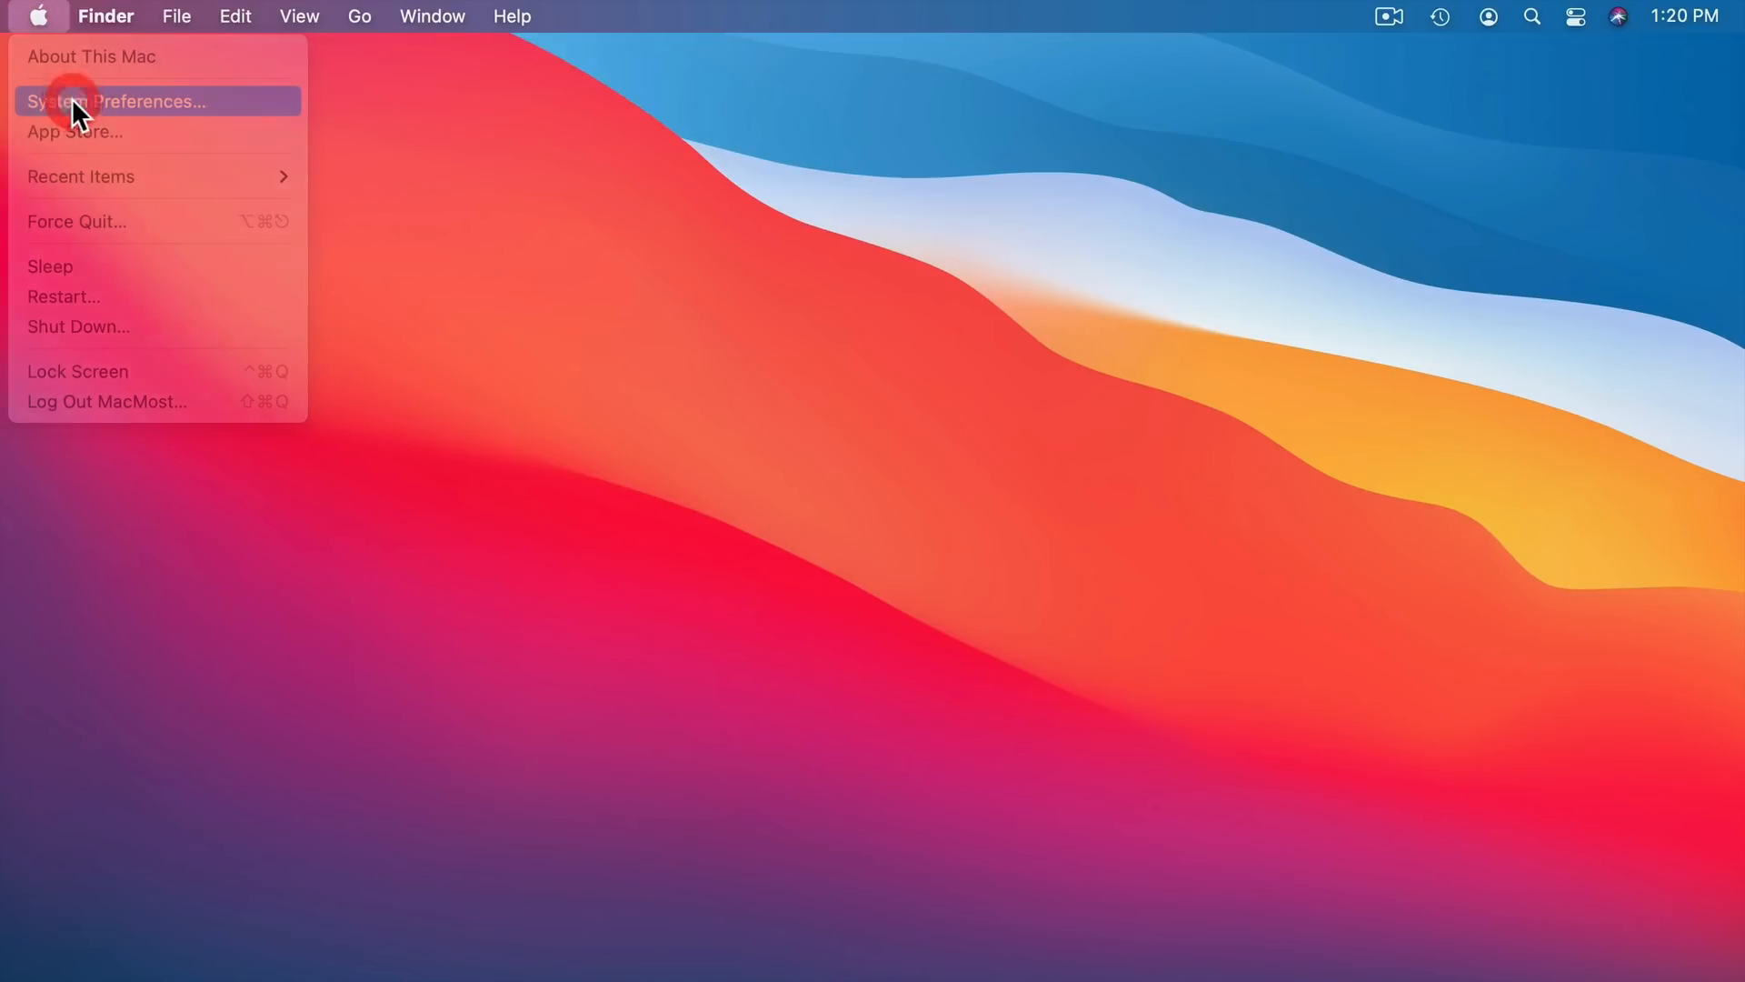
pyautogui.click(118, 101)
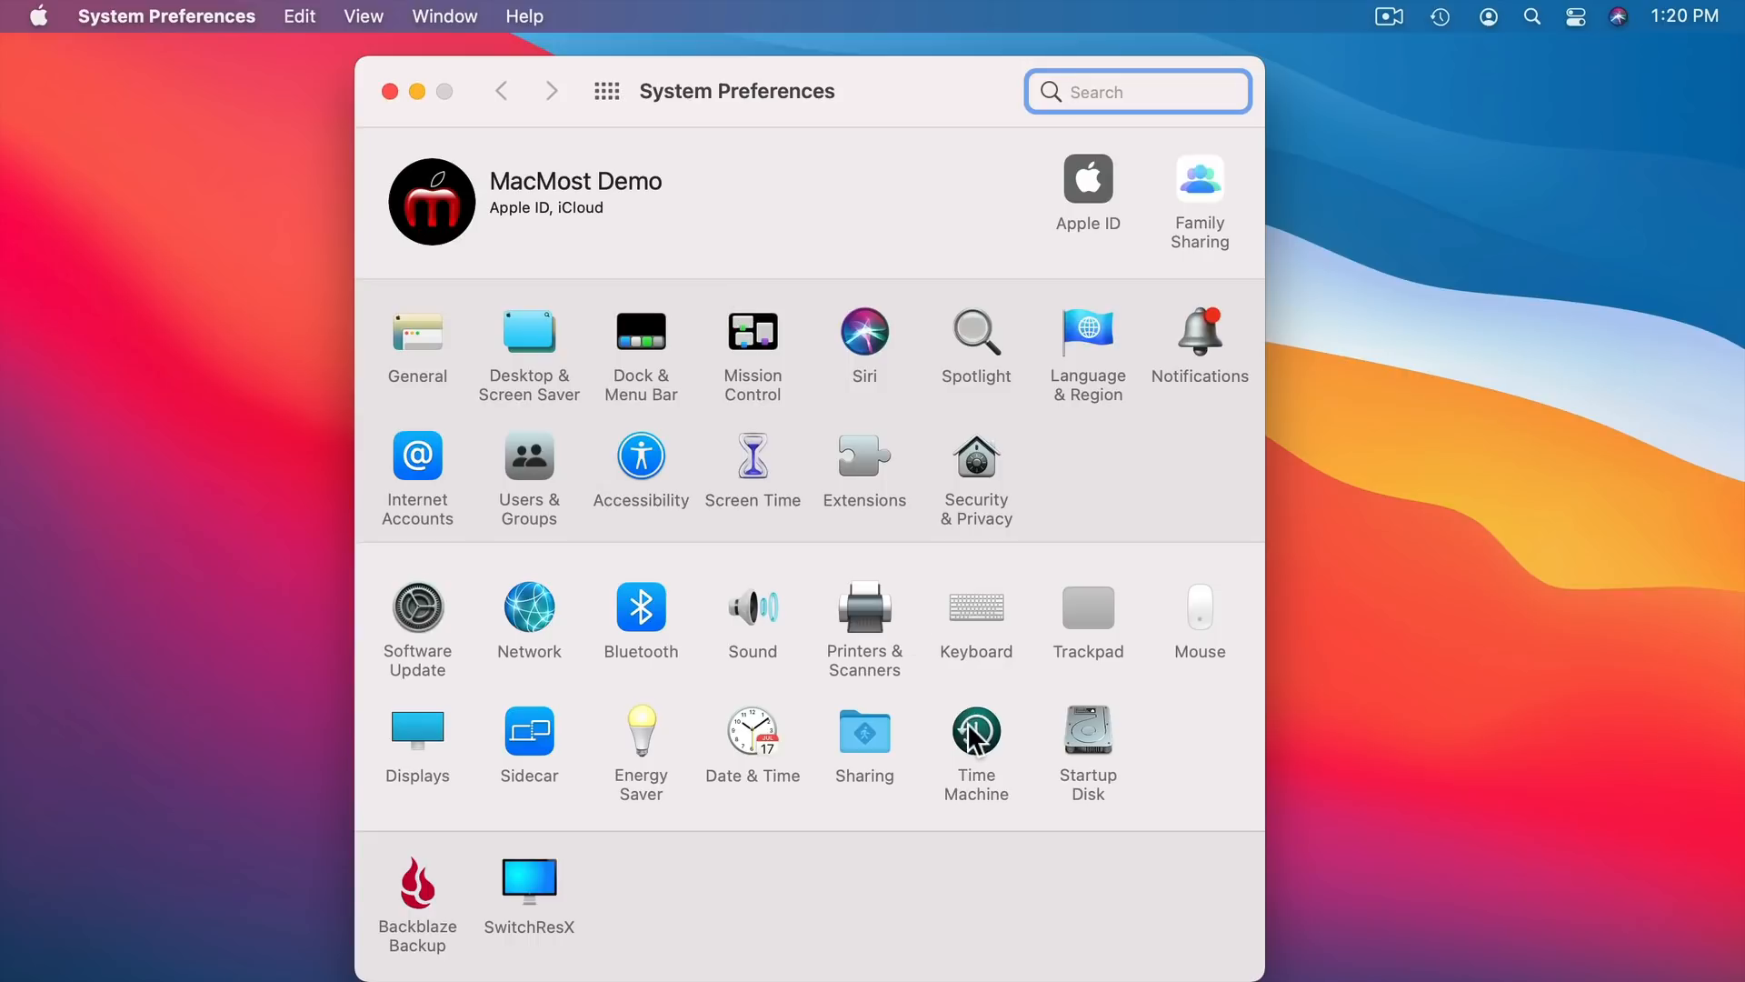
pyautogui.click(975, 733)
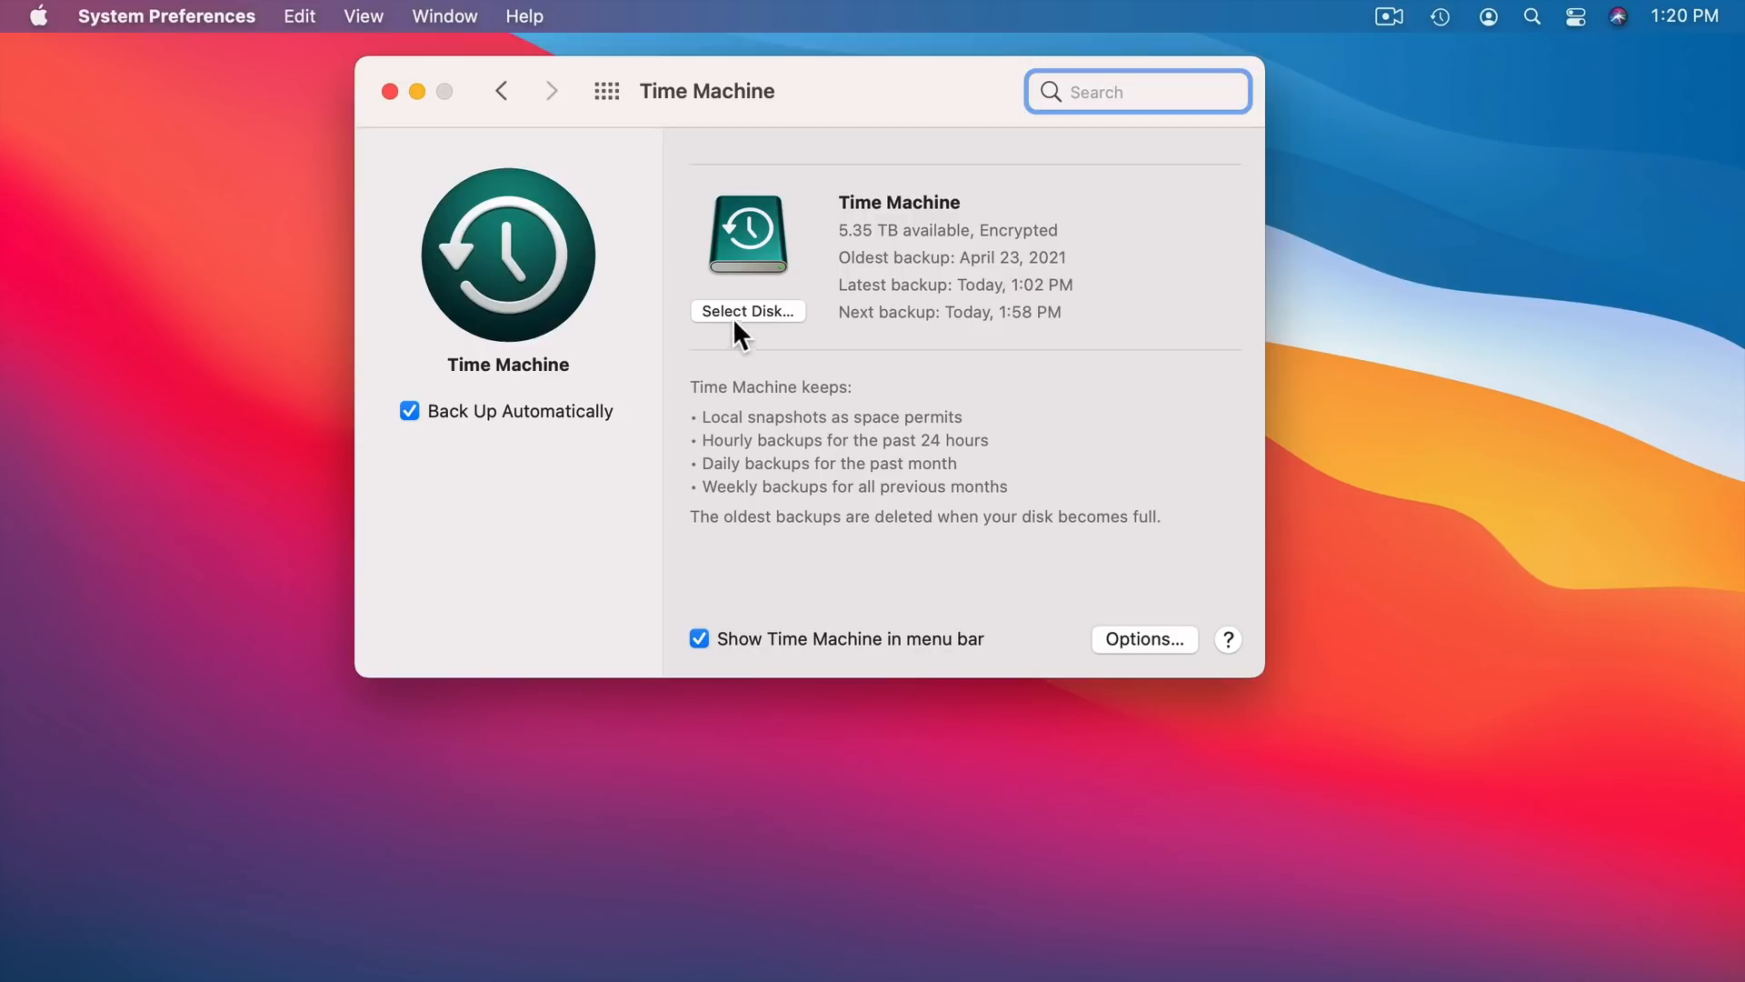
pyautogui.click(748, 311)
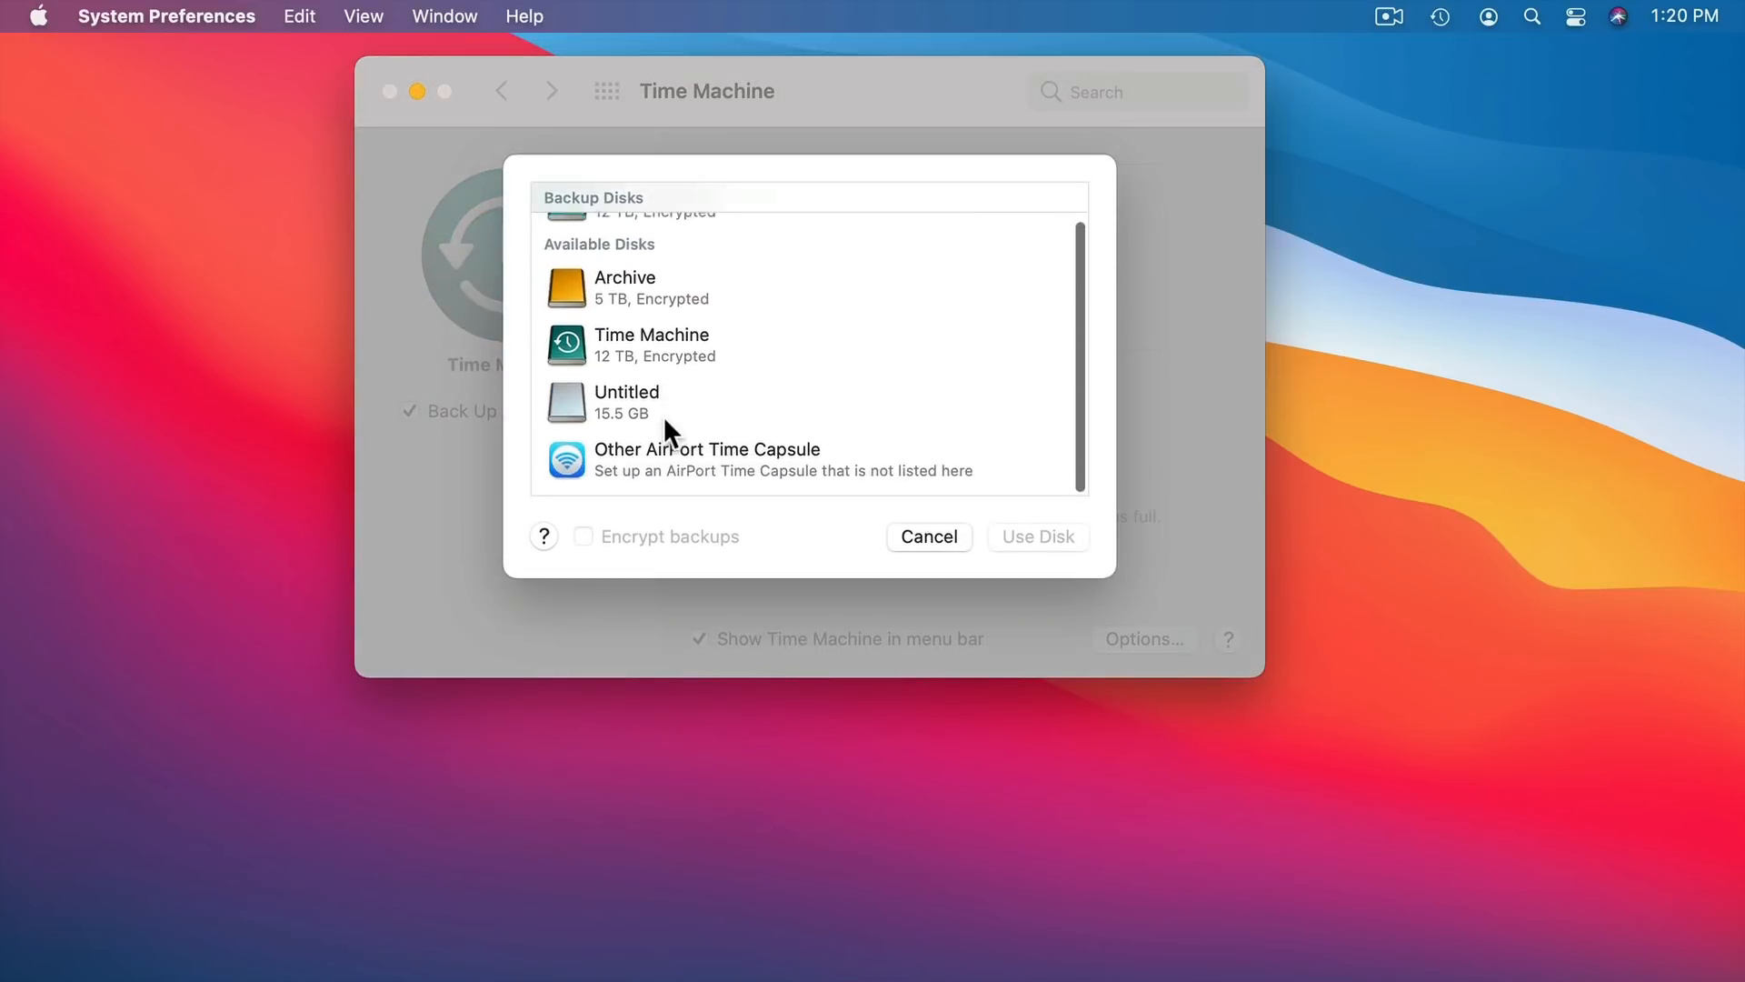
# - Select Untitled, toggle Encrypt backups on and off, then dismiss the disk list unchanged
pyautogui.click(625, 402)
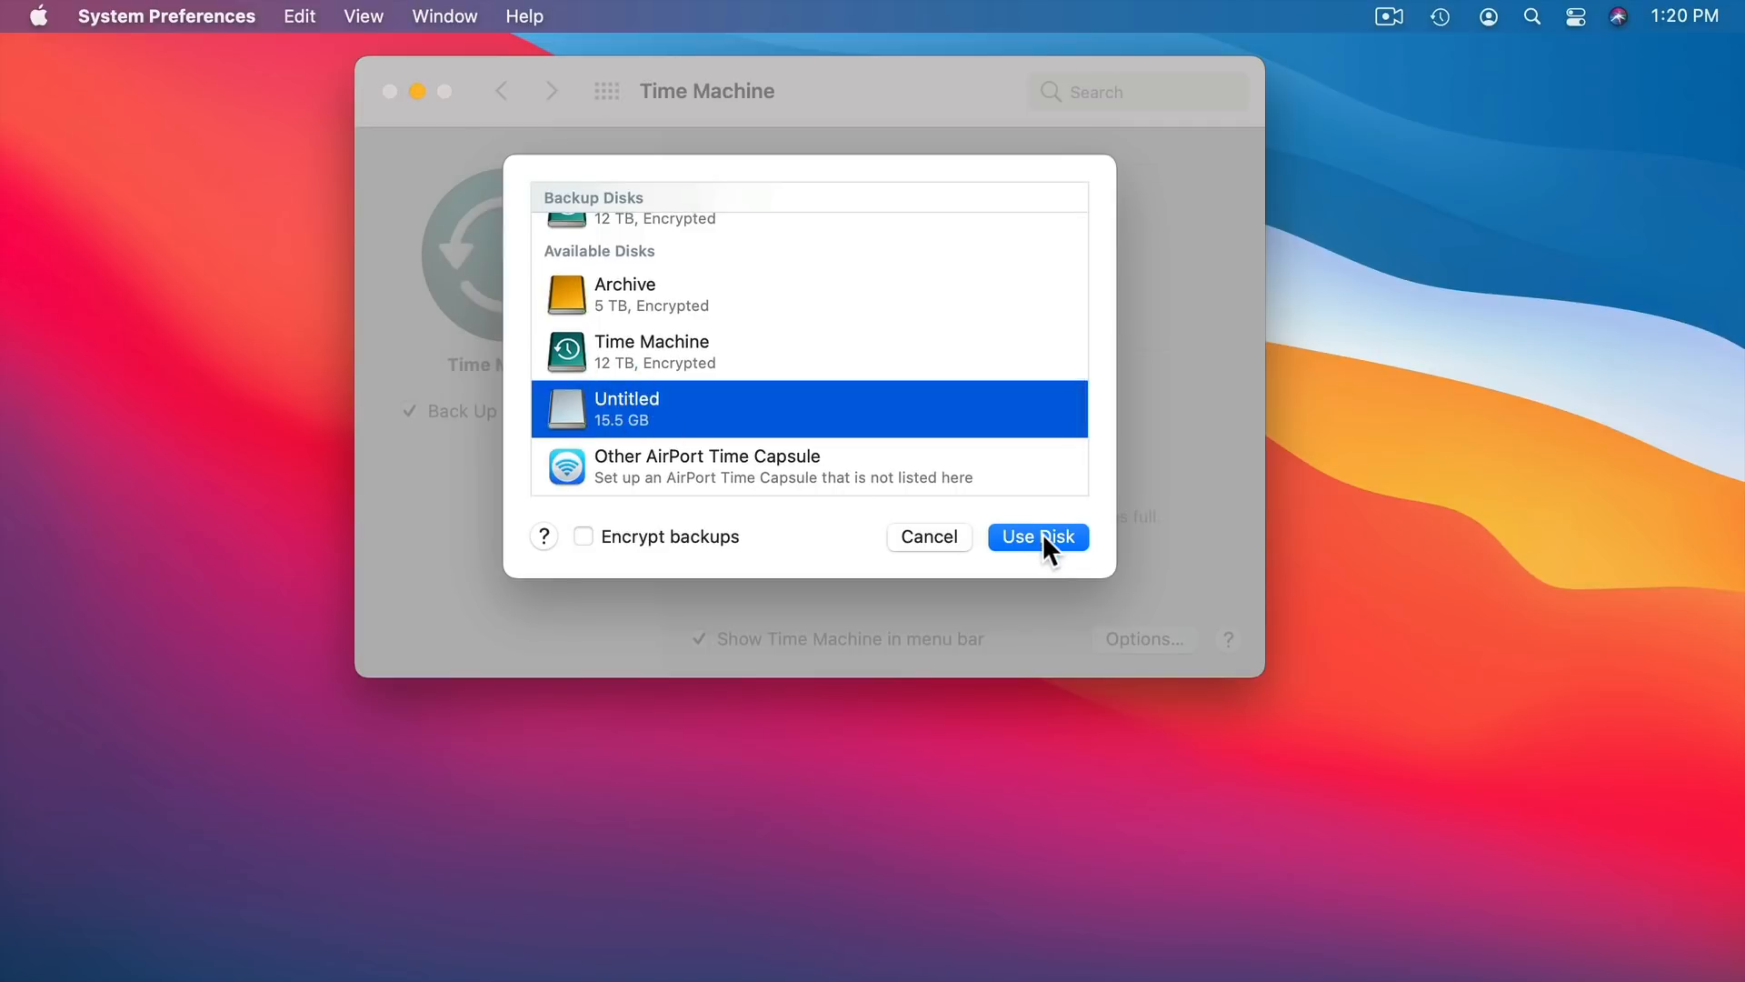
pyautogui.moveTo(589, 555)
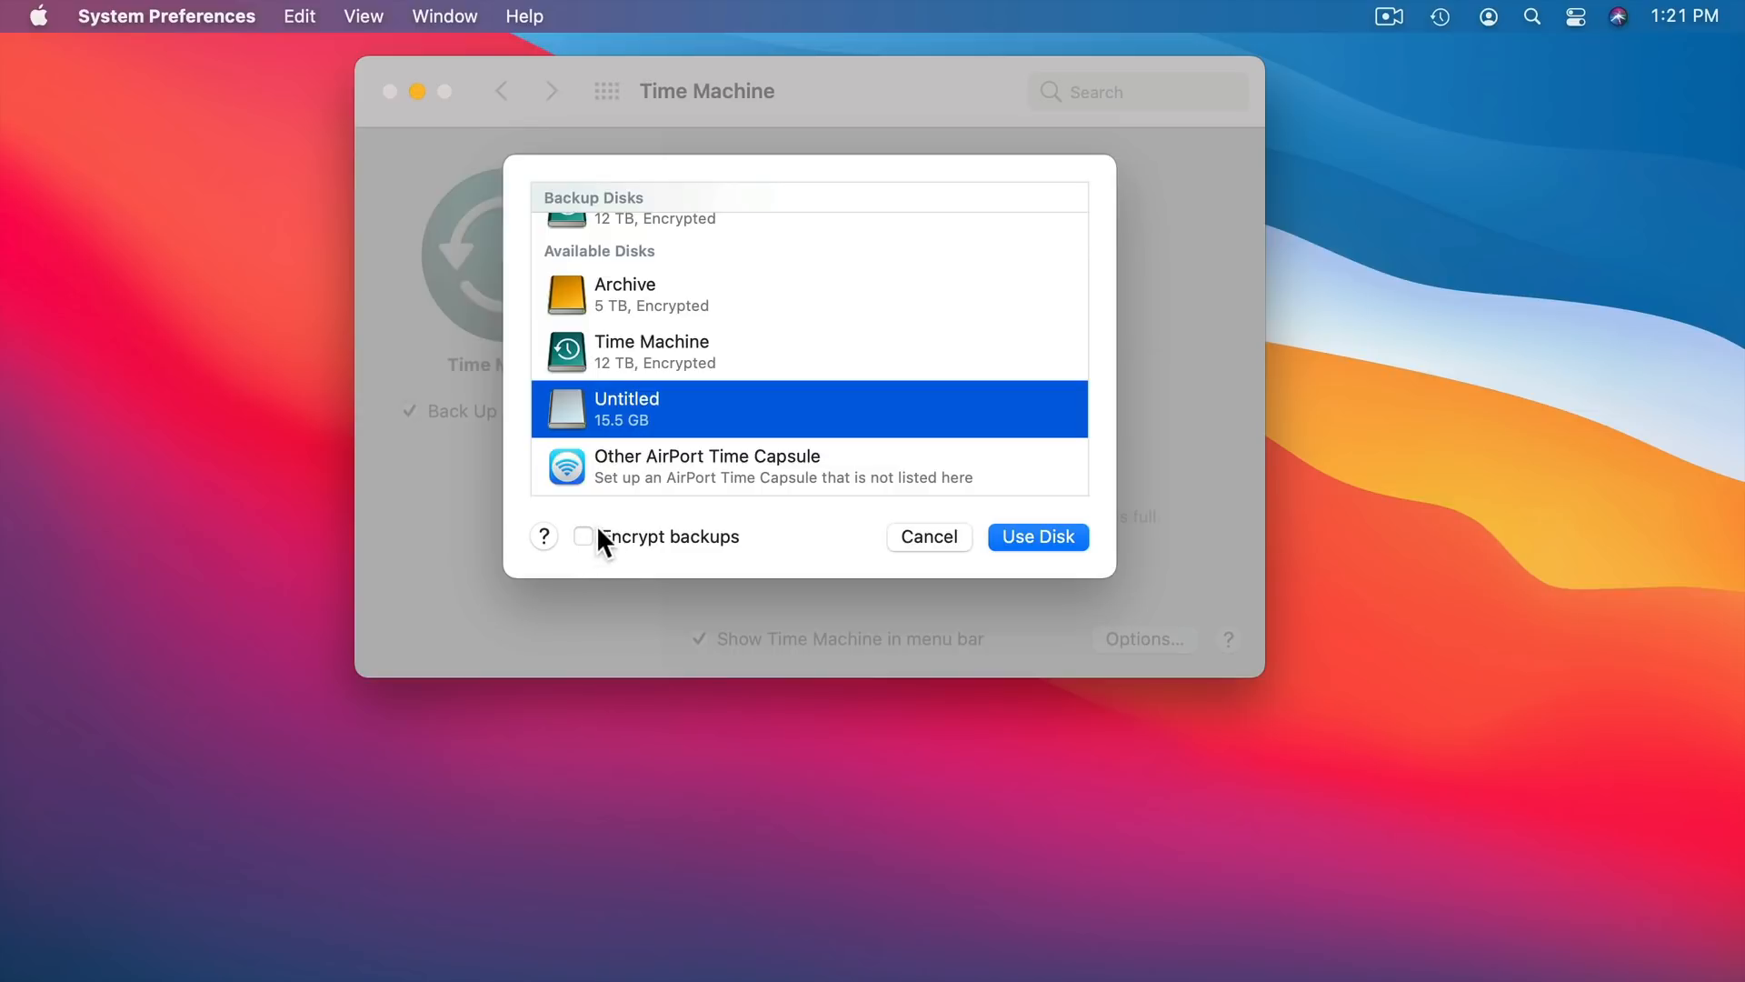
pyautogui.click(583, 537)
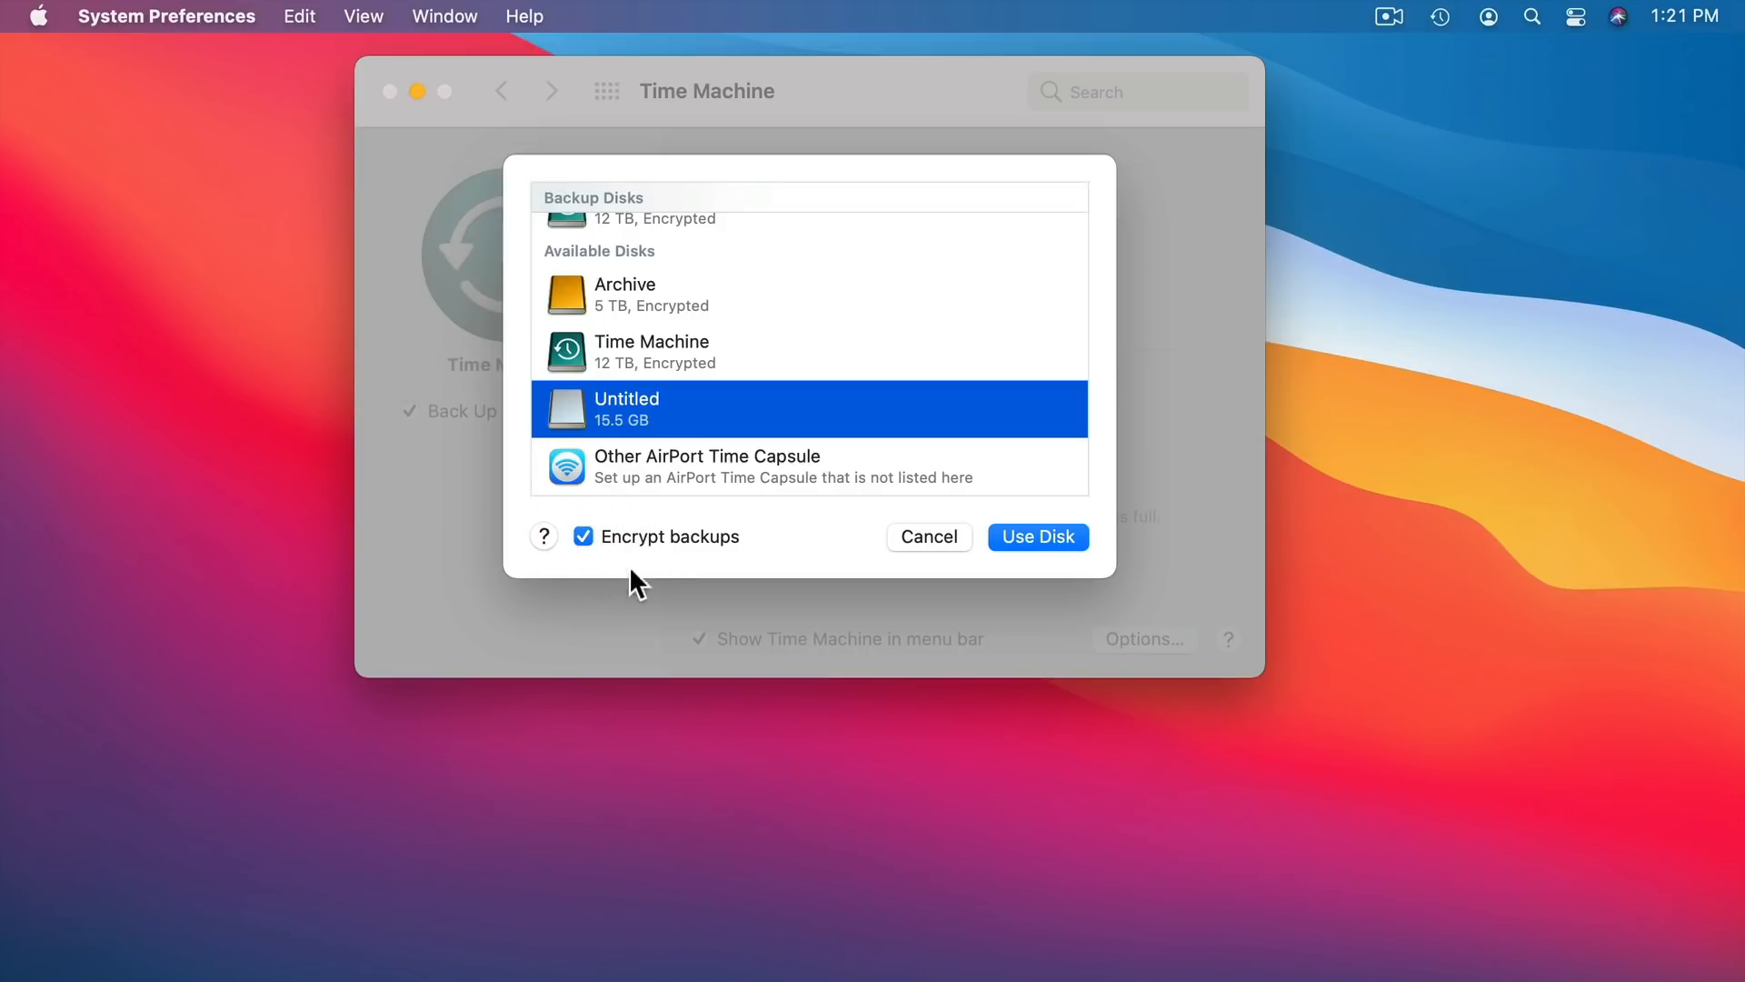
pyautogui.moveTo(664, 571)
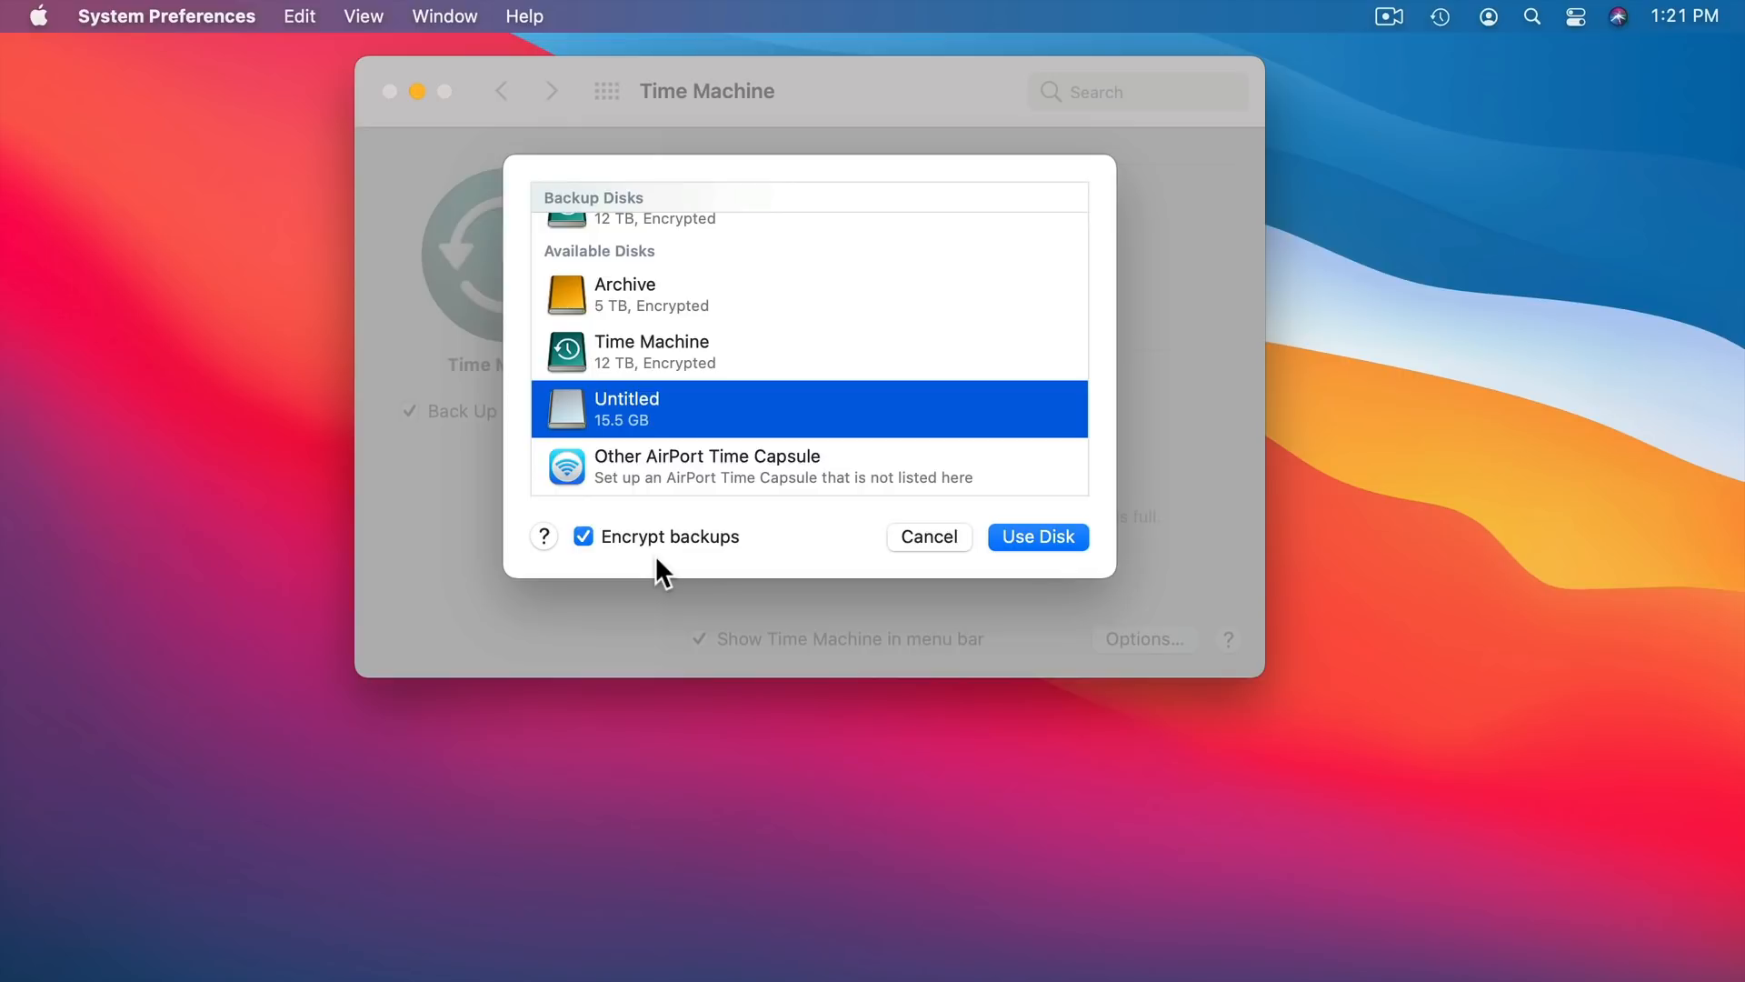
pyautogui.moveTo(662, 574)
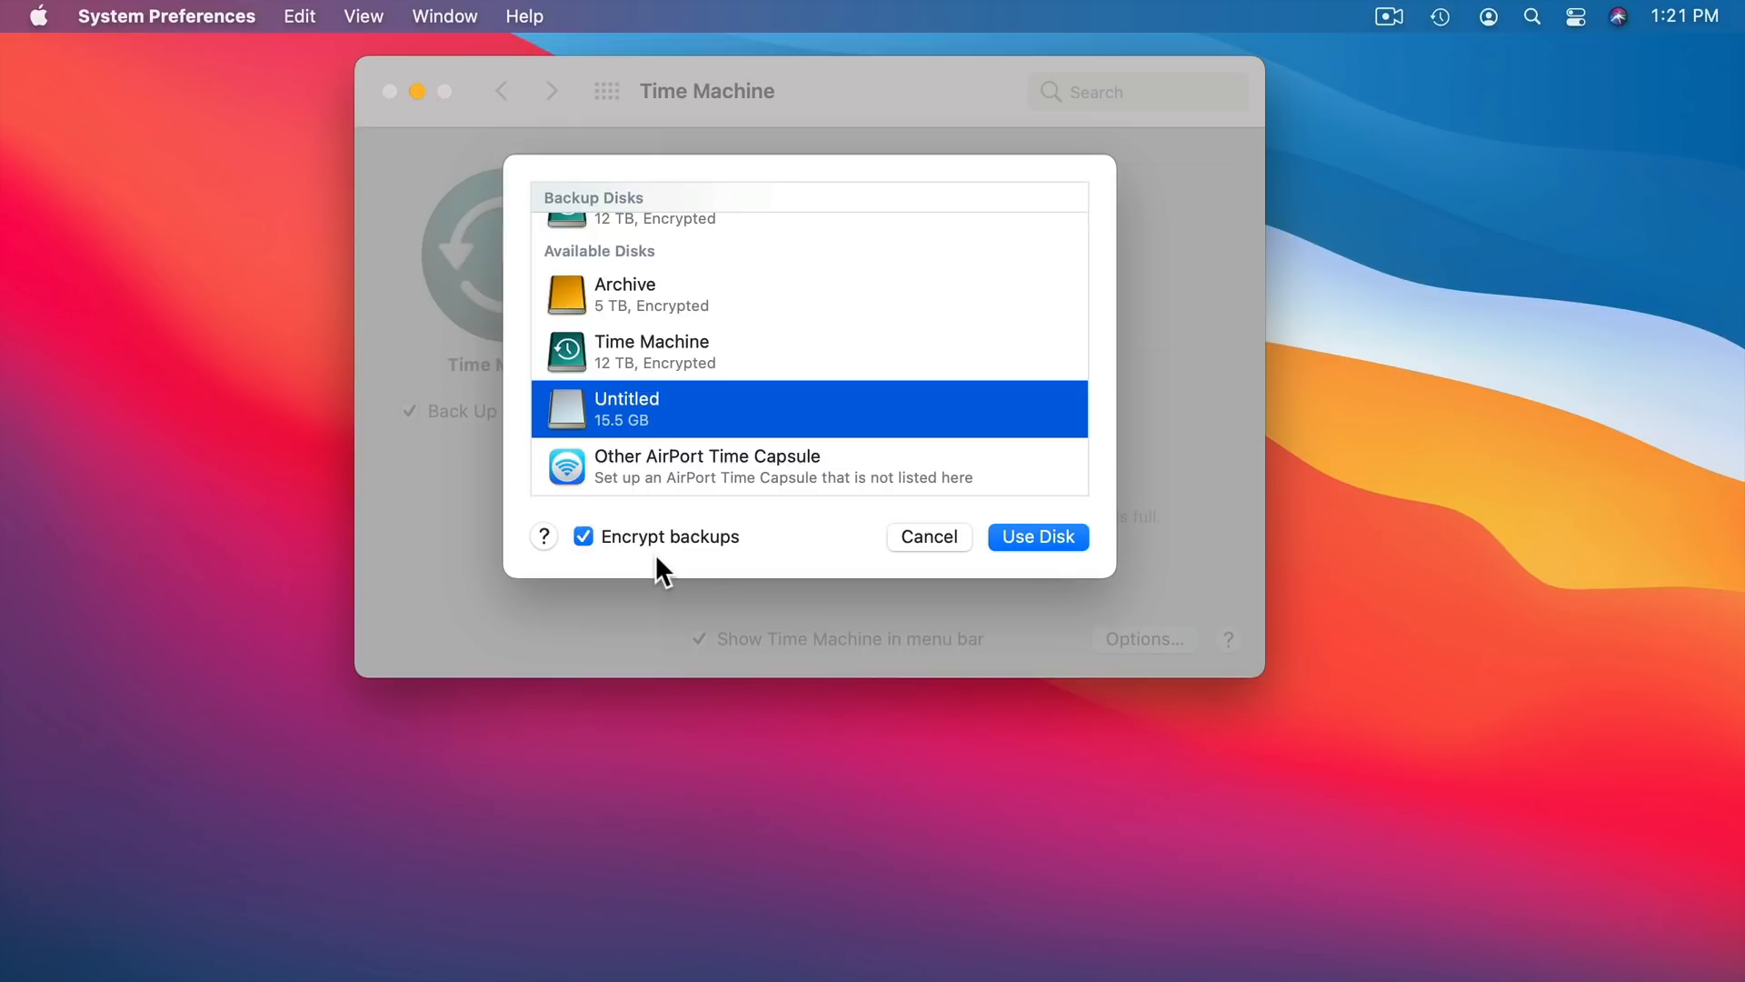
pyautogui.moveTo(595, 554)
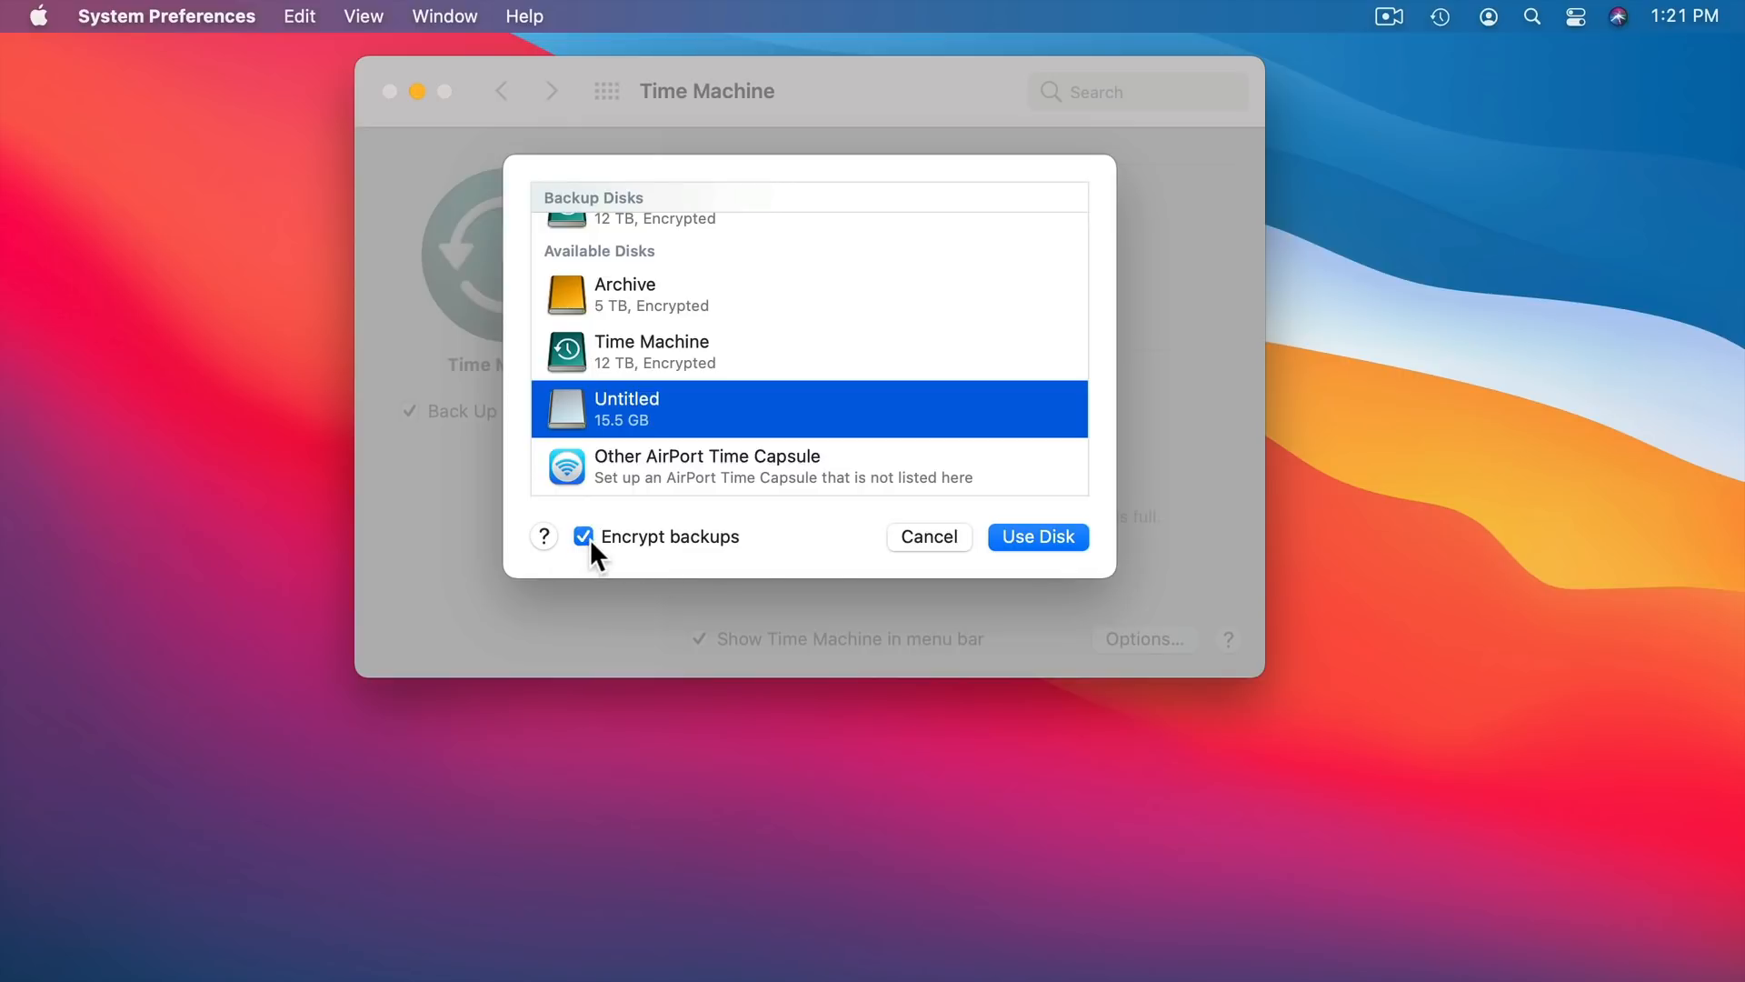
pyautogui.click(583, 536)
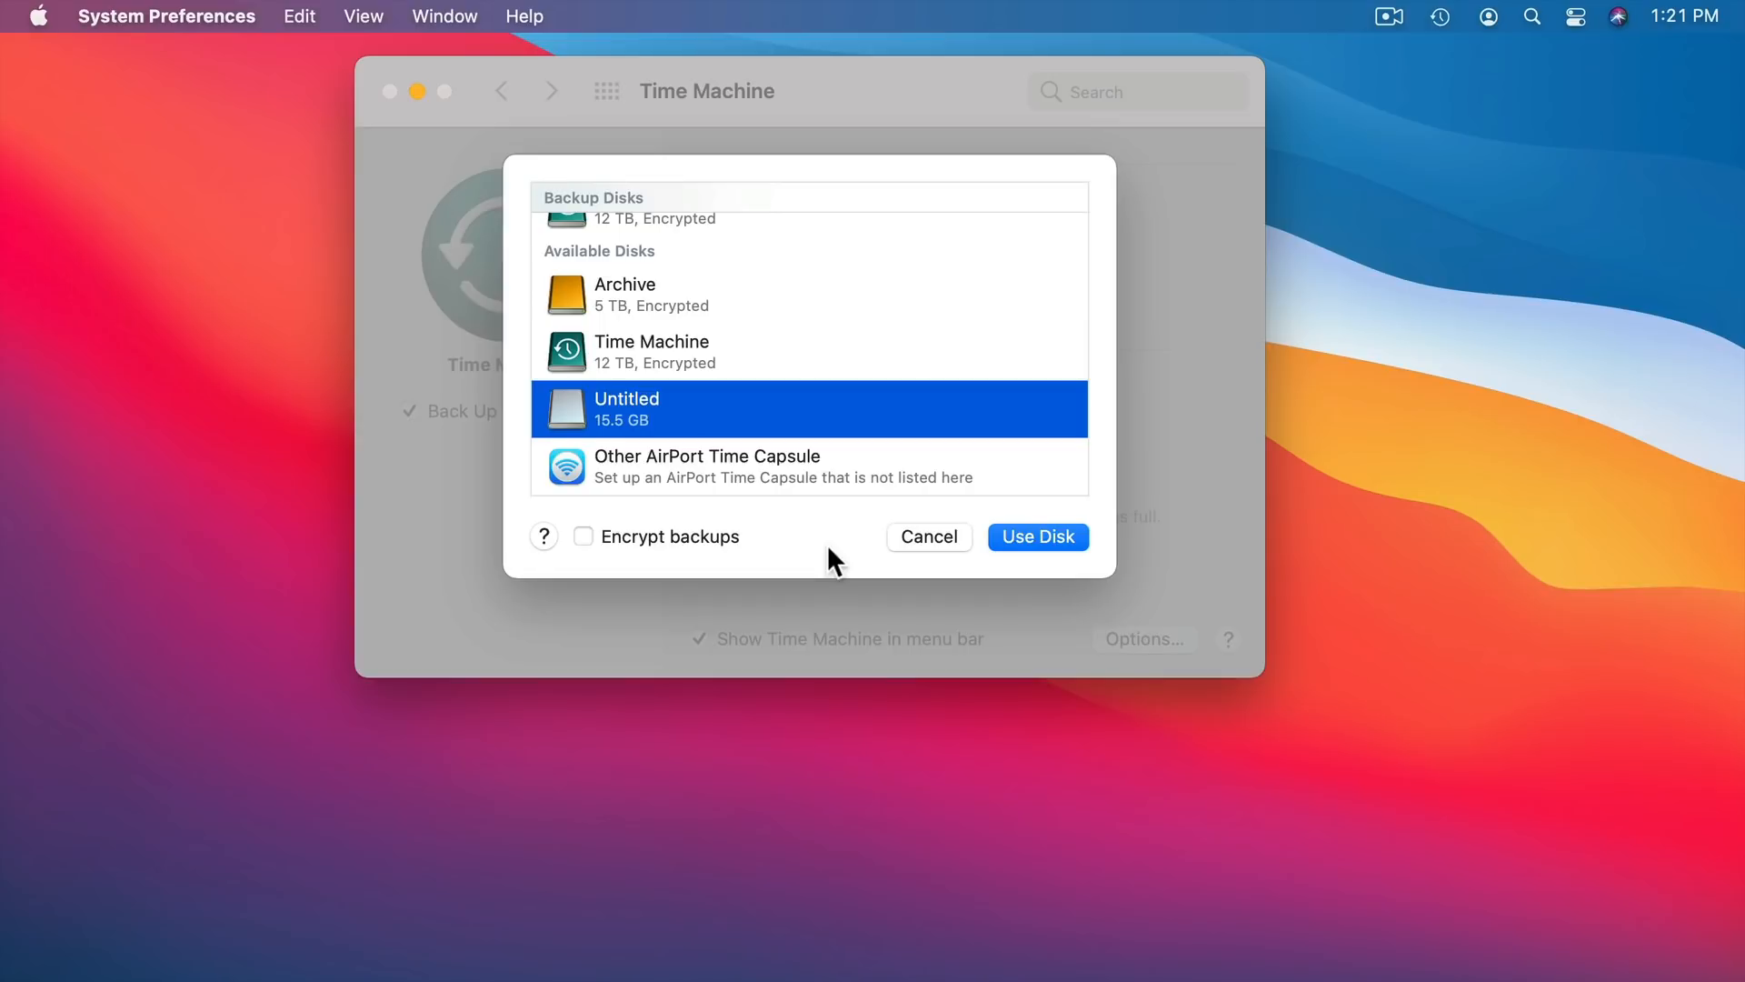
pyautogui.moveTo(705, 550)
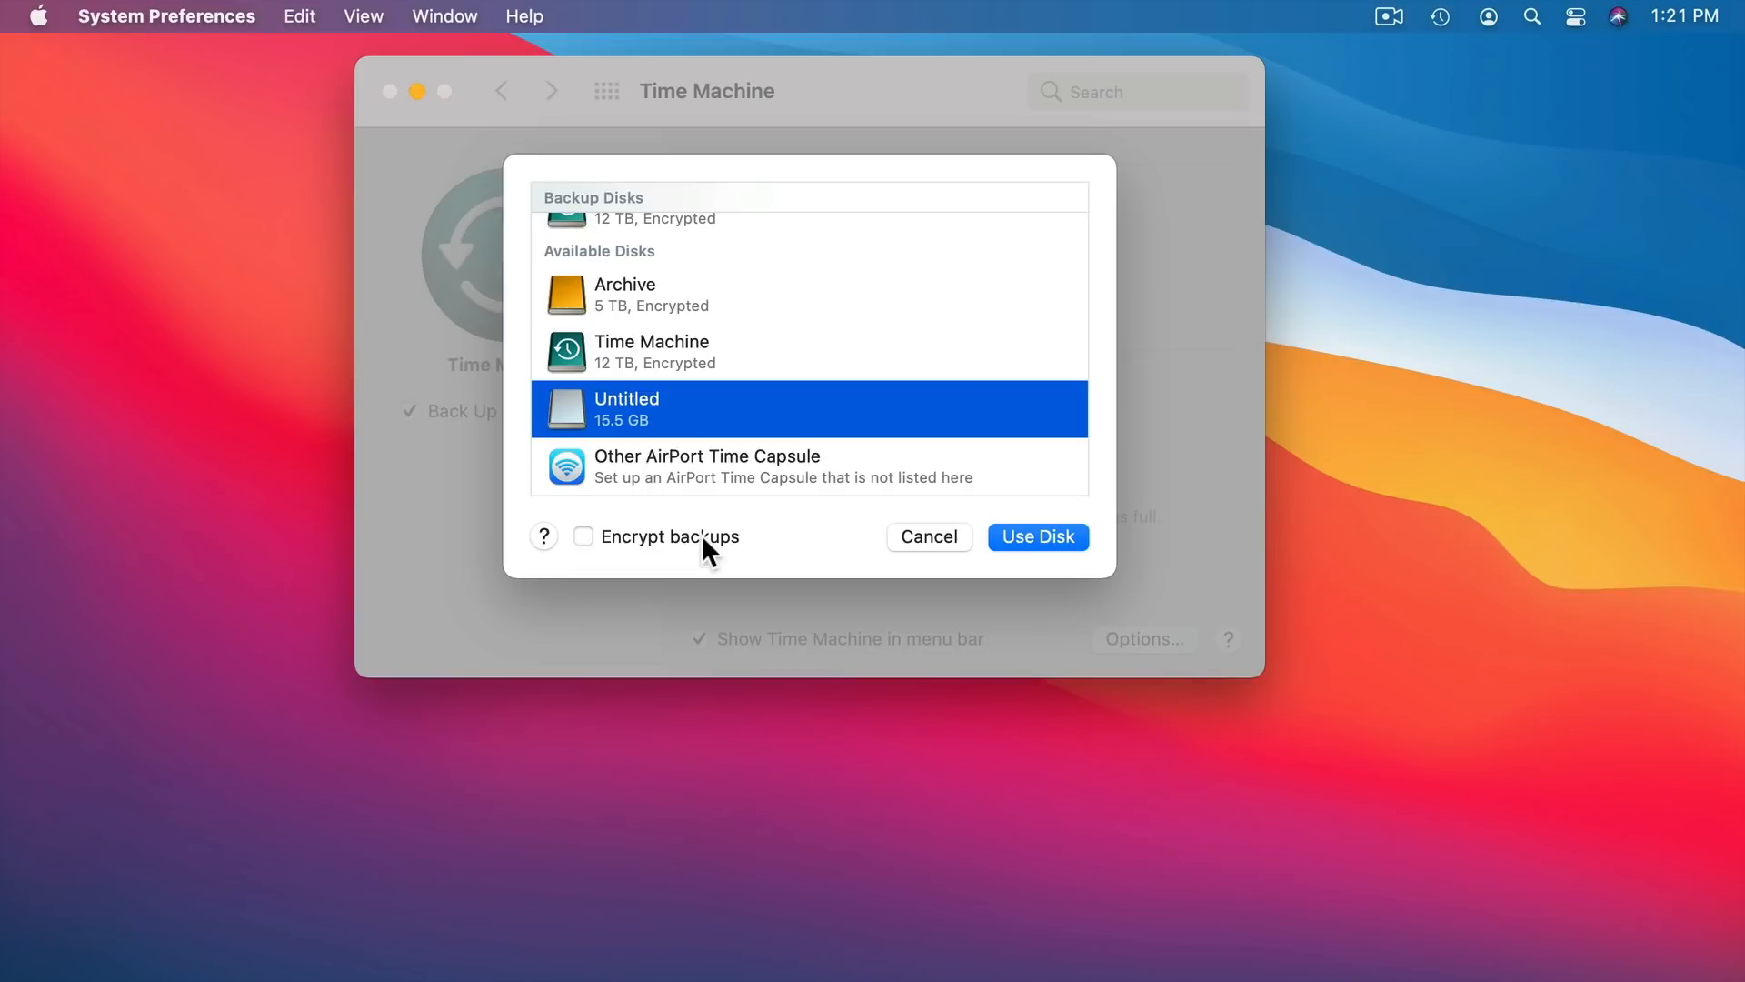
pyautogui.moveTo(611, 552)
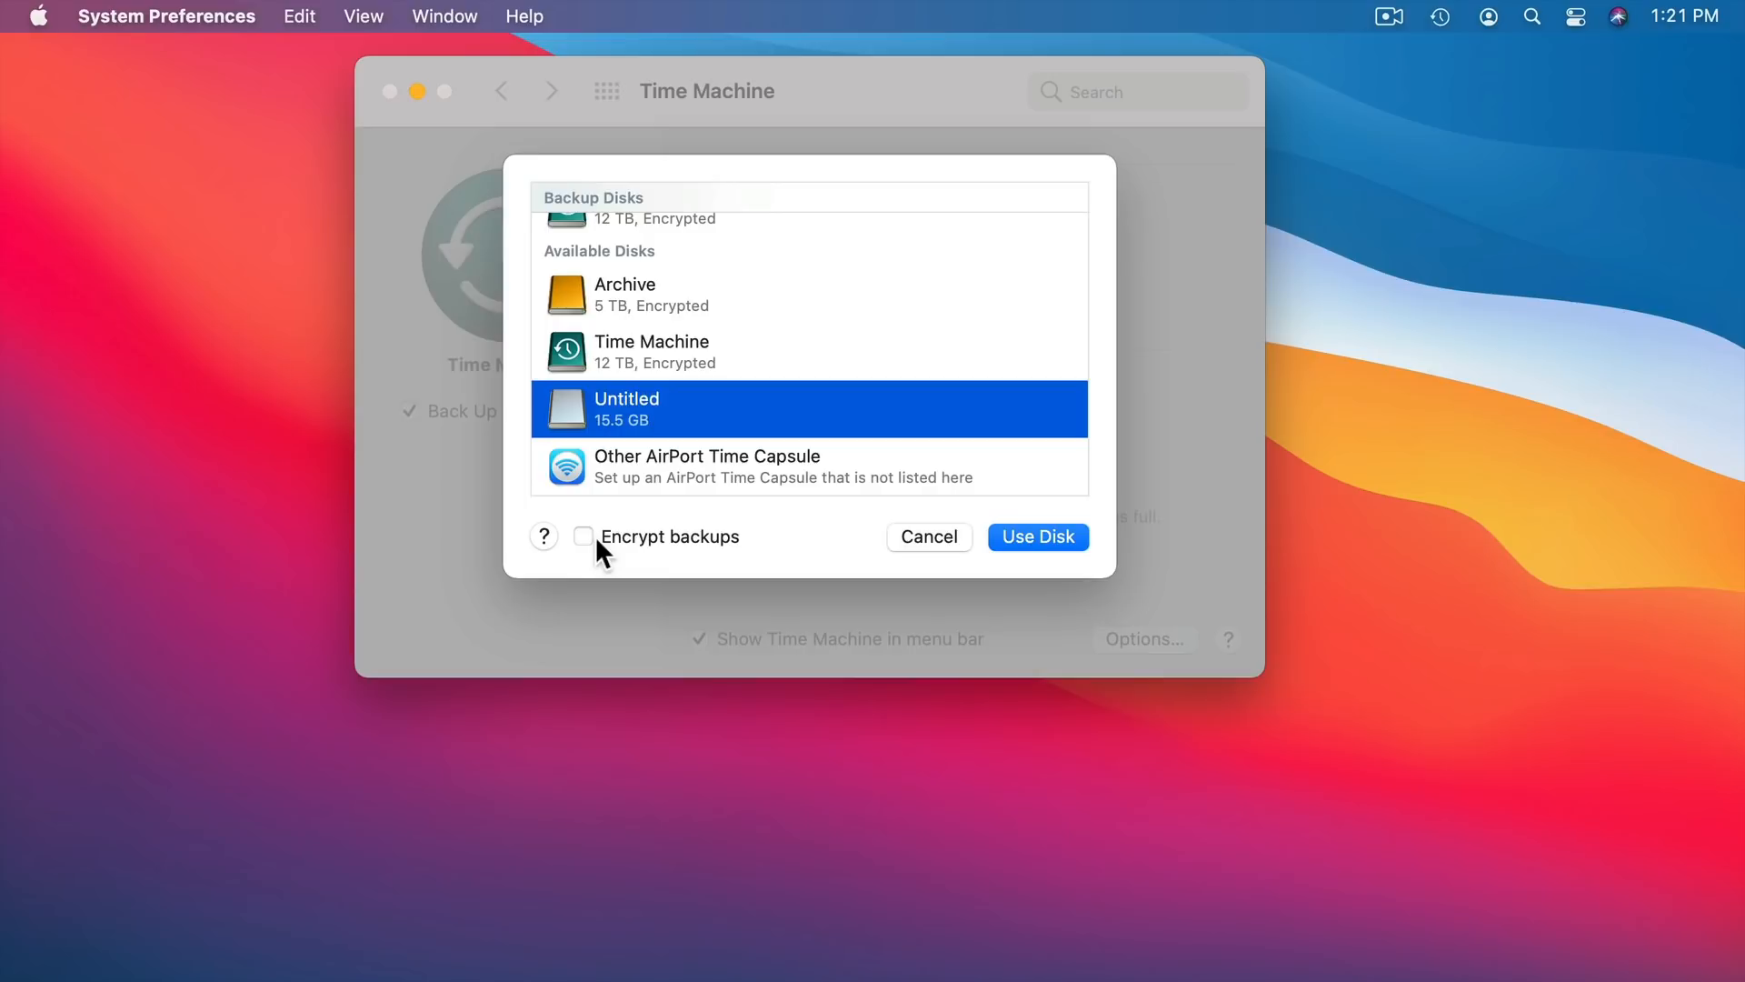
pyautogui.click(928, 536)
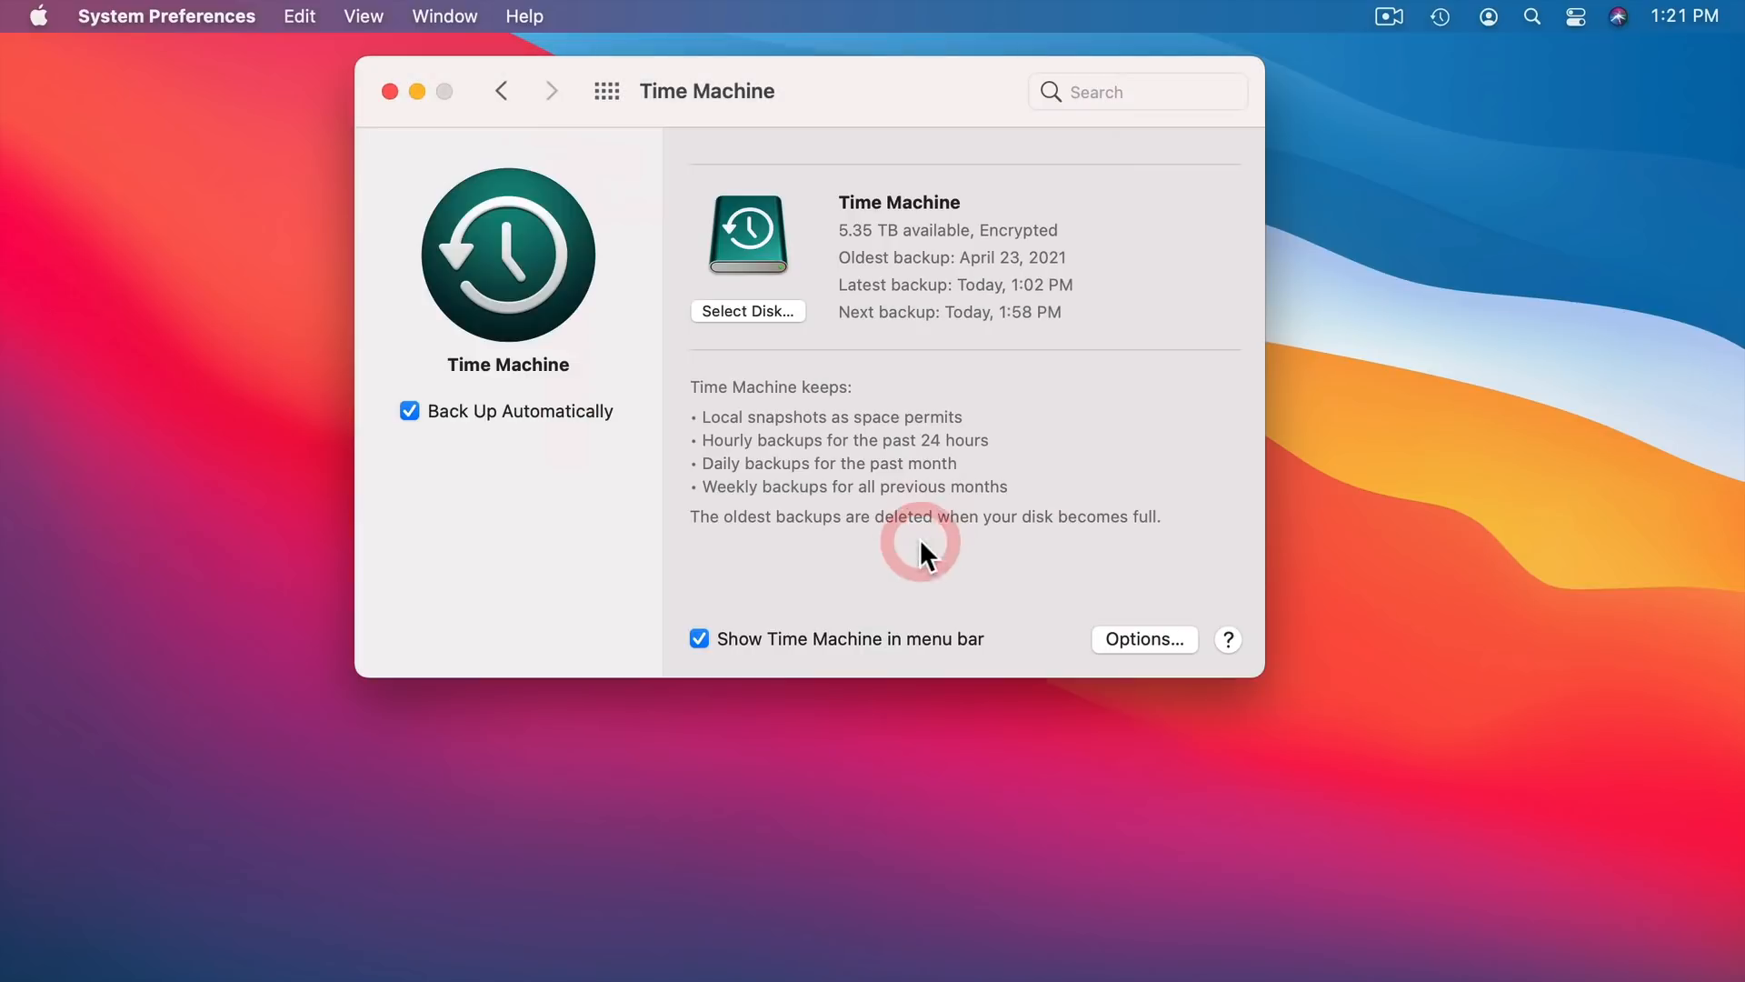
pyautogui.moveTo(1211, 432)
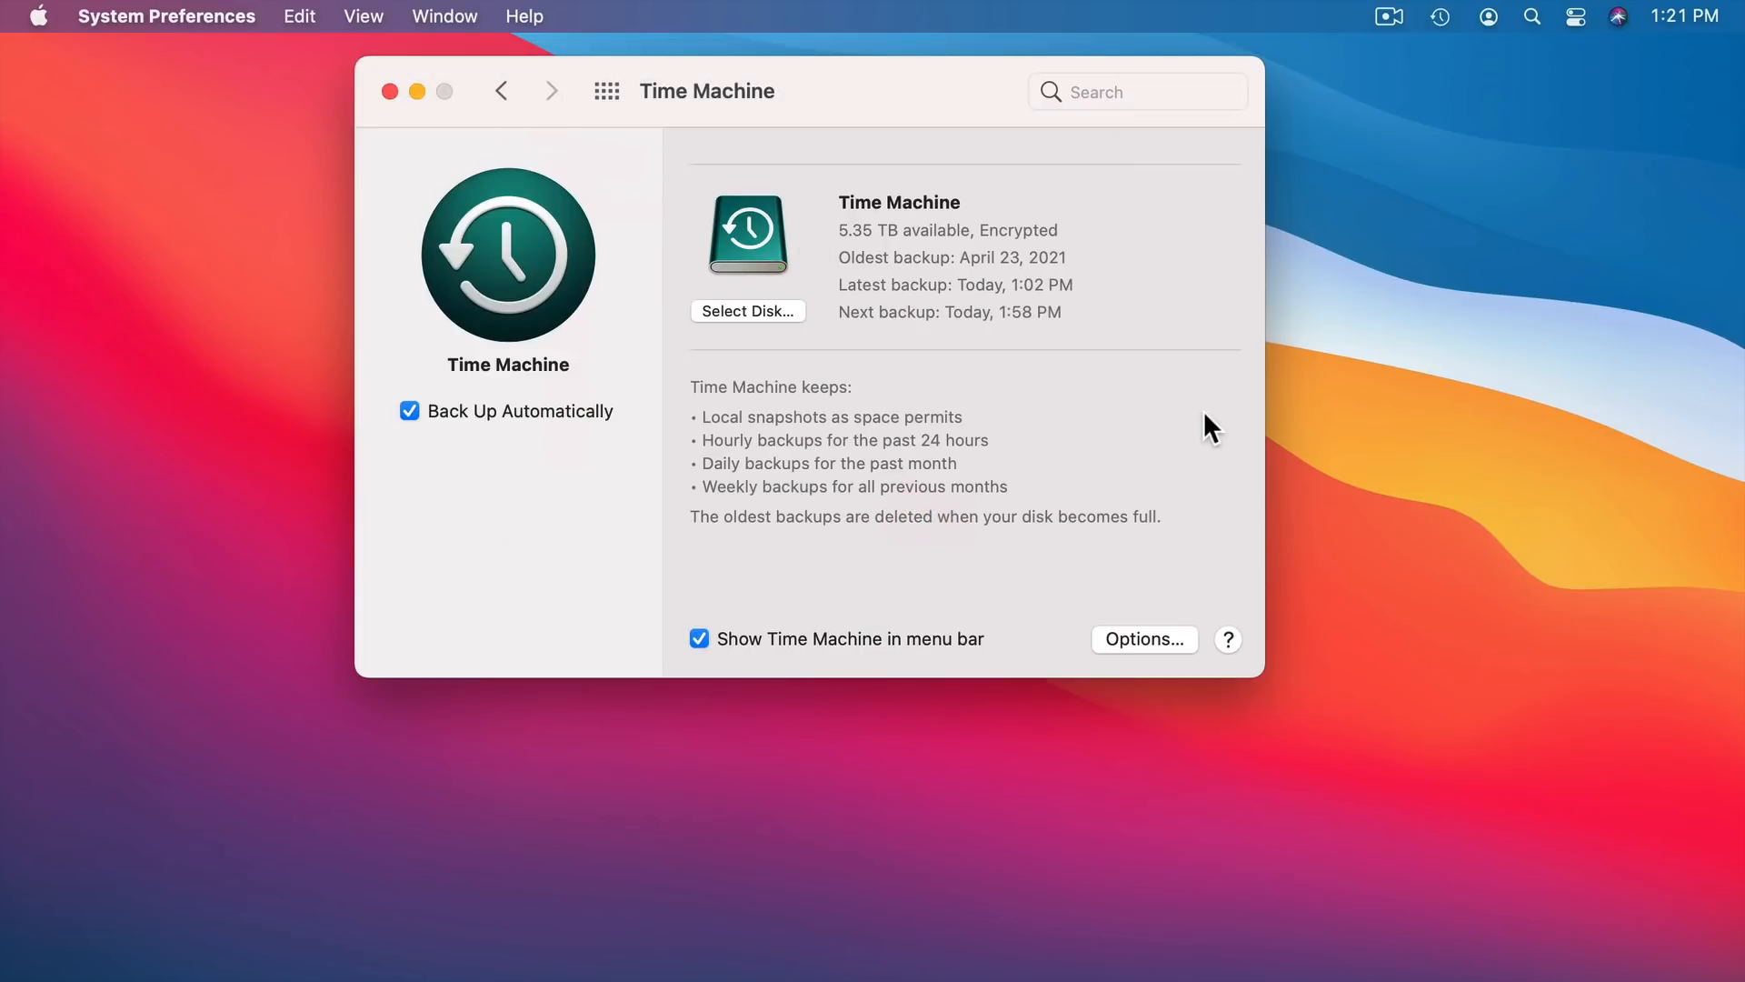
pyautogui.moveTo(671, 278)
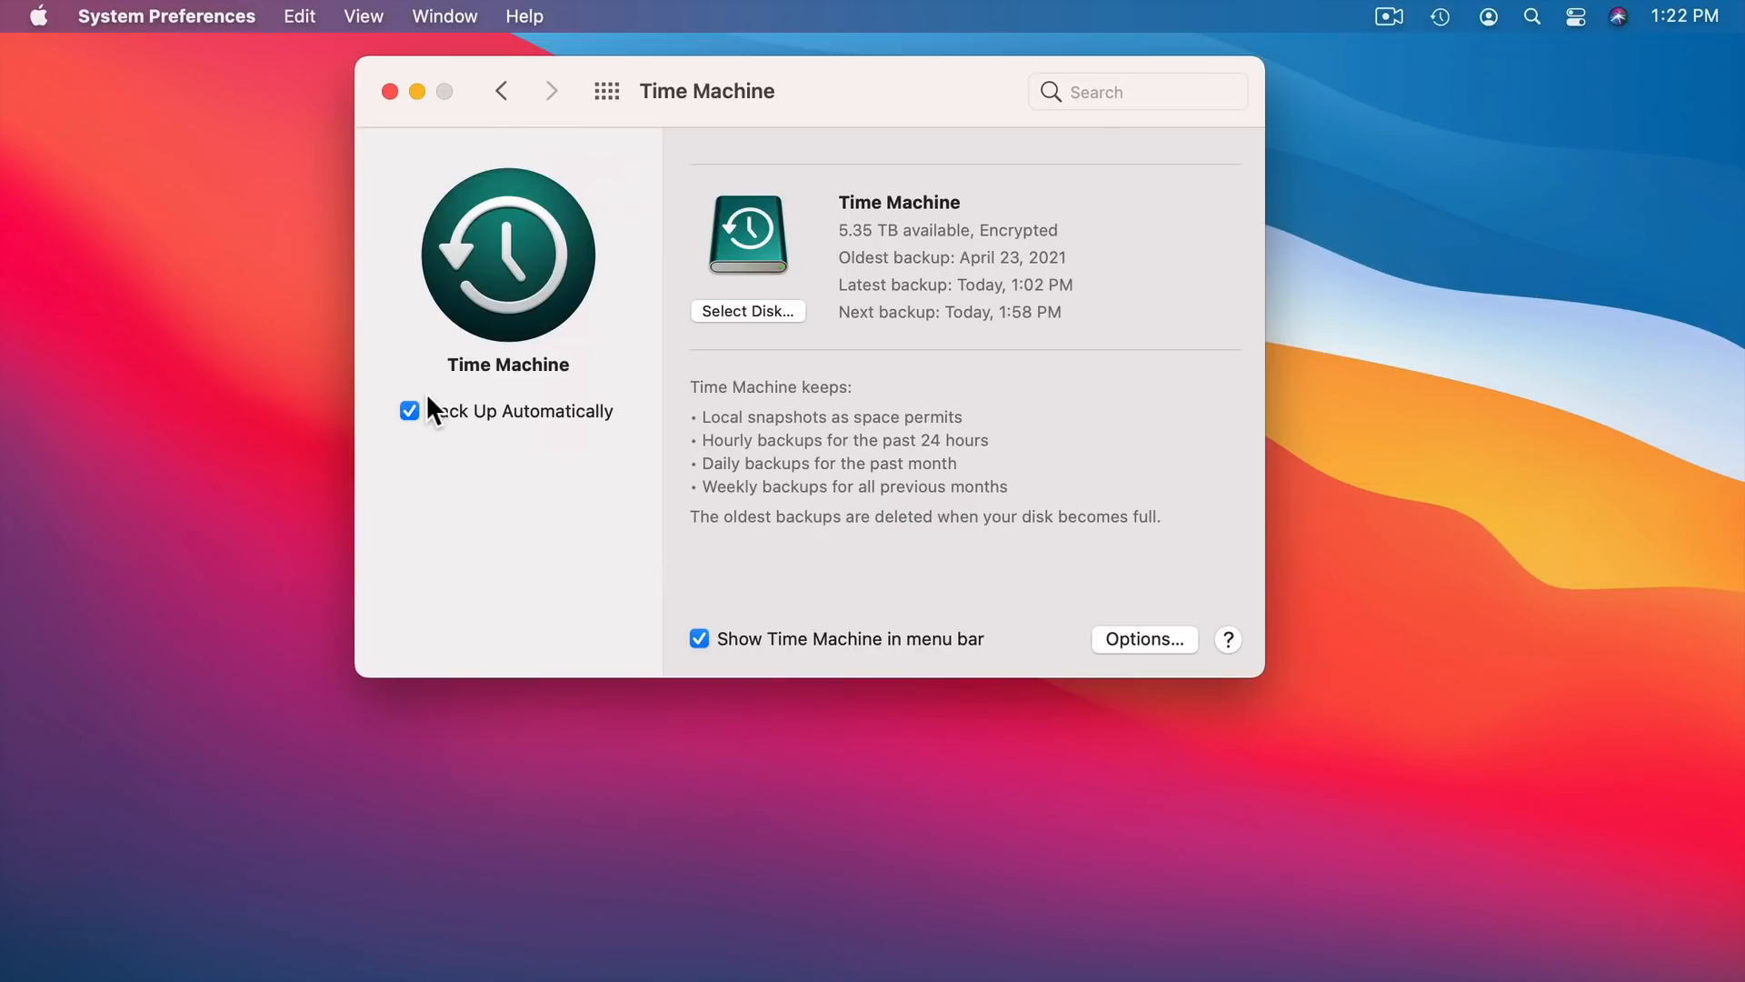
pyautogui.moveTo(699, 624)
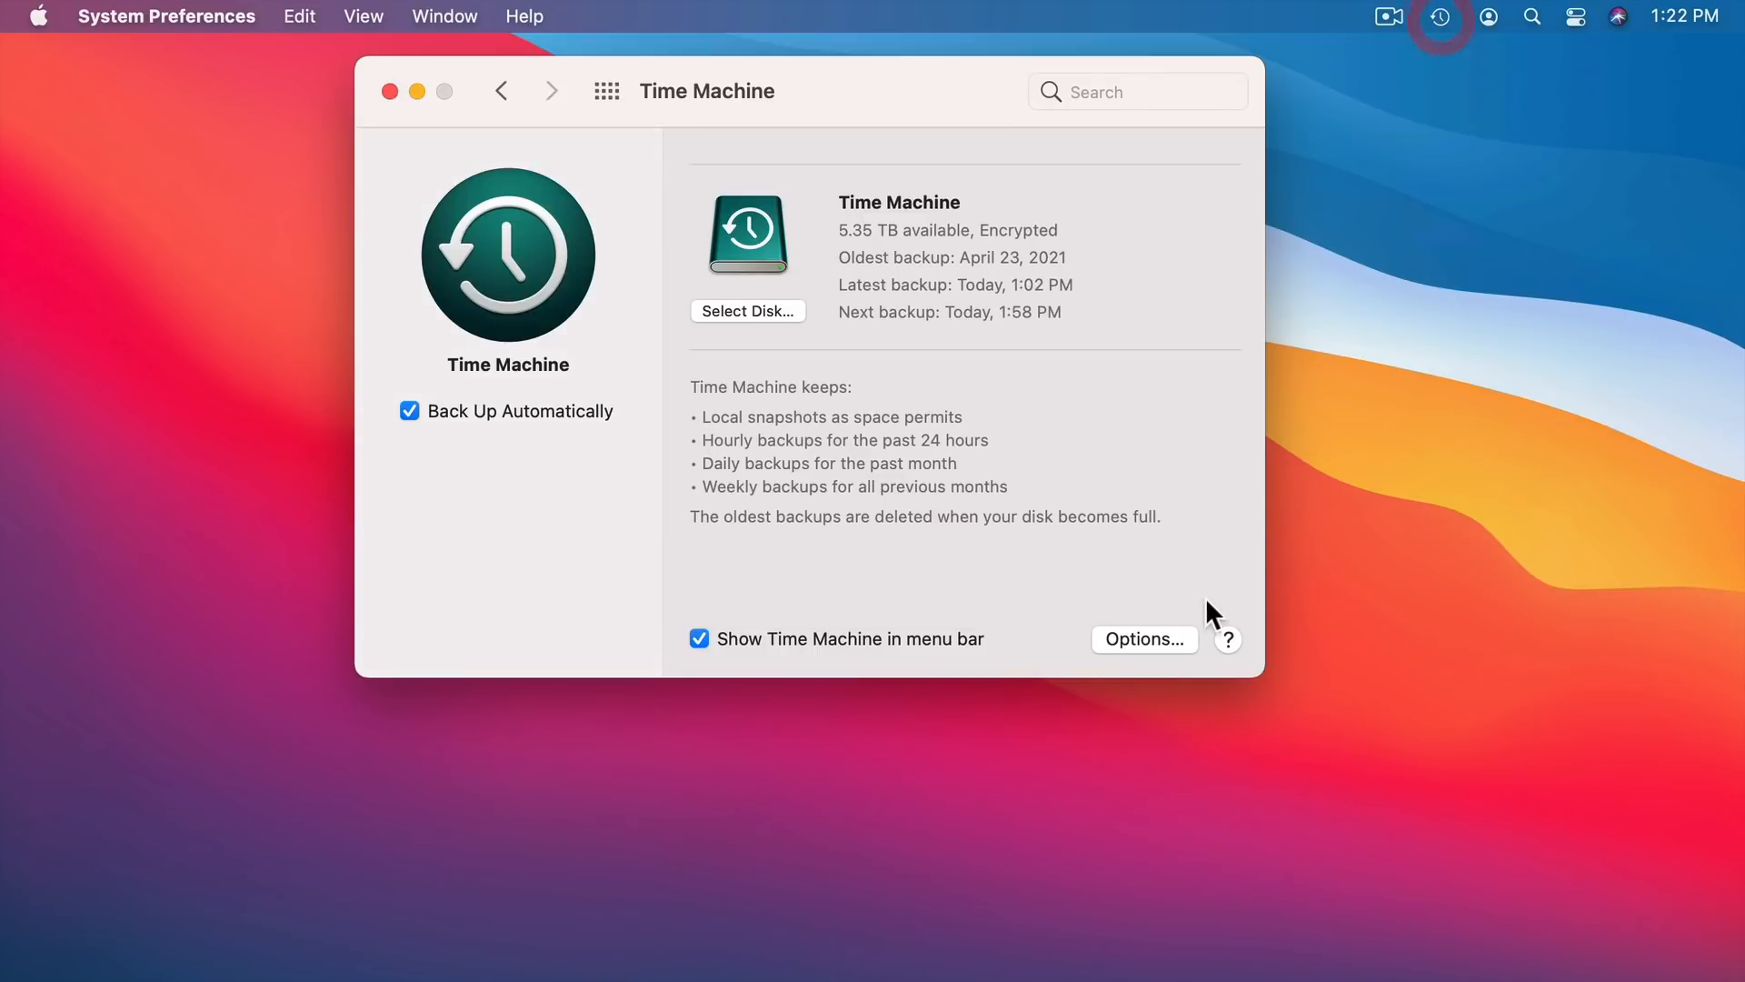
# - Open the Time Machine Options sheet listing the items excluded from backups
pyautogui.click(1143, 639)
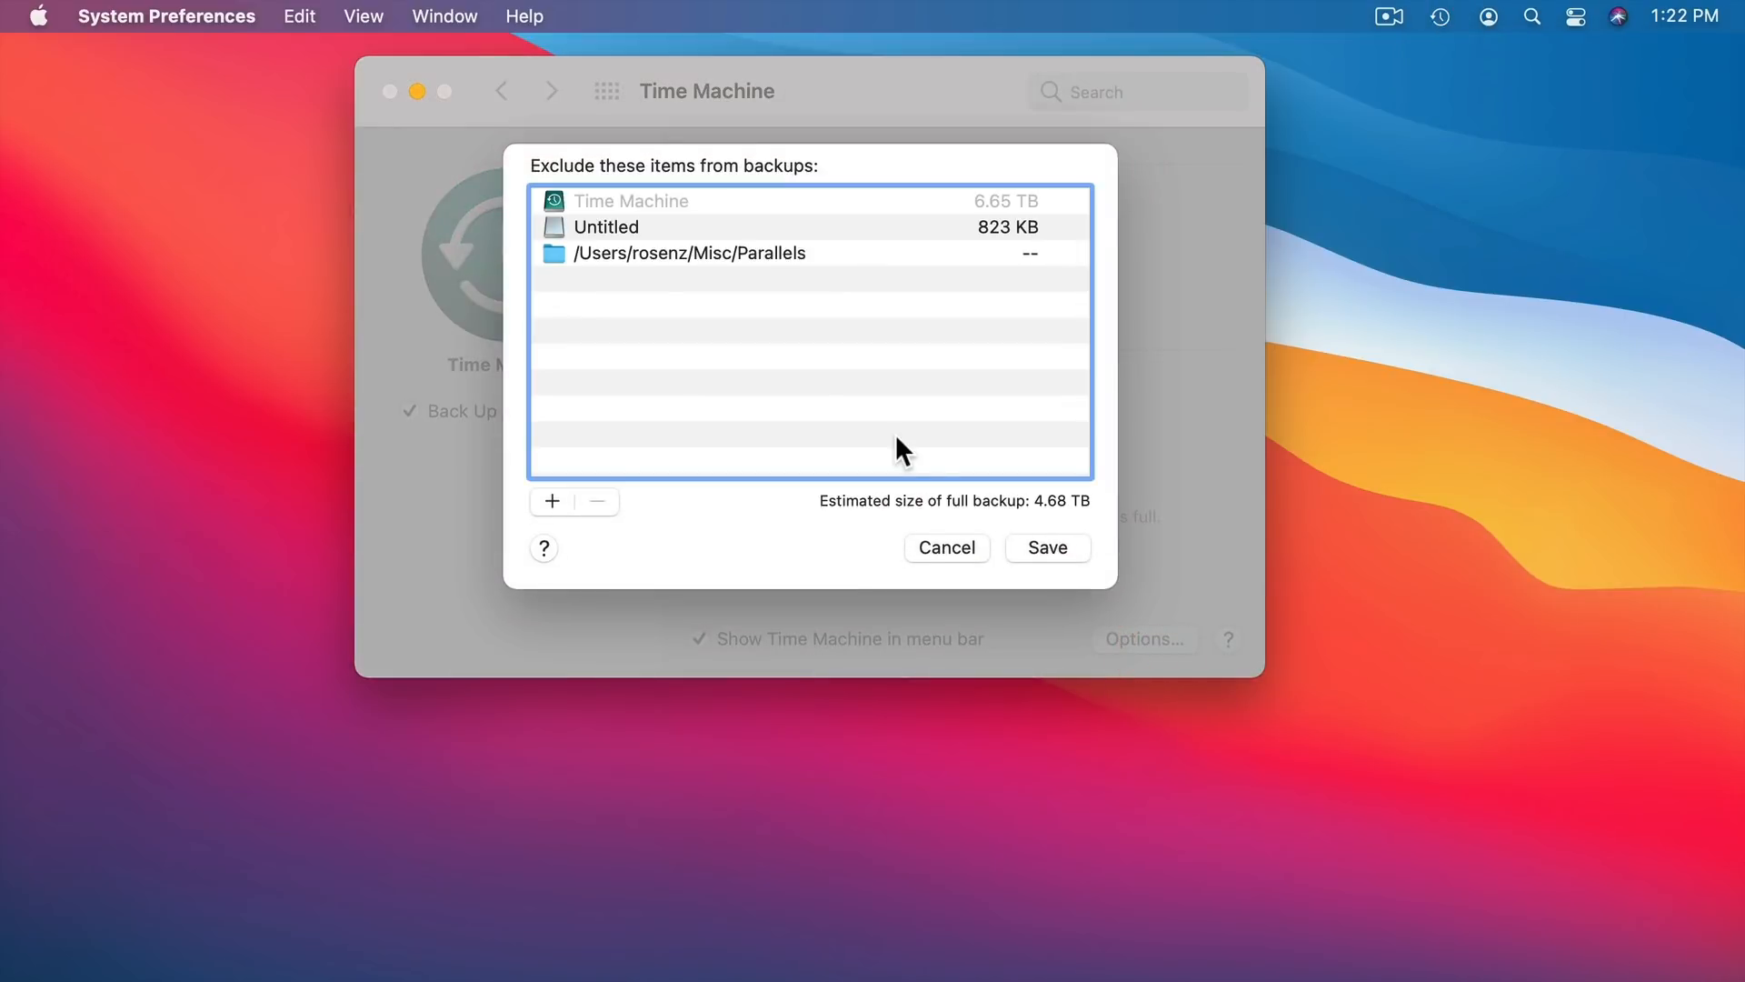
pyautogui.moveTo(587, 401)
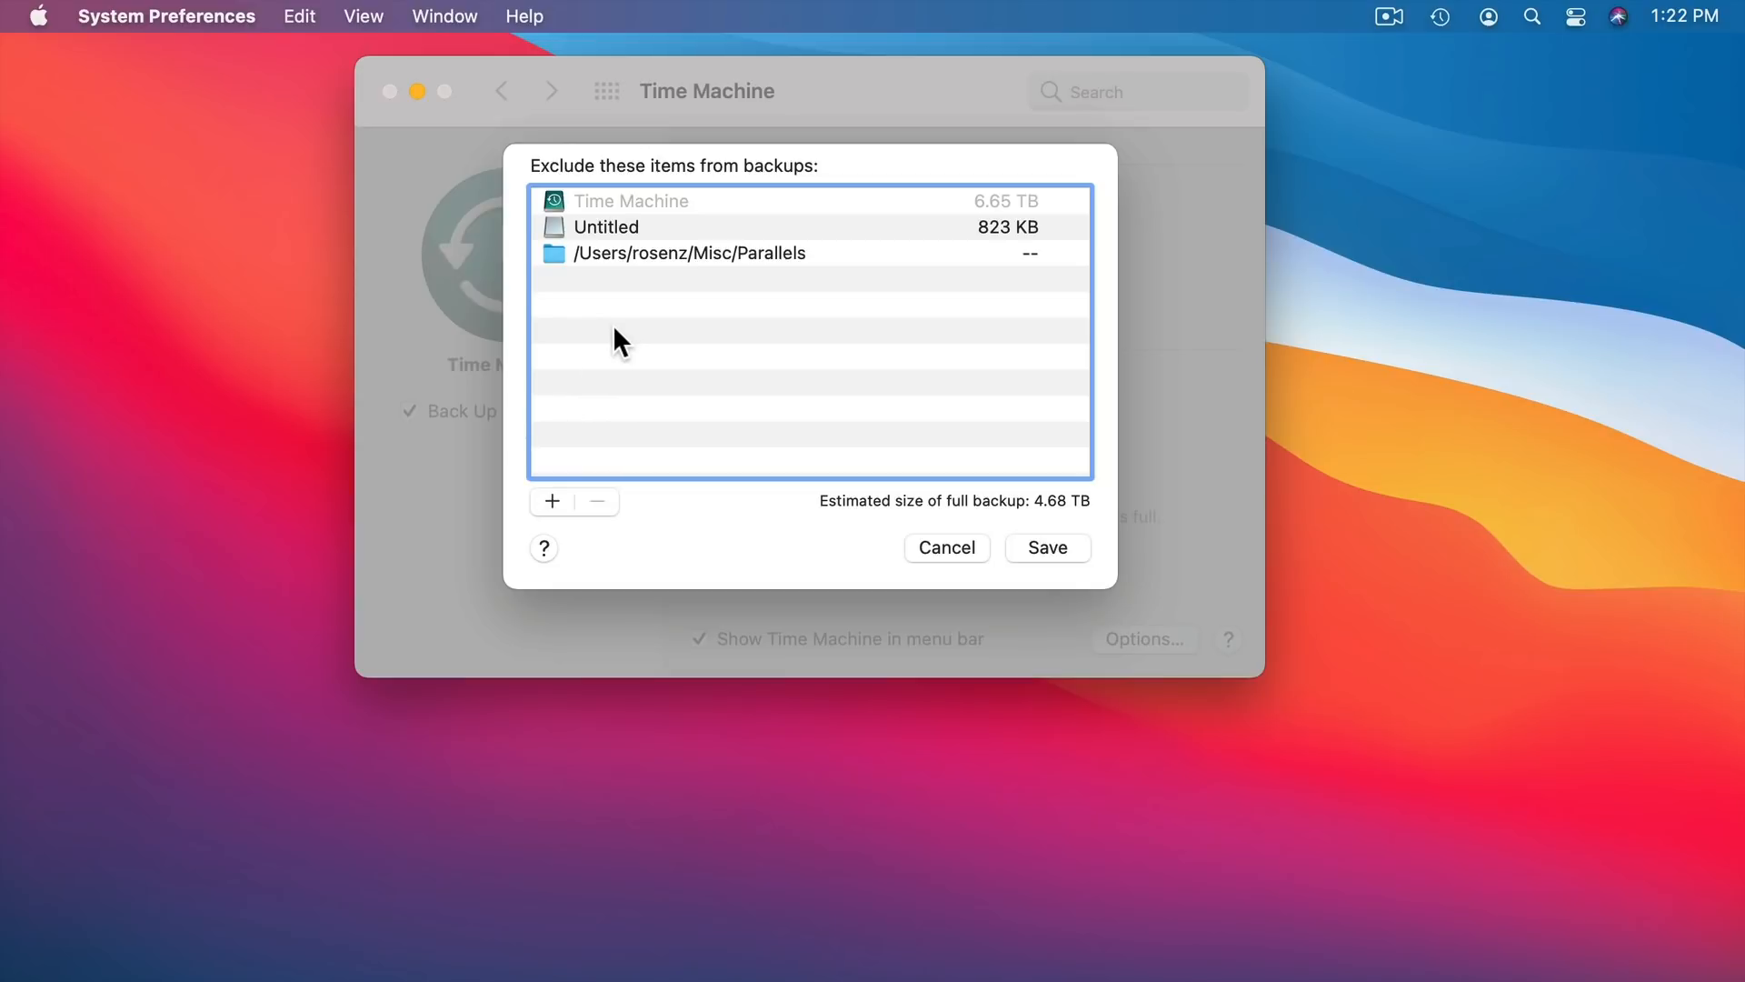
pyautogui.moveTo(629, 309)
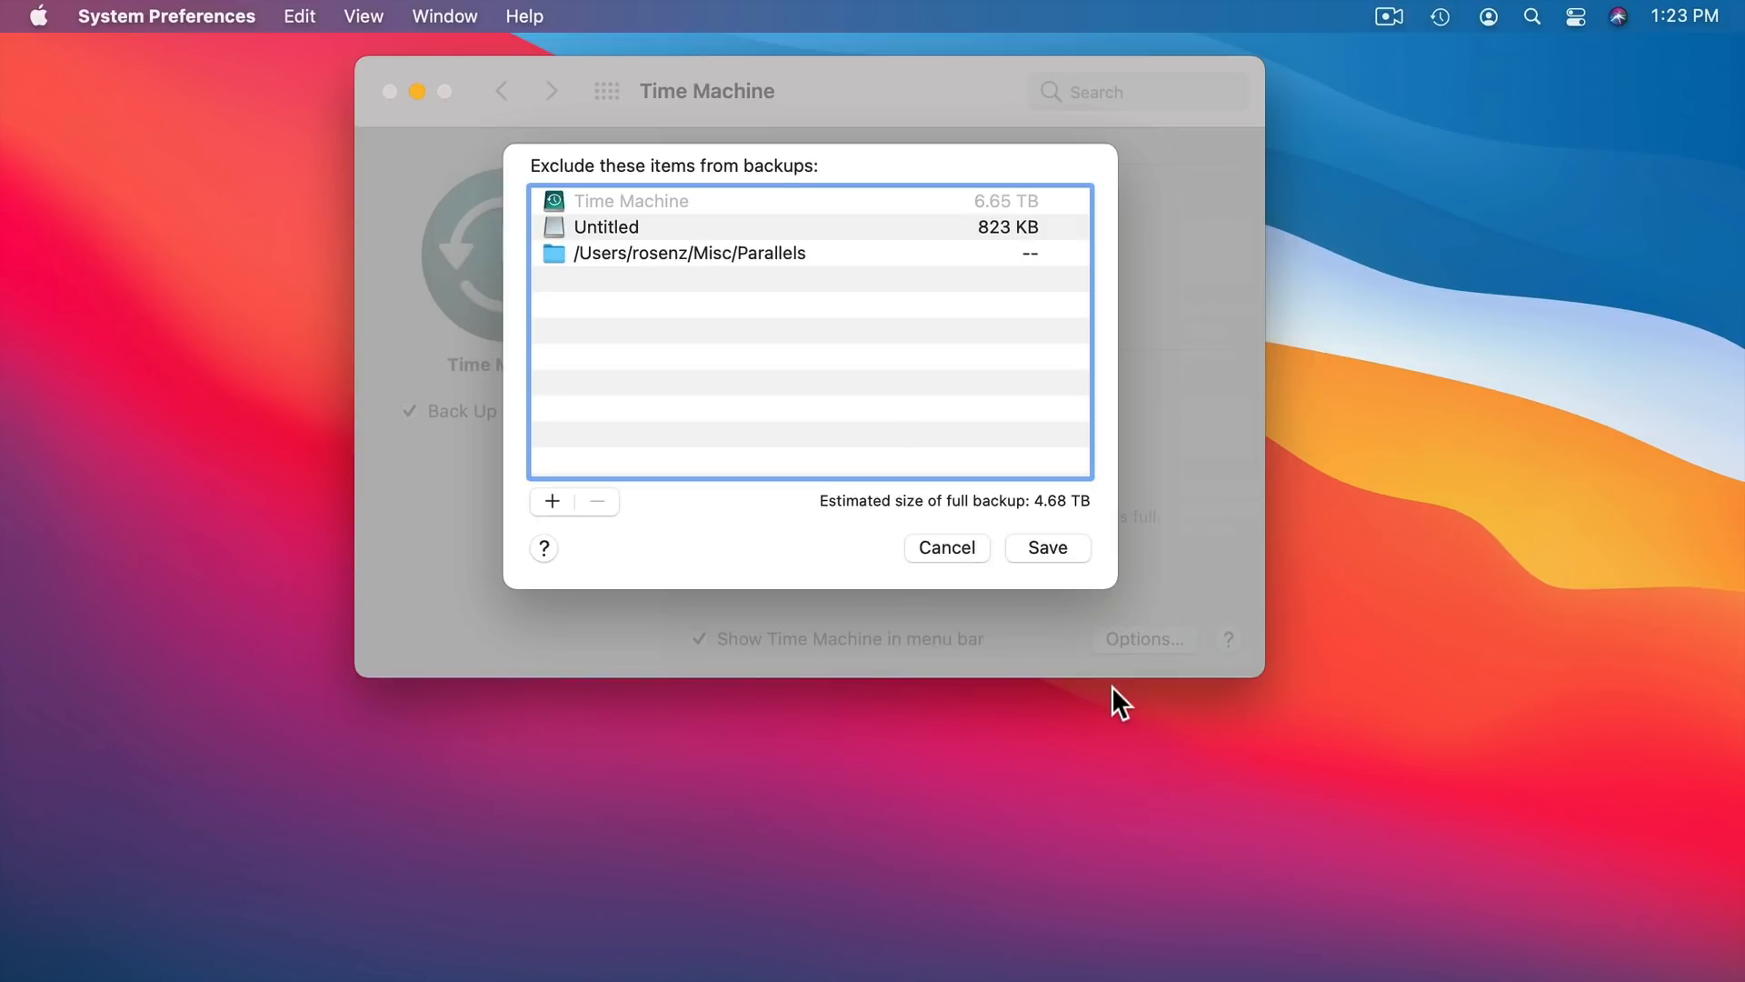
pyautogui.moveTo(1196, 349)
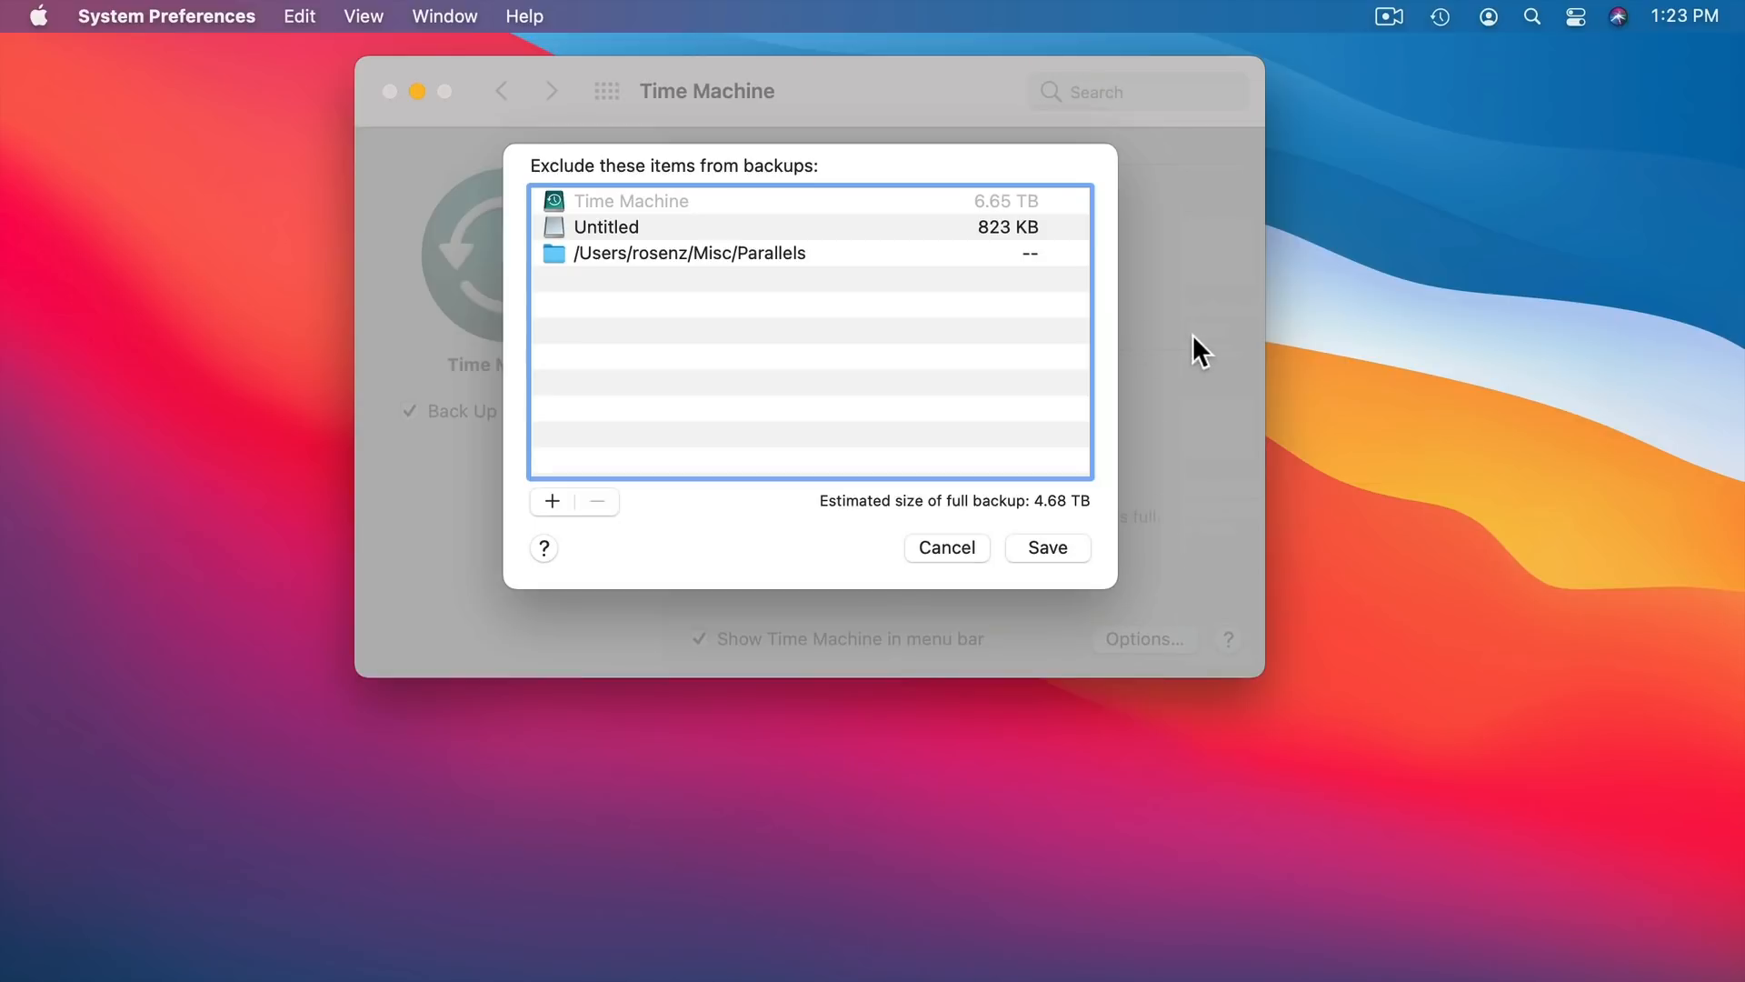
pyautogui.moveTo(893, 477)
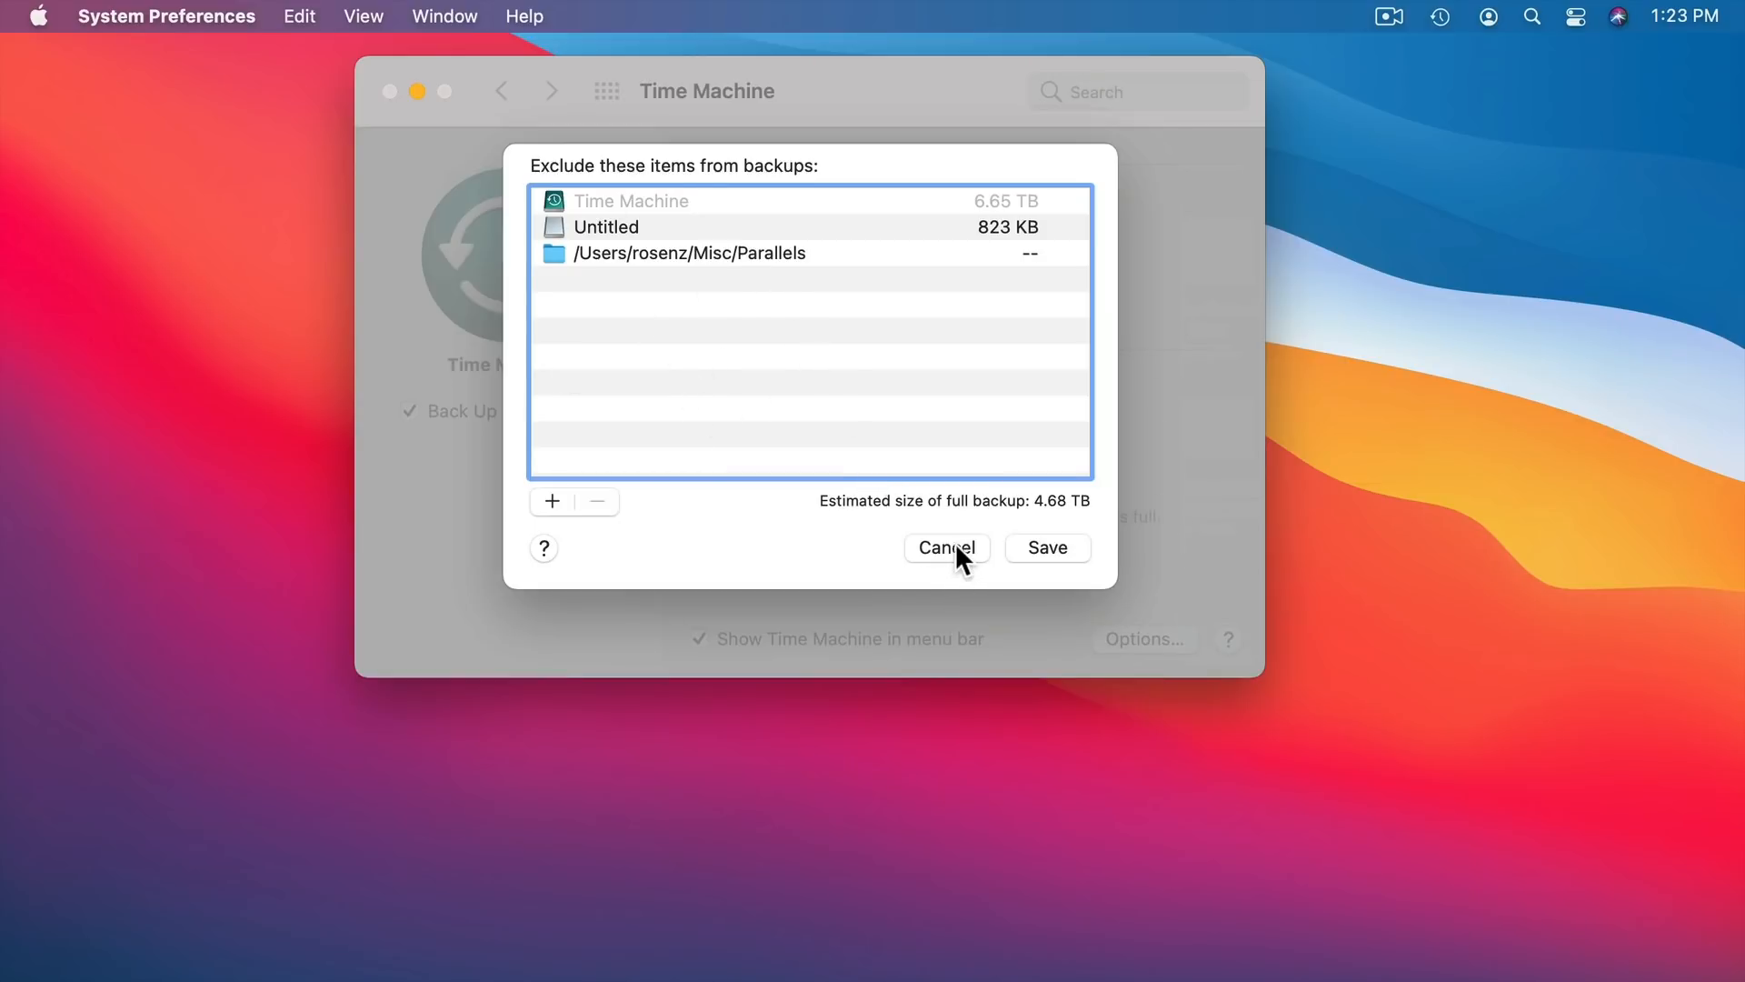
# - Cancel the exclusion list of the Time Machine disk, Untitled and Parallels folder
pyautogui.click(945, 546)
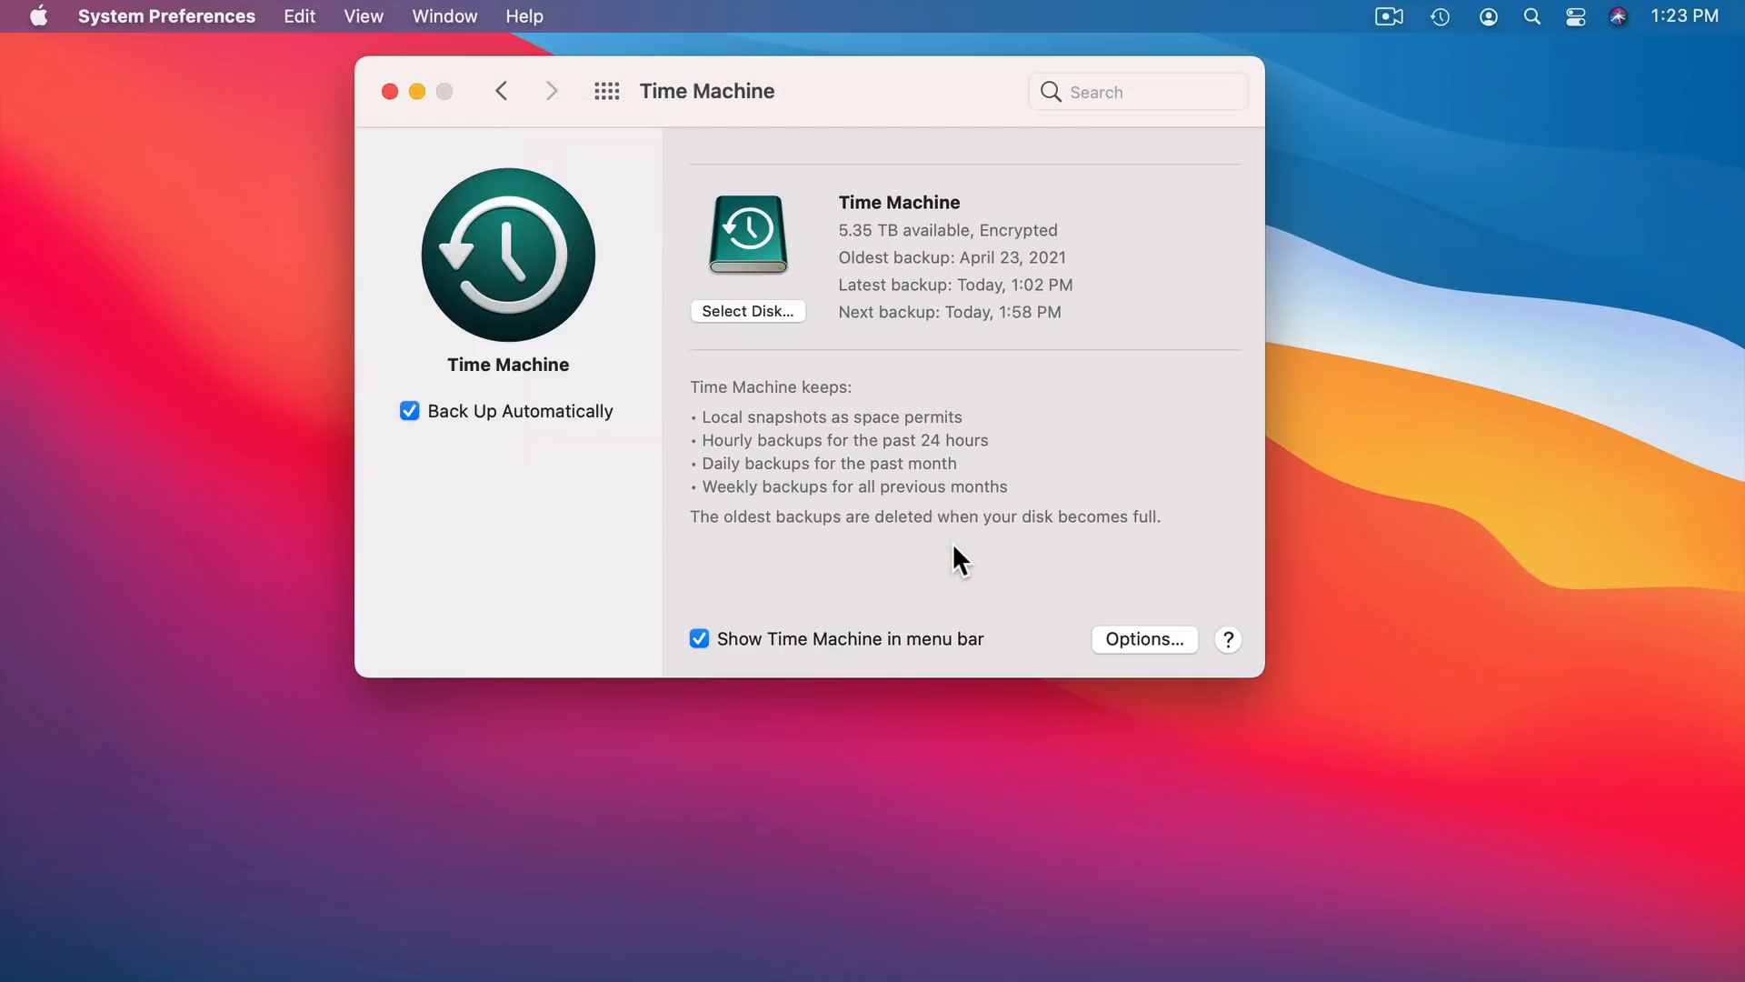
pyautogui.moveTo(510, 532)
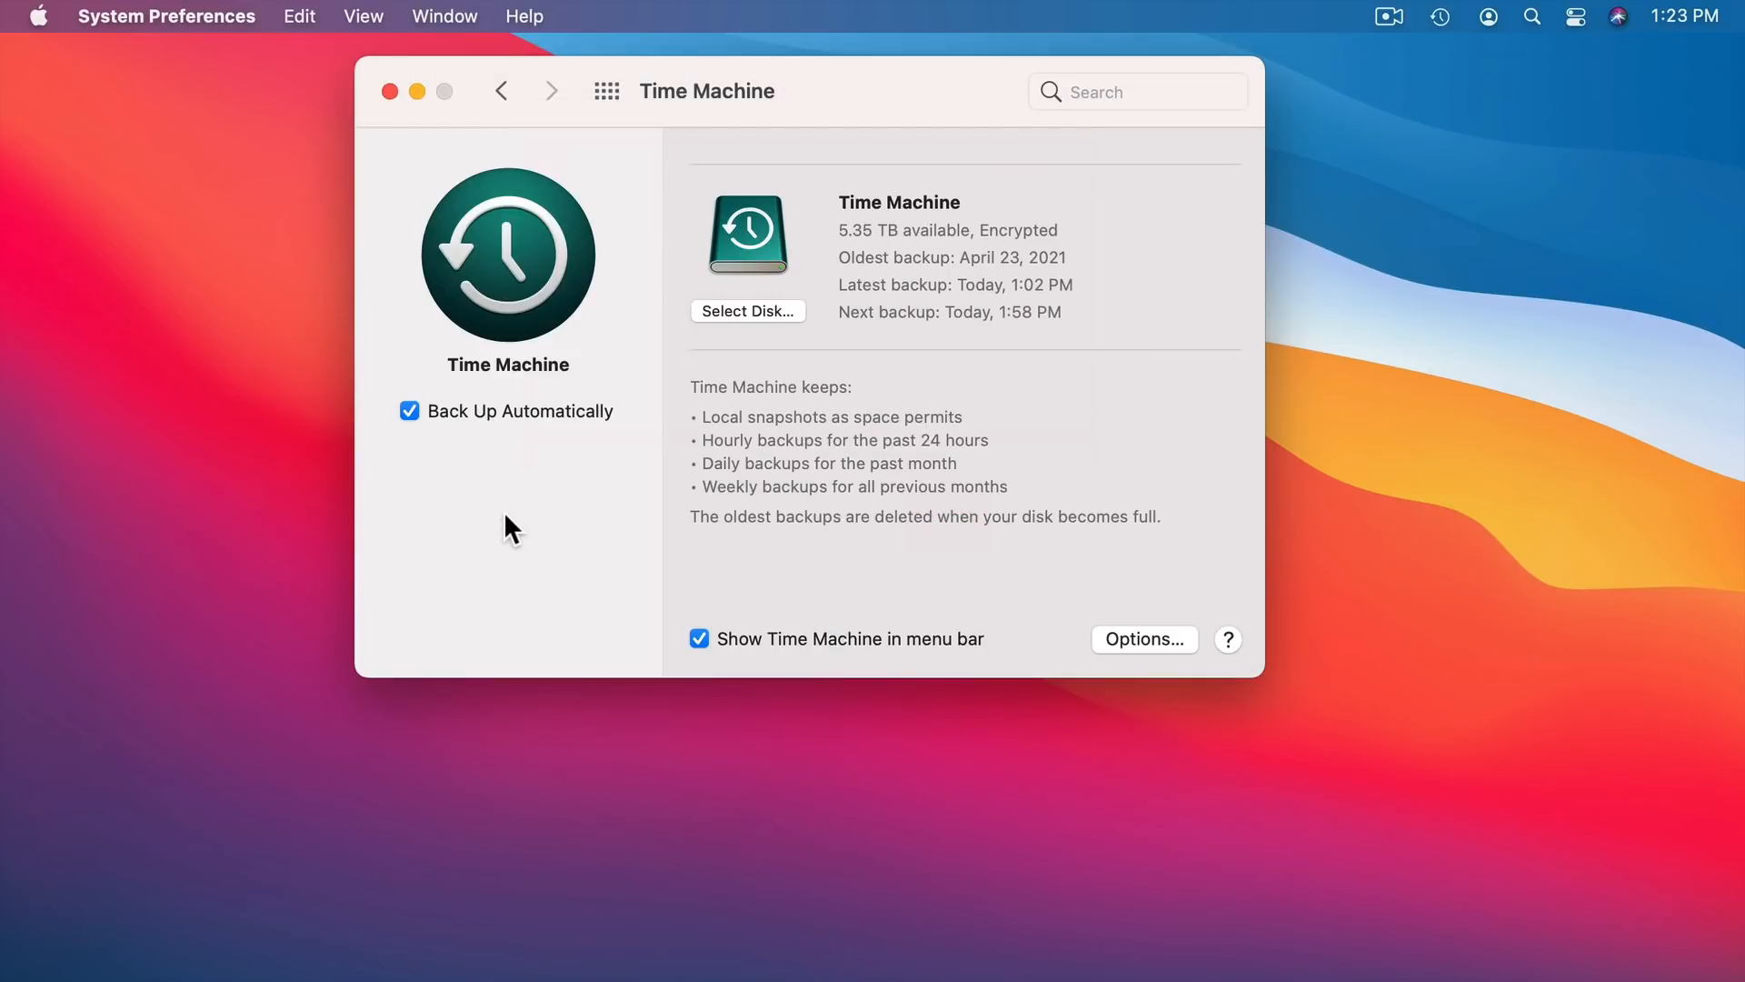
pyautogui.moveTo(512, 510)
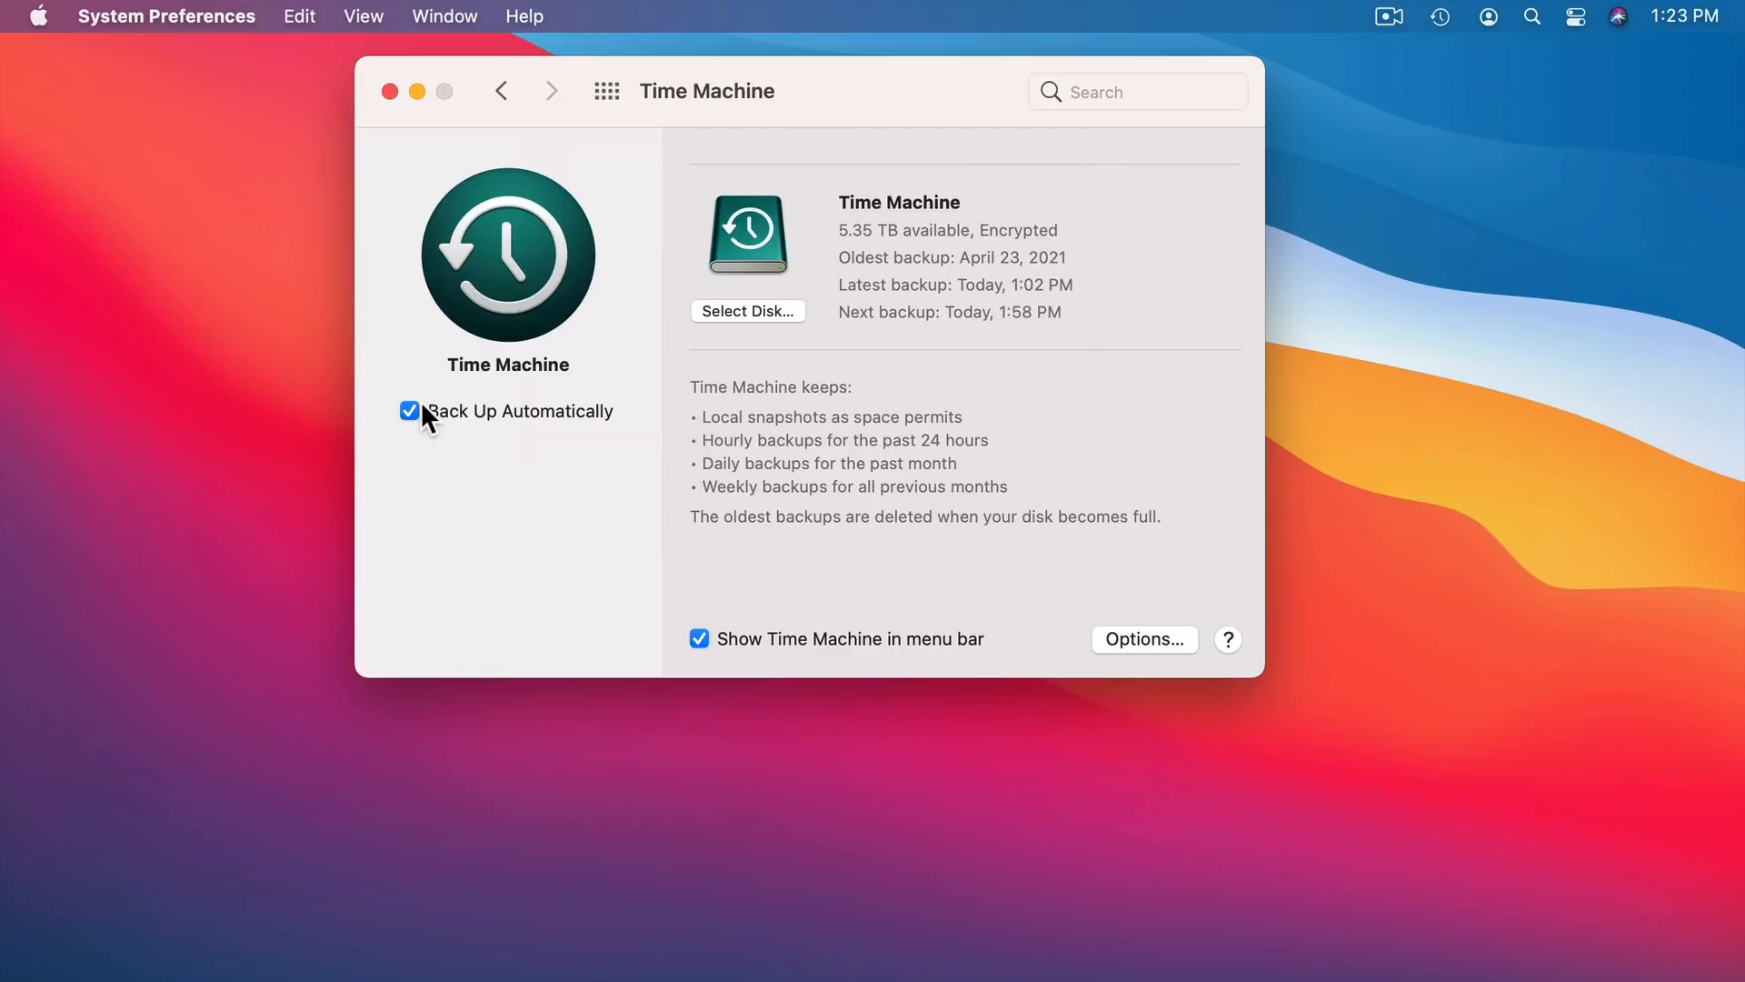
pyautogui.moveTo(490, 470)
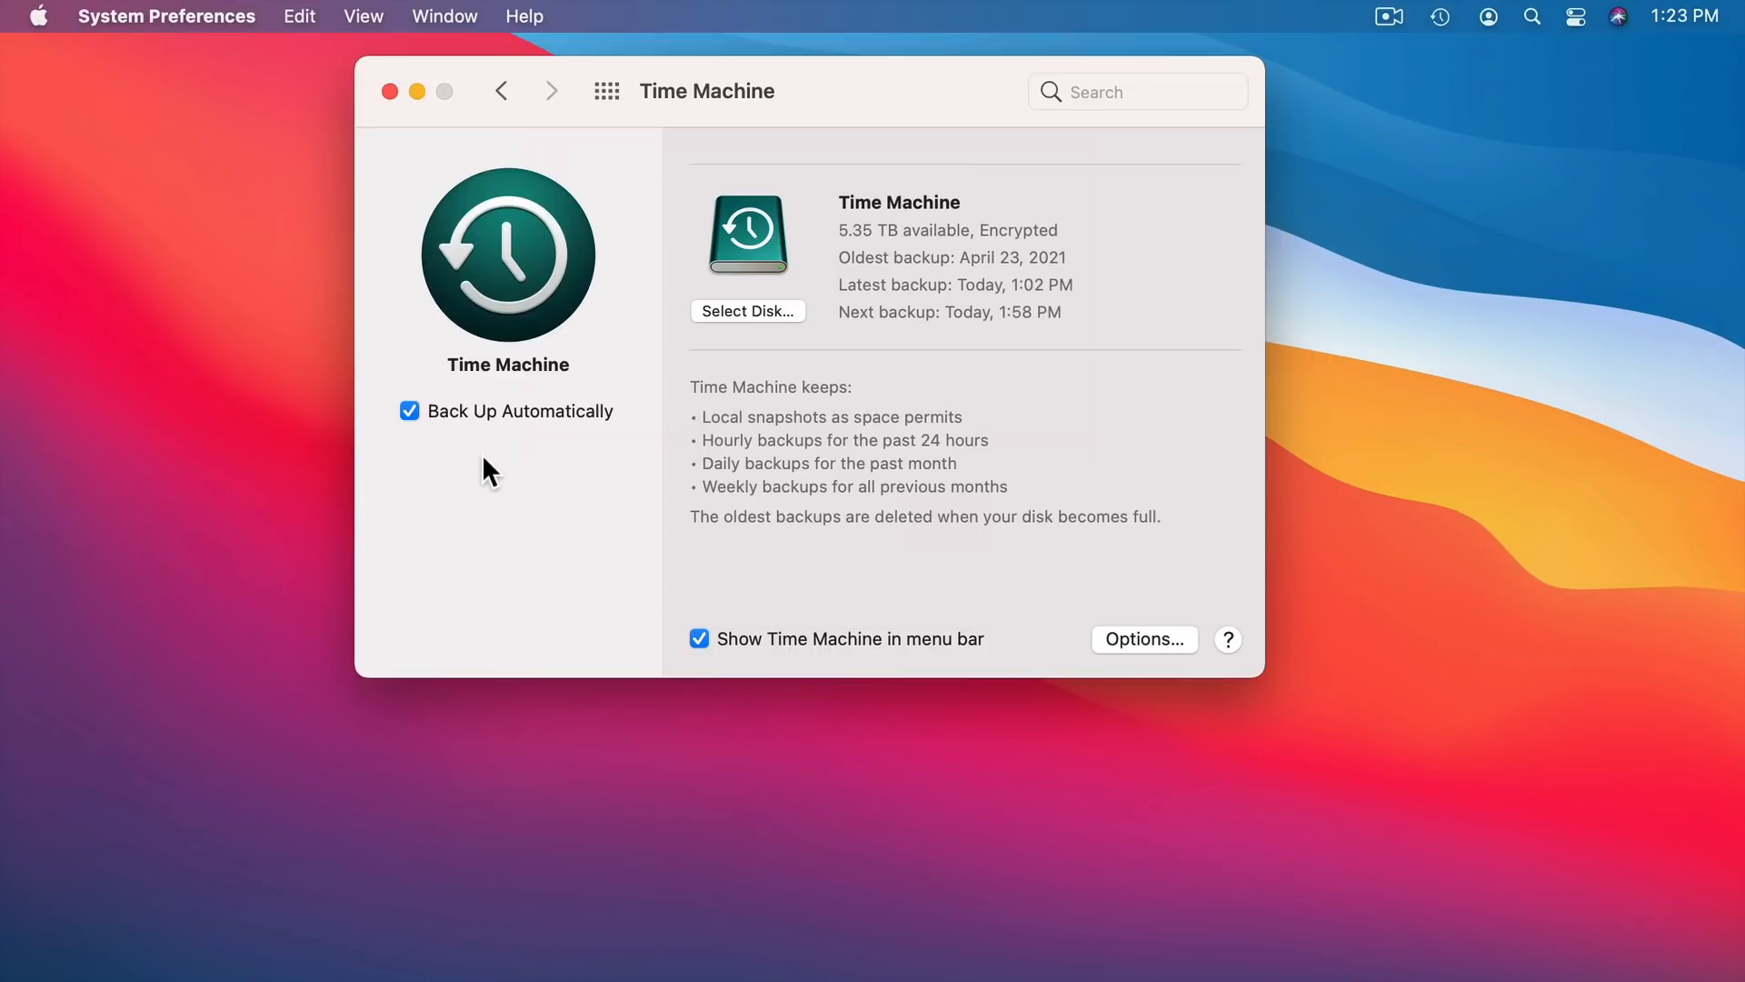
pyautogui.moveTo(496, 427)
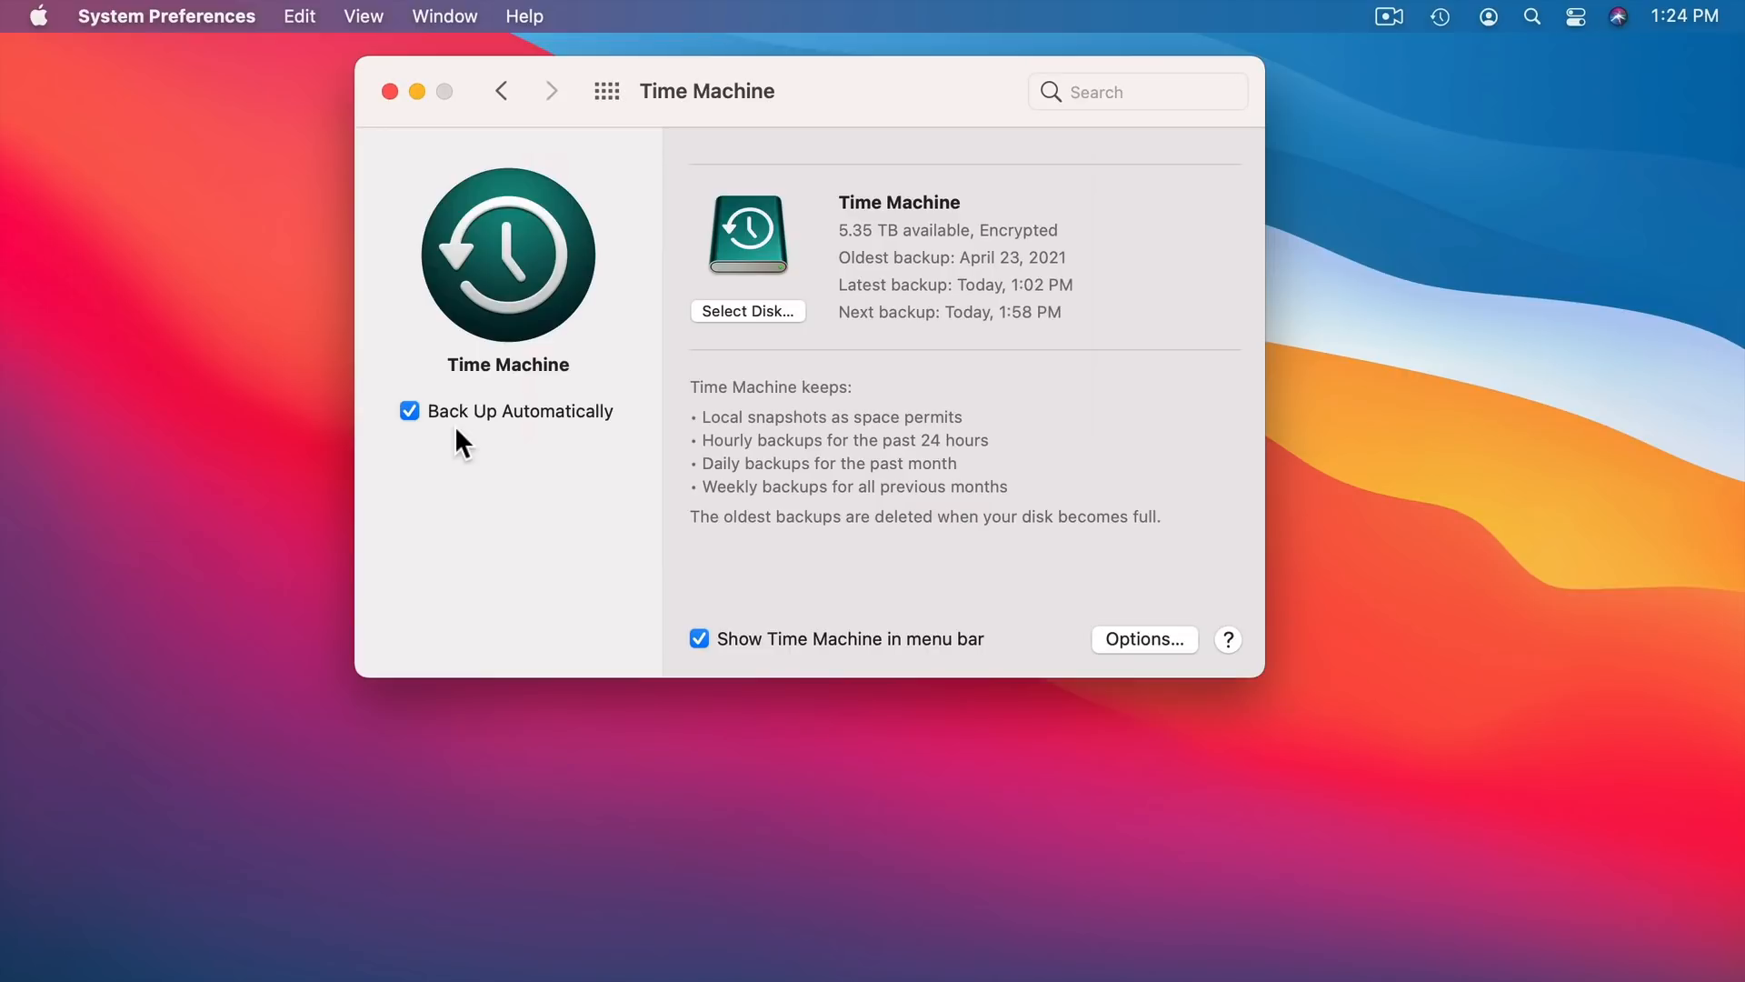
pyautogui.moveTo(521, 390)
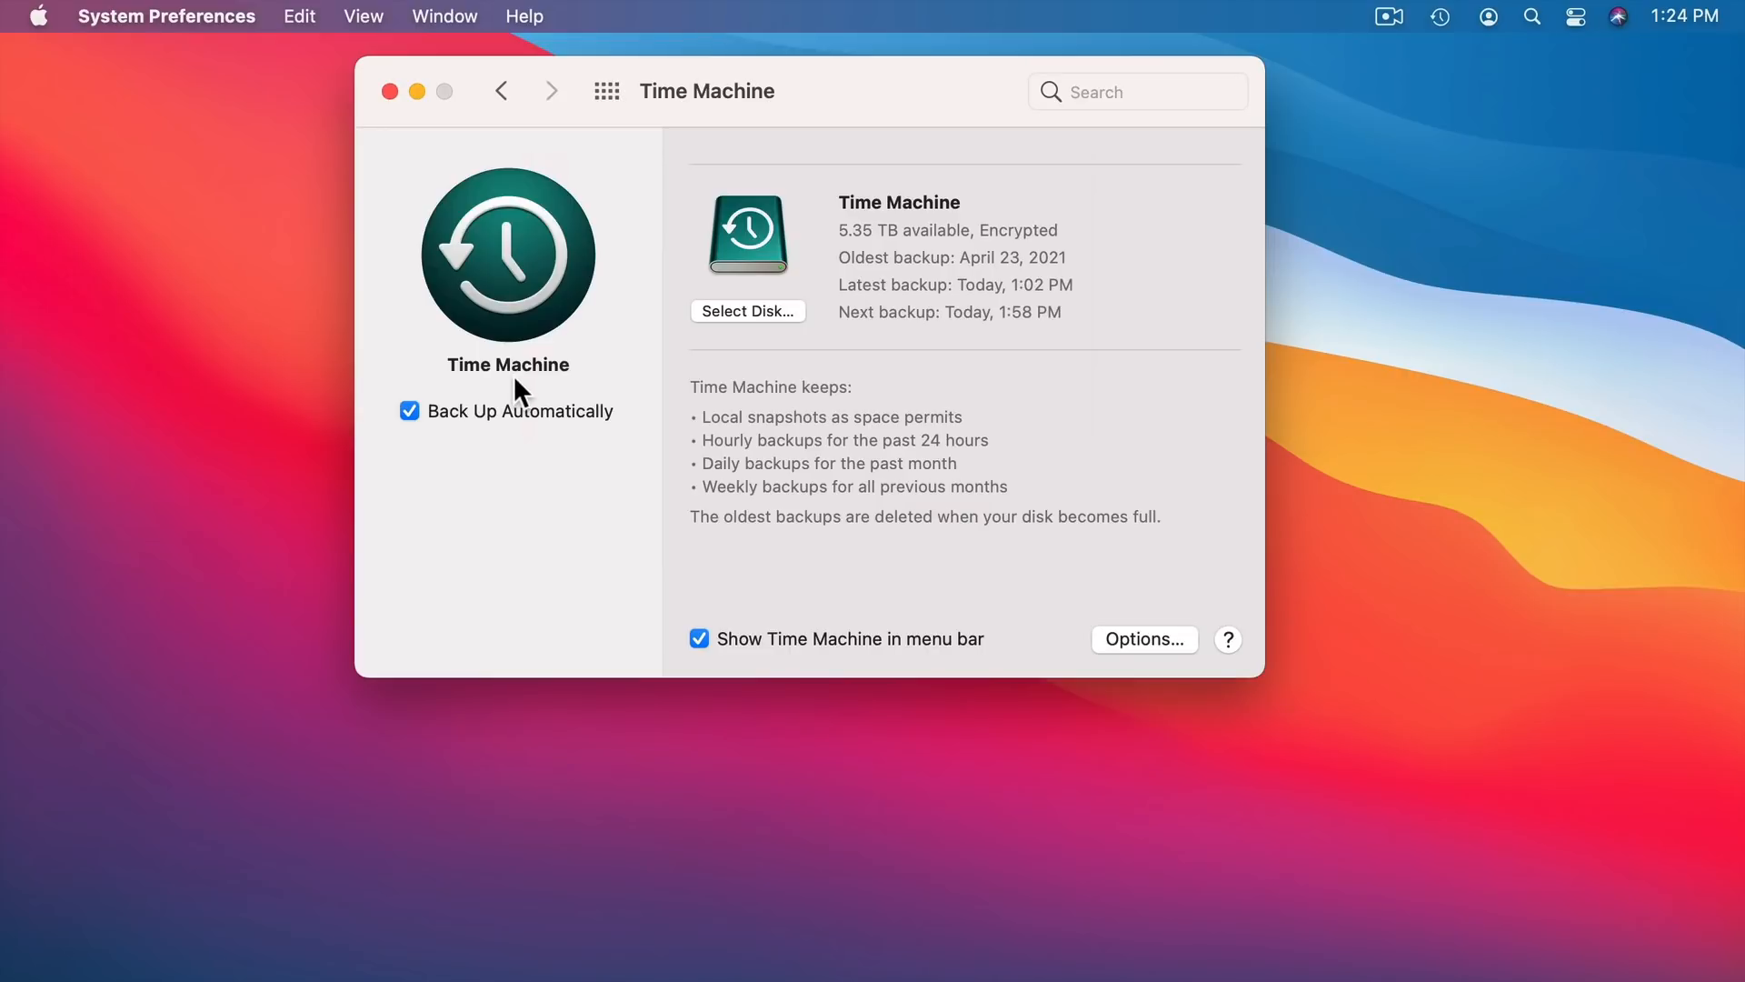
pyautogui.moveTo(392, 390)
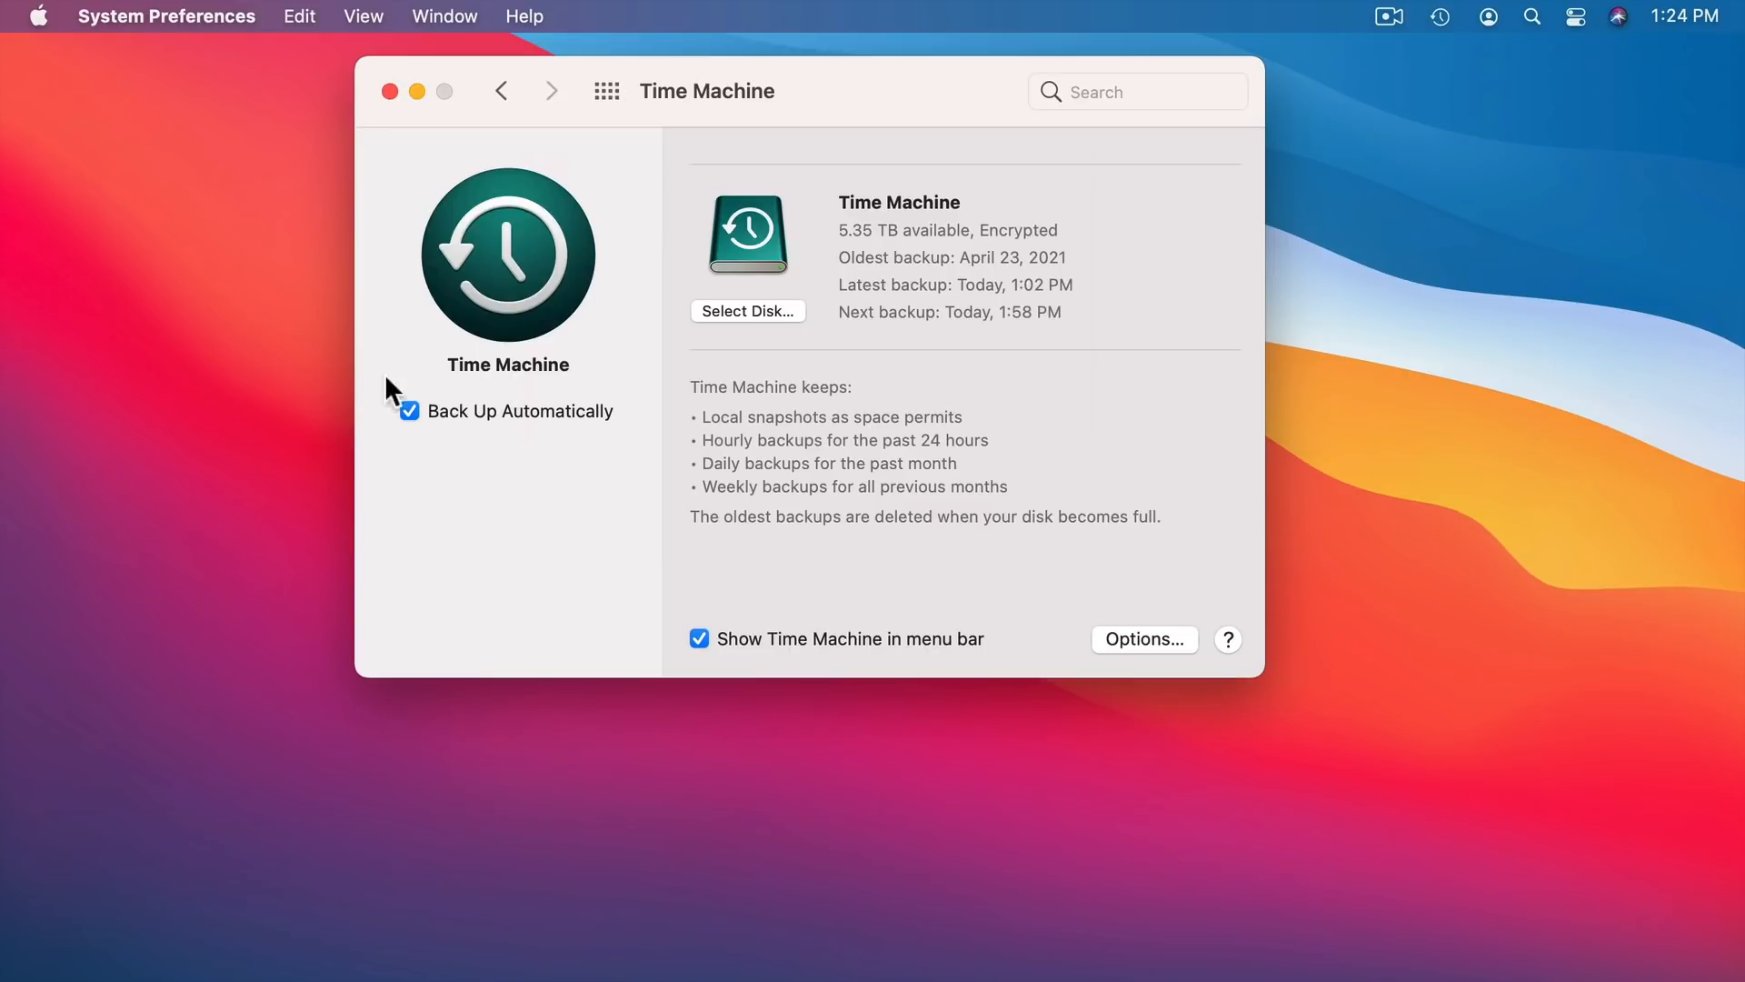
pyautogui.moveTo(421, 510)
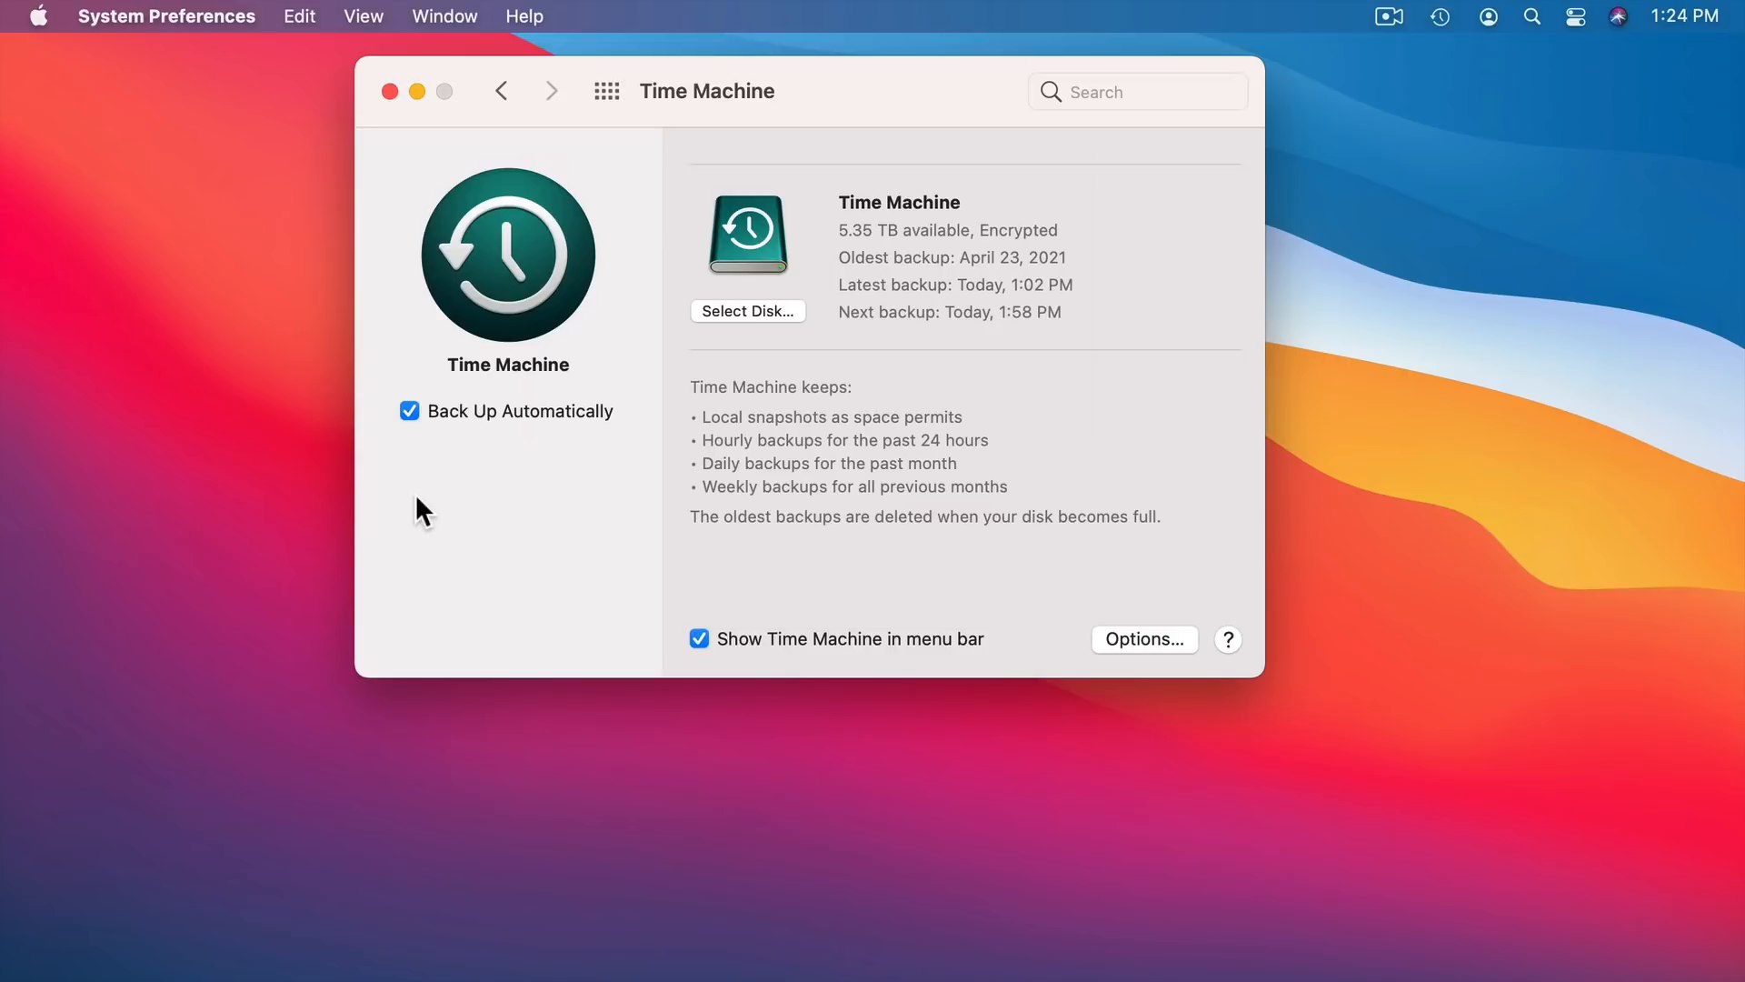
# - Close System Preferences with Back Up Automatically still enabled
pyautogui.click(1444, 15)
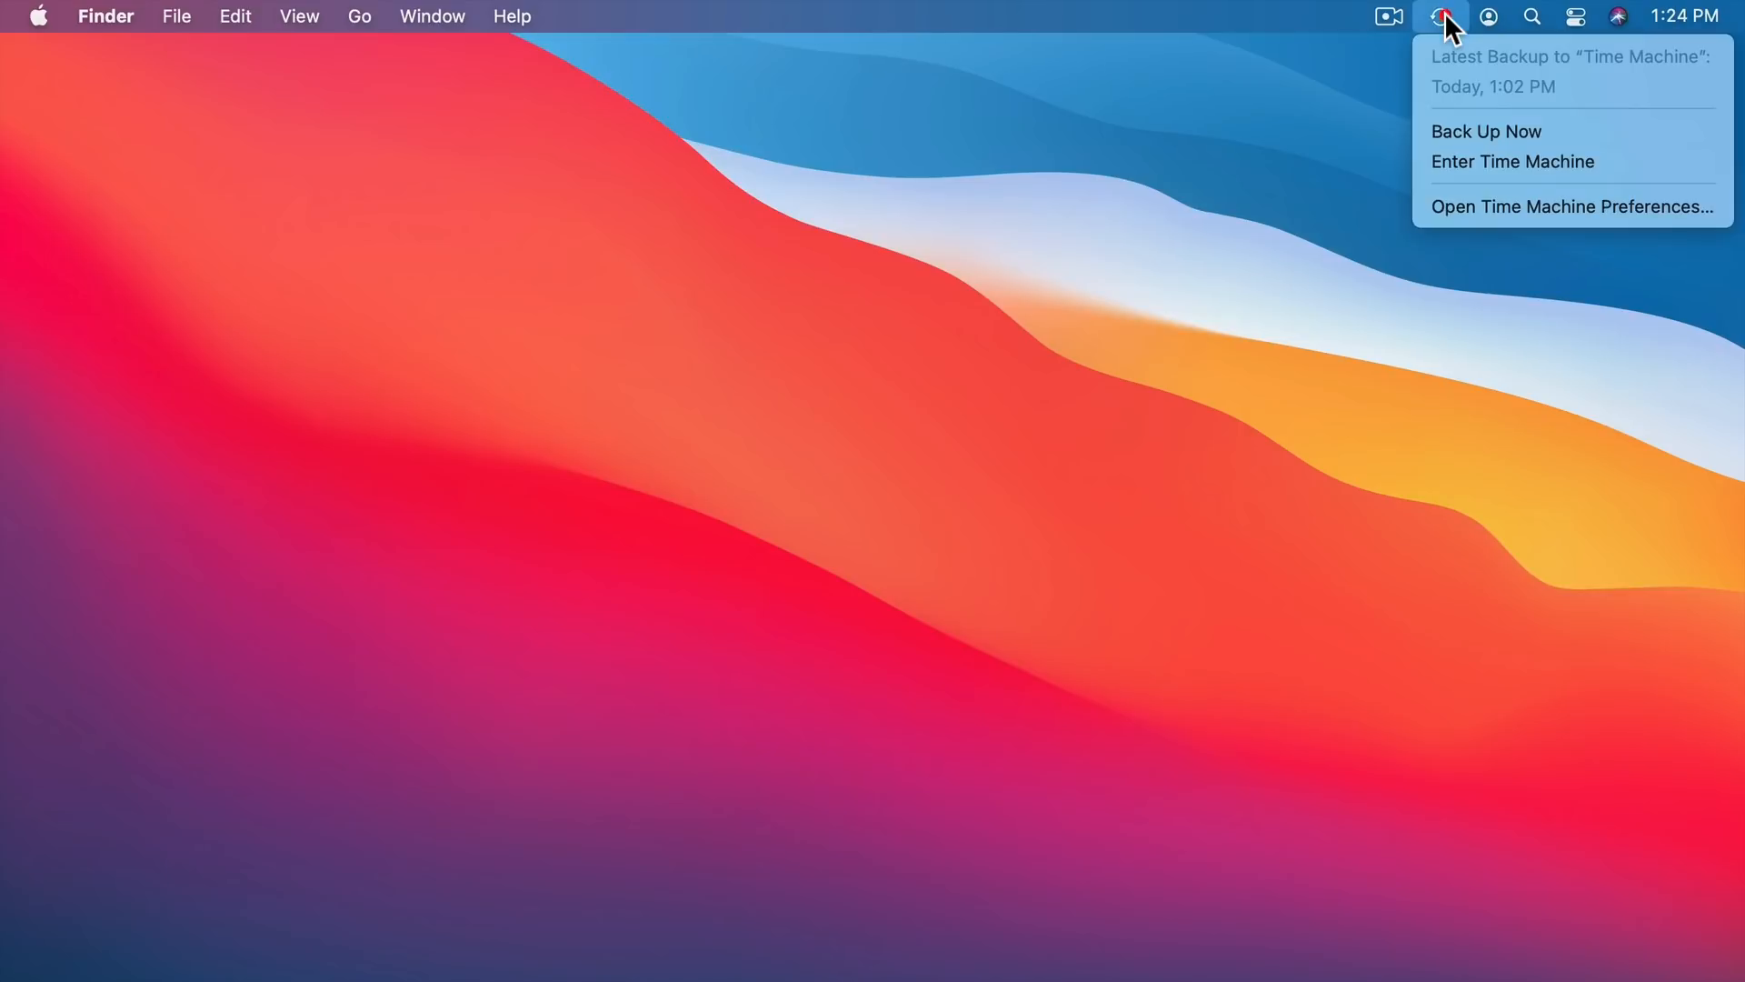
pyautogui.moveTo(1477, 70)
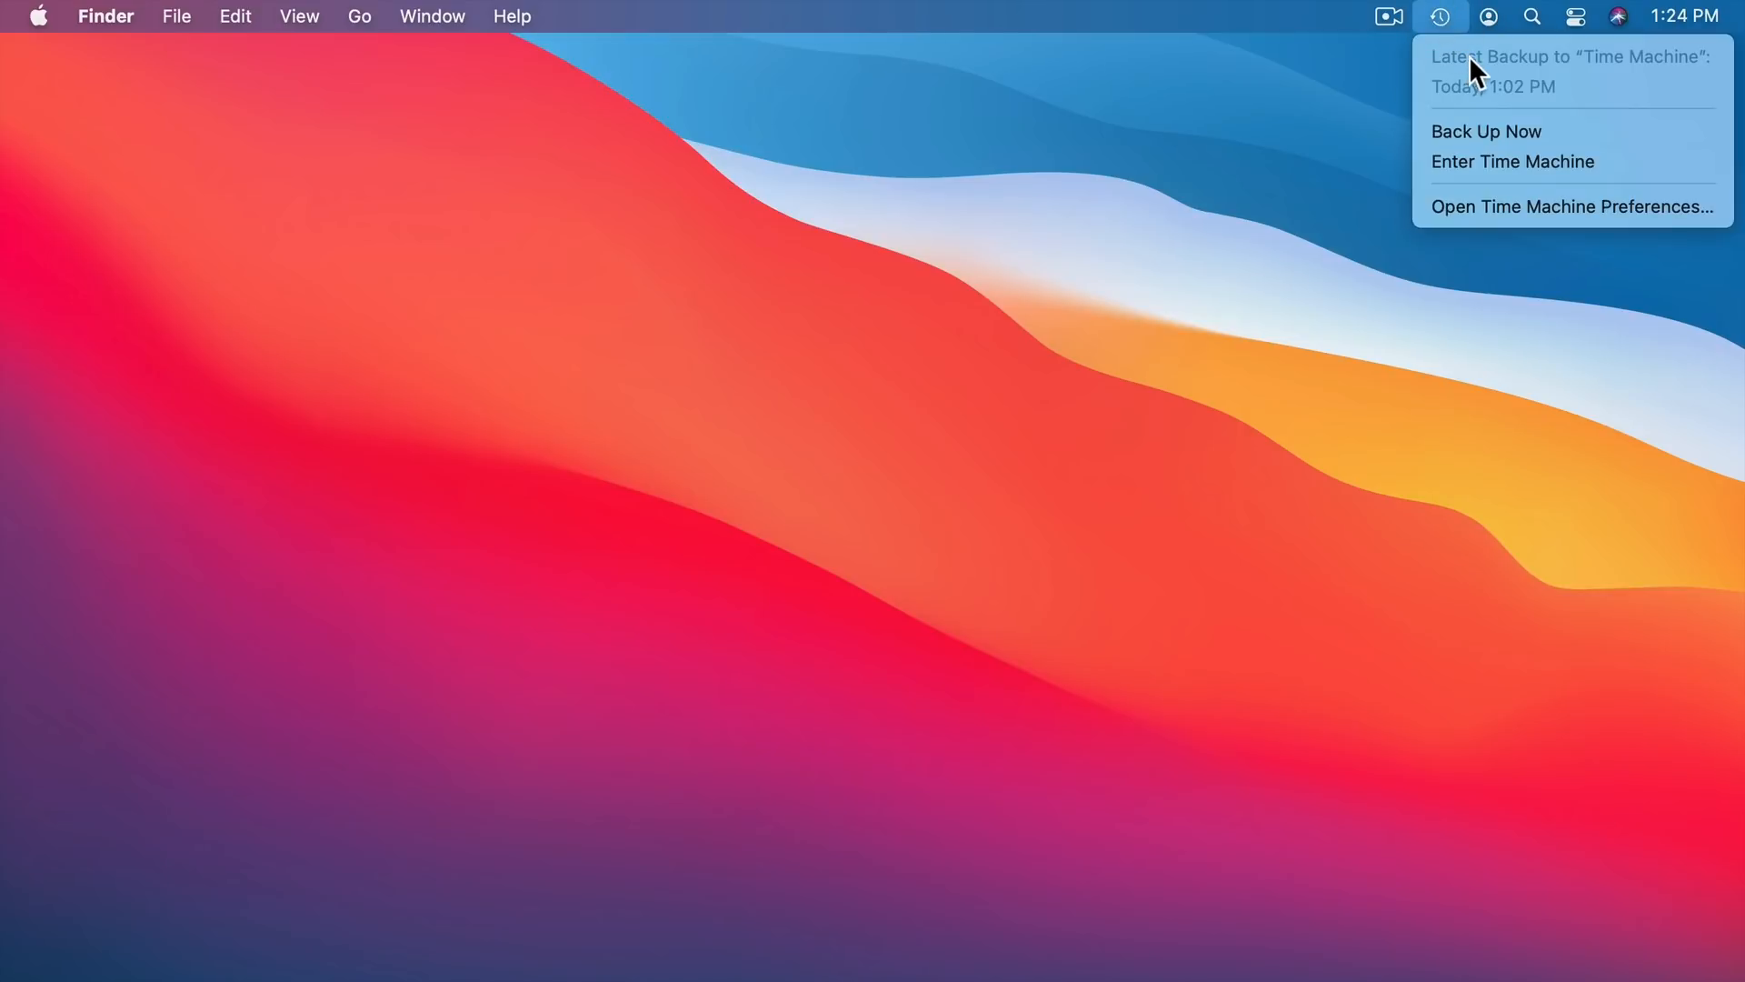
pyautogui.moveTo(1481, 130)
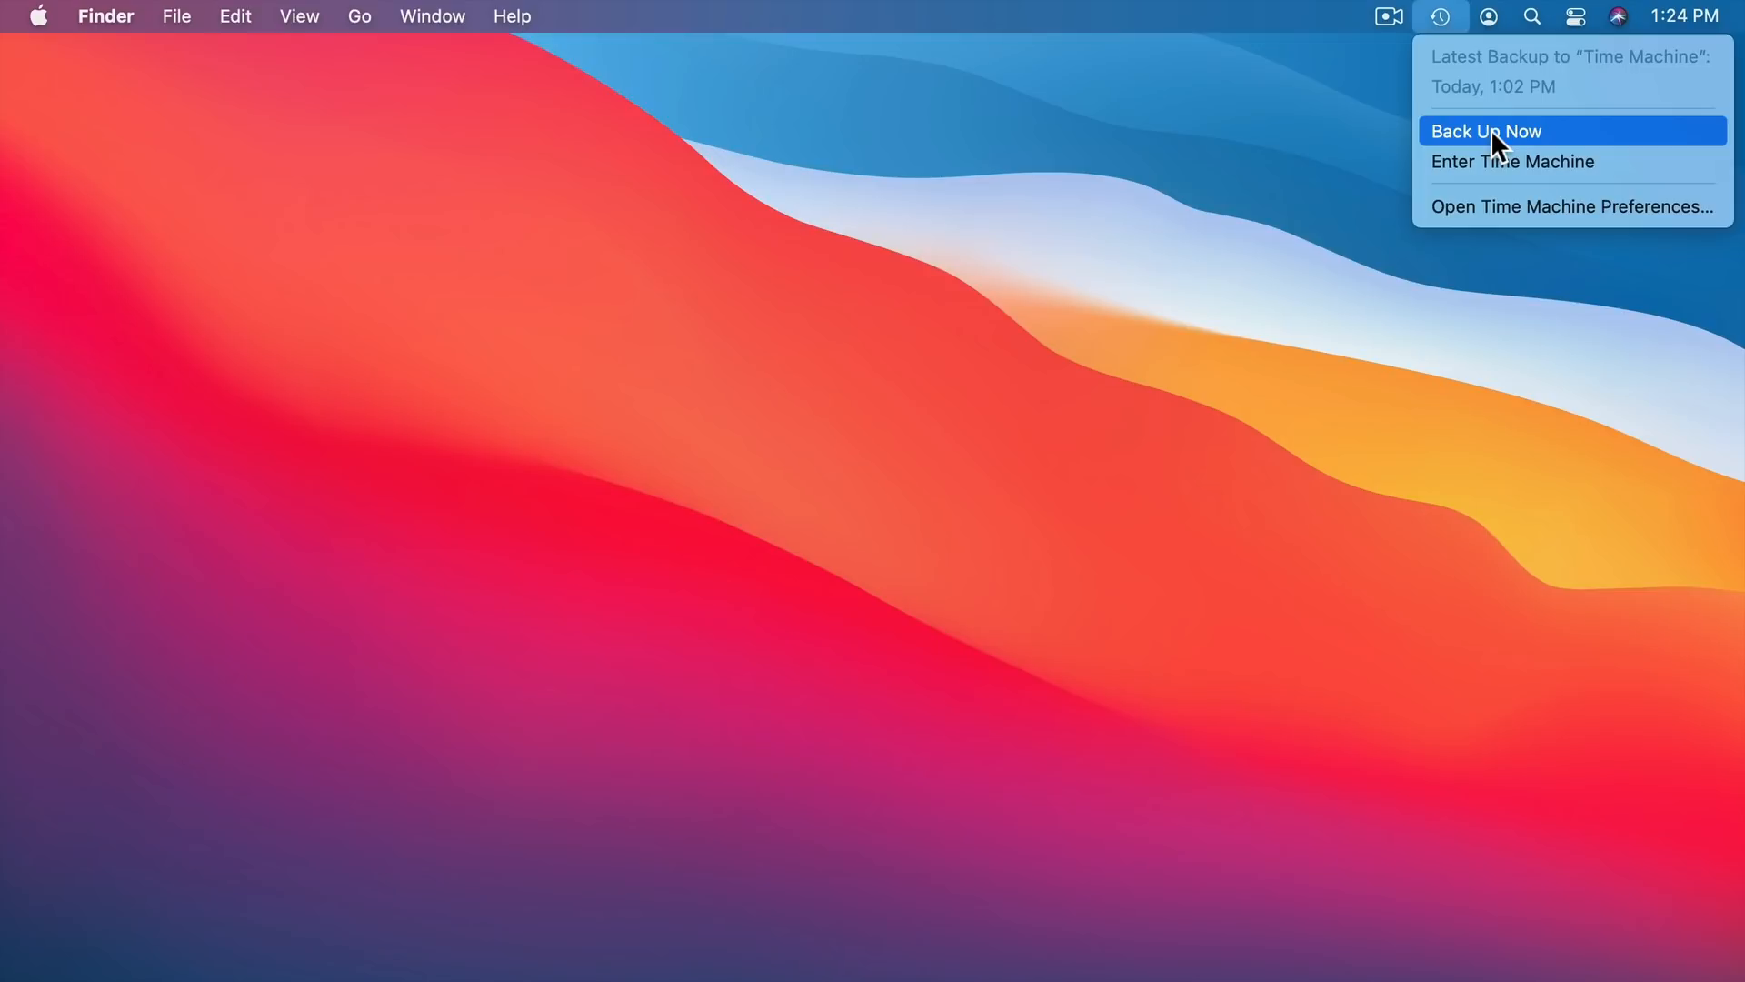
pyautogui.moveTo(1492, 160)
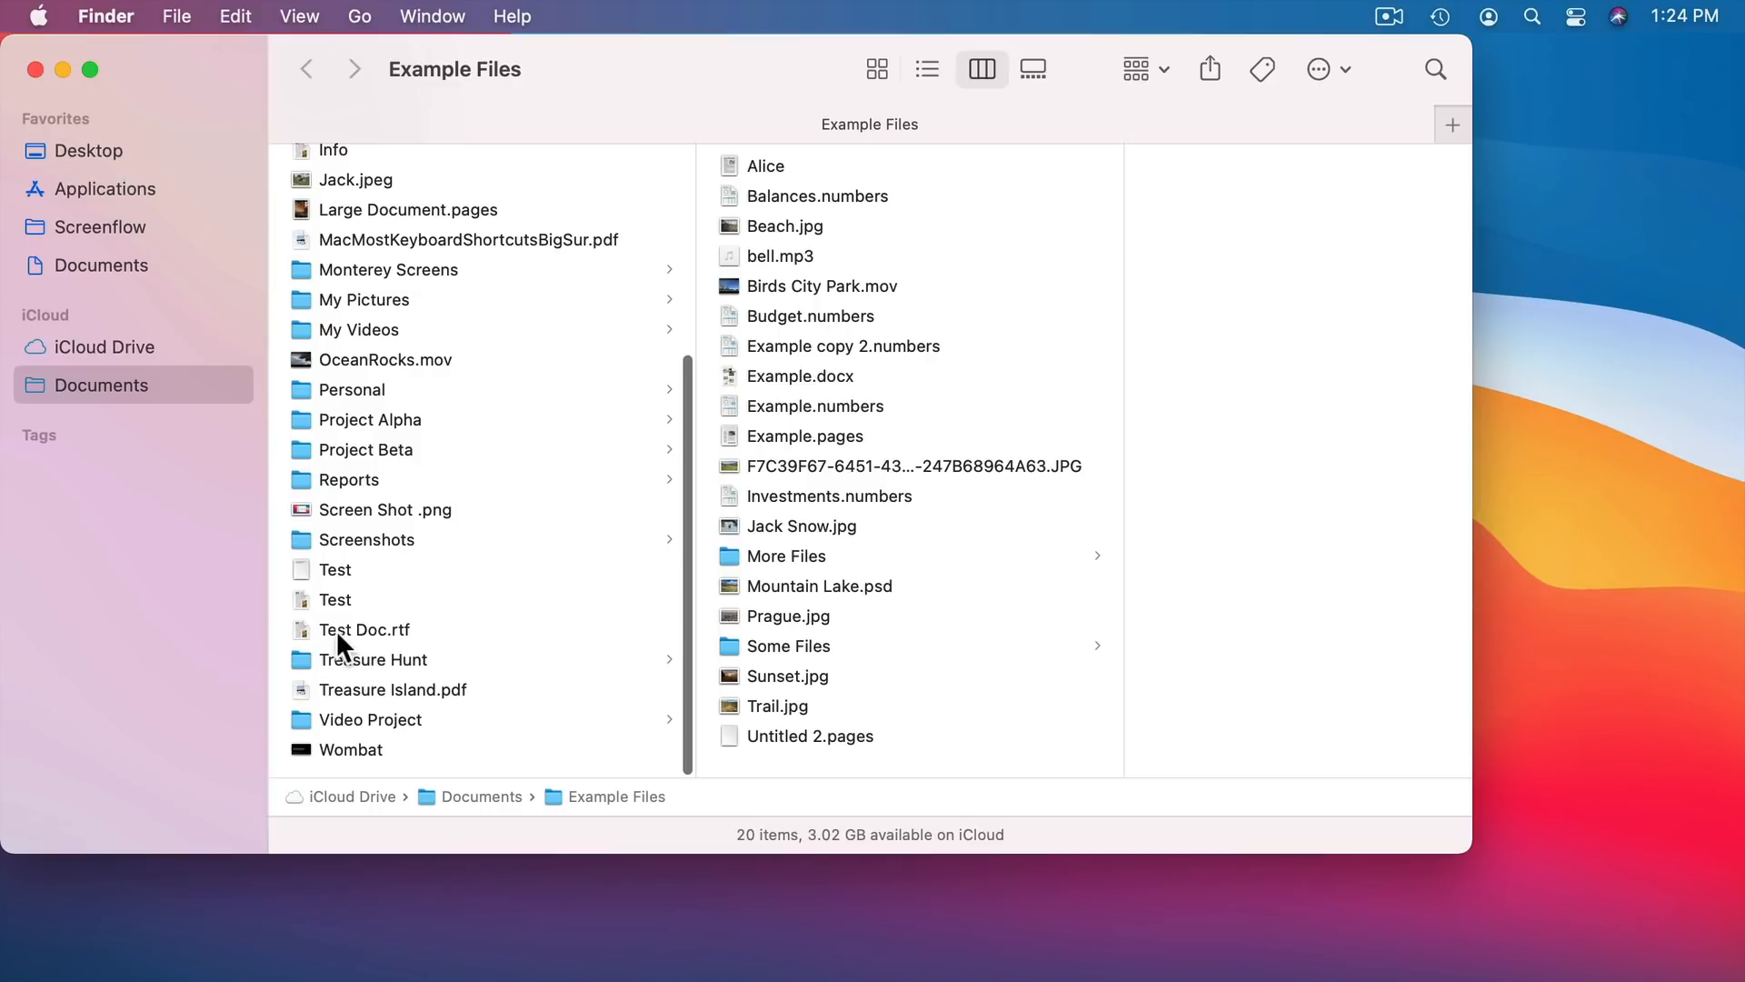
# - Delete the very important paragraph from Test Doc.rtf and reopen it showing two lines
pyautogui.doubleClick(363, 629)
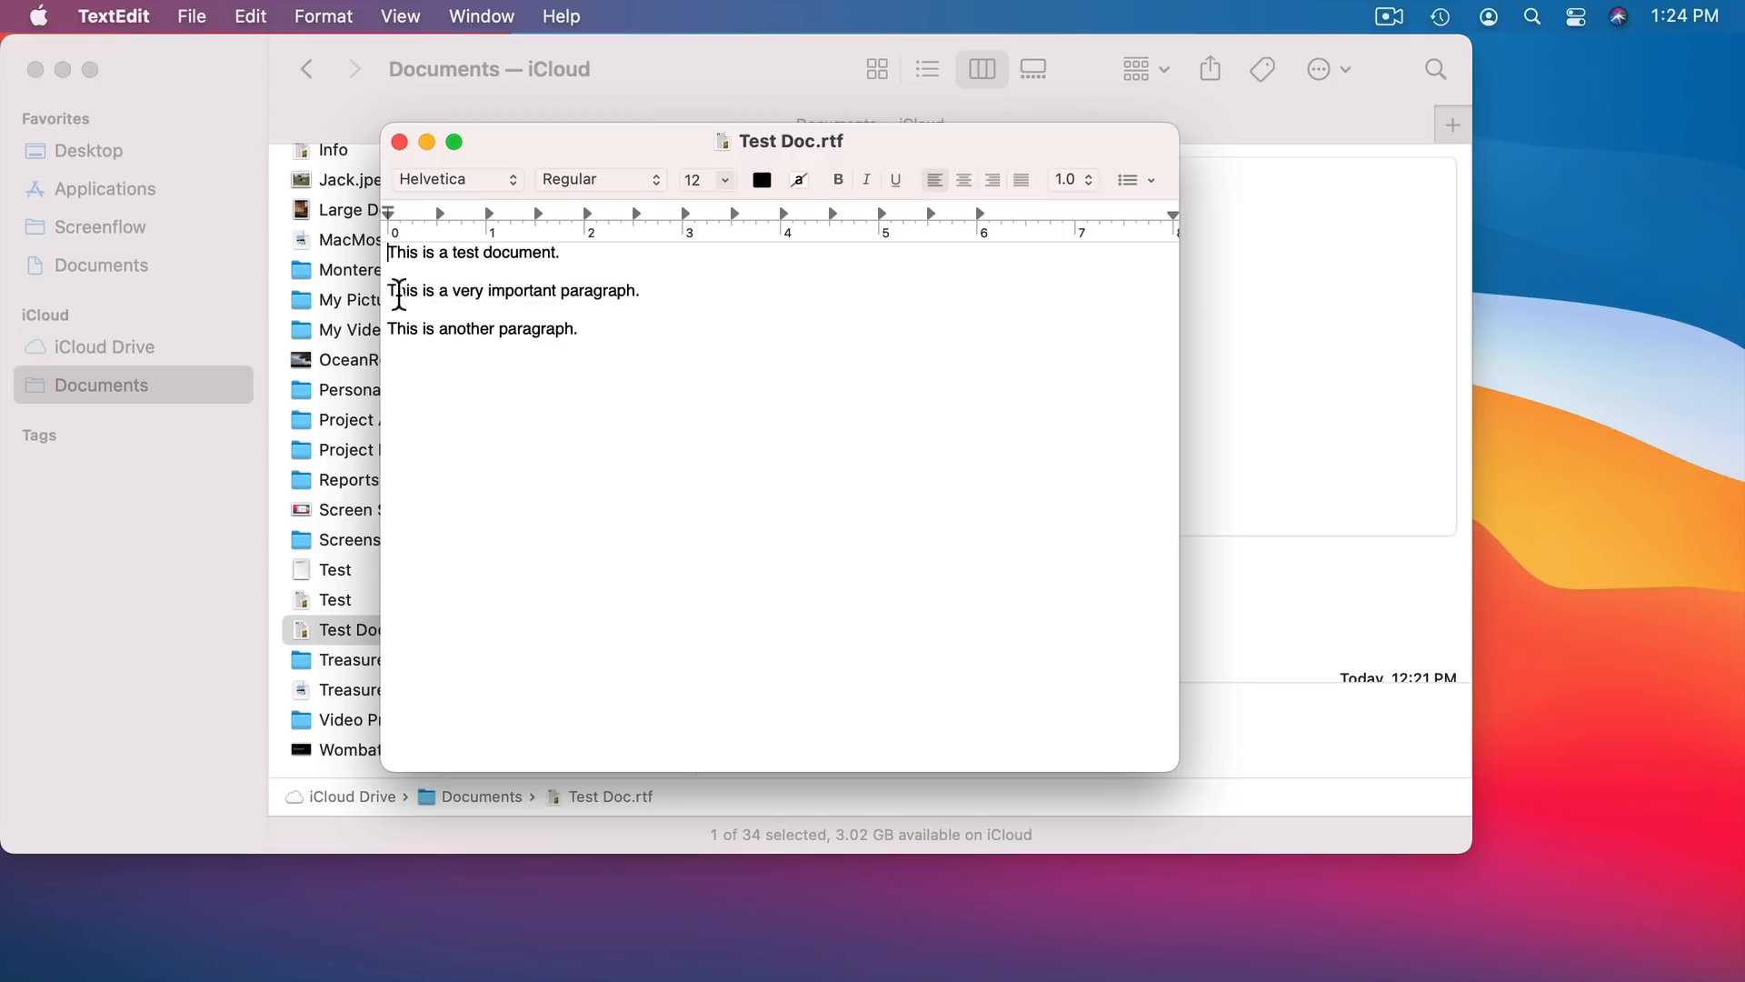
pyautogui.tripleClick(512, 291)
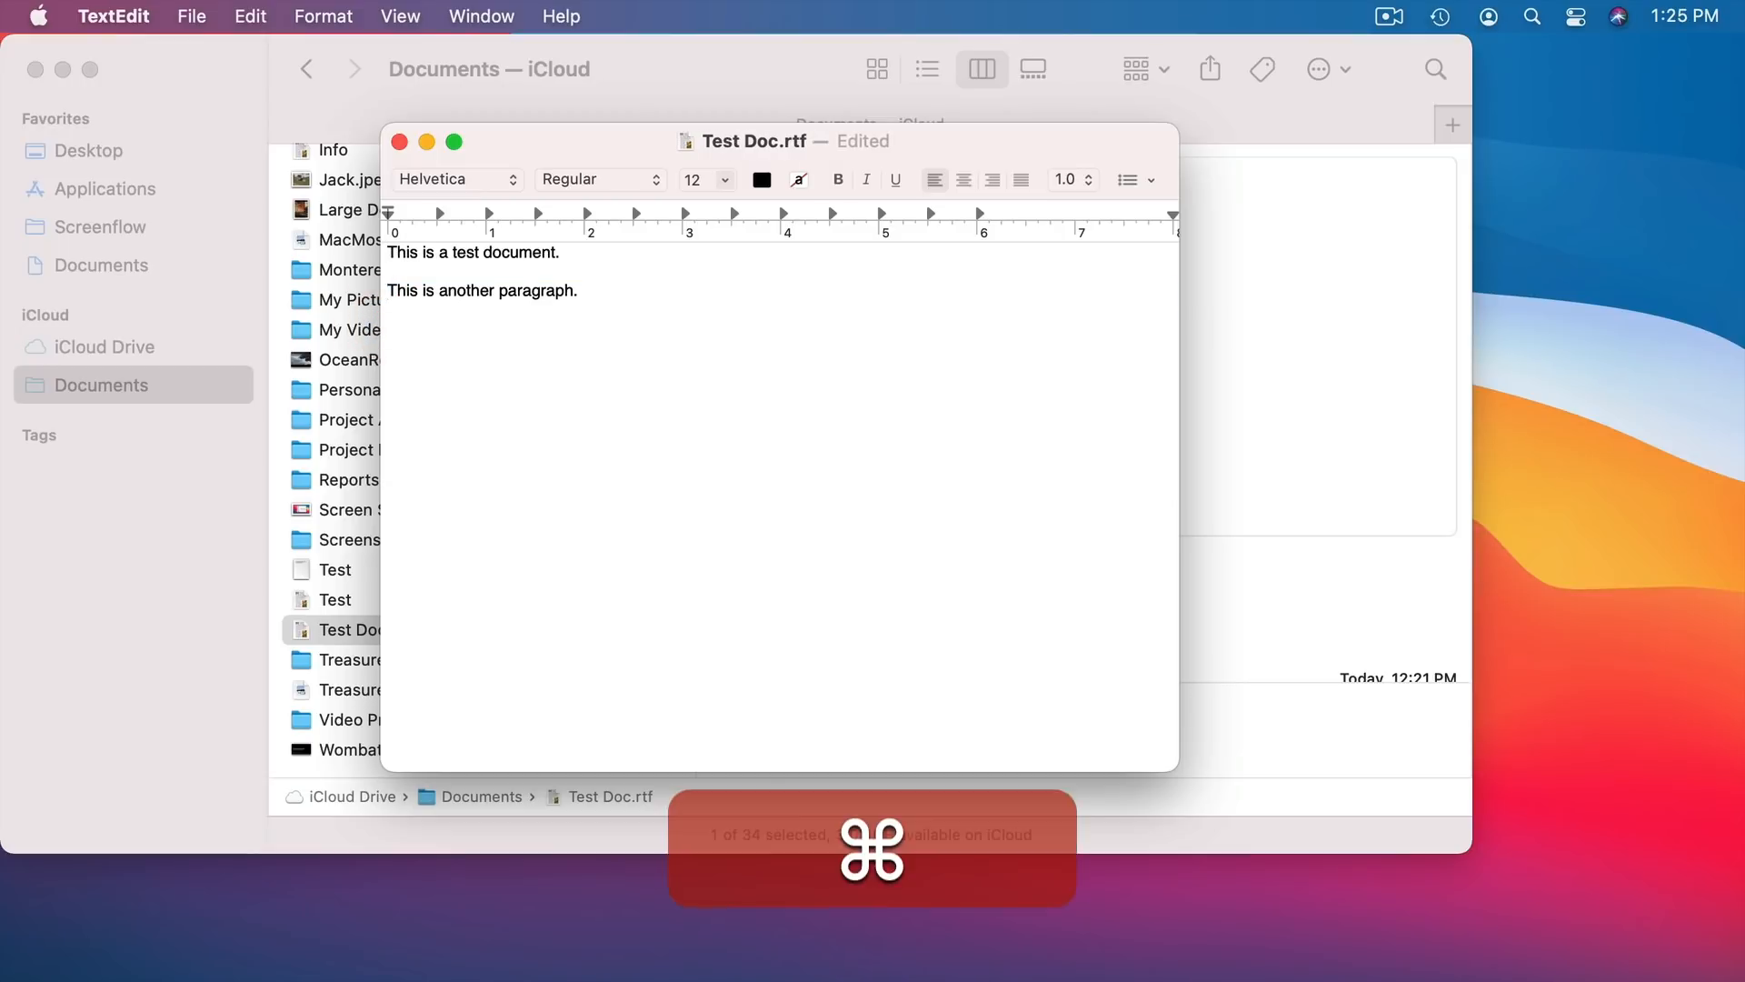
pyautogui.press('cmd+w')
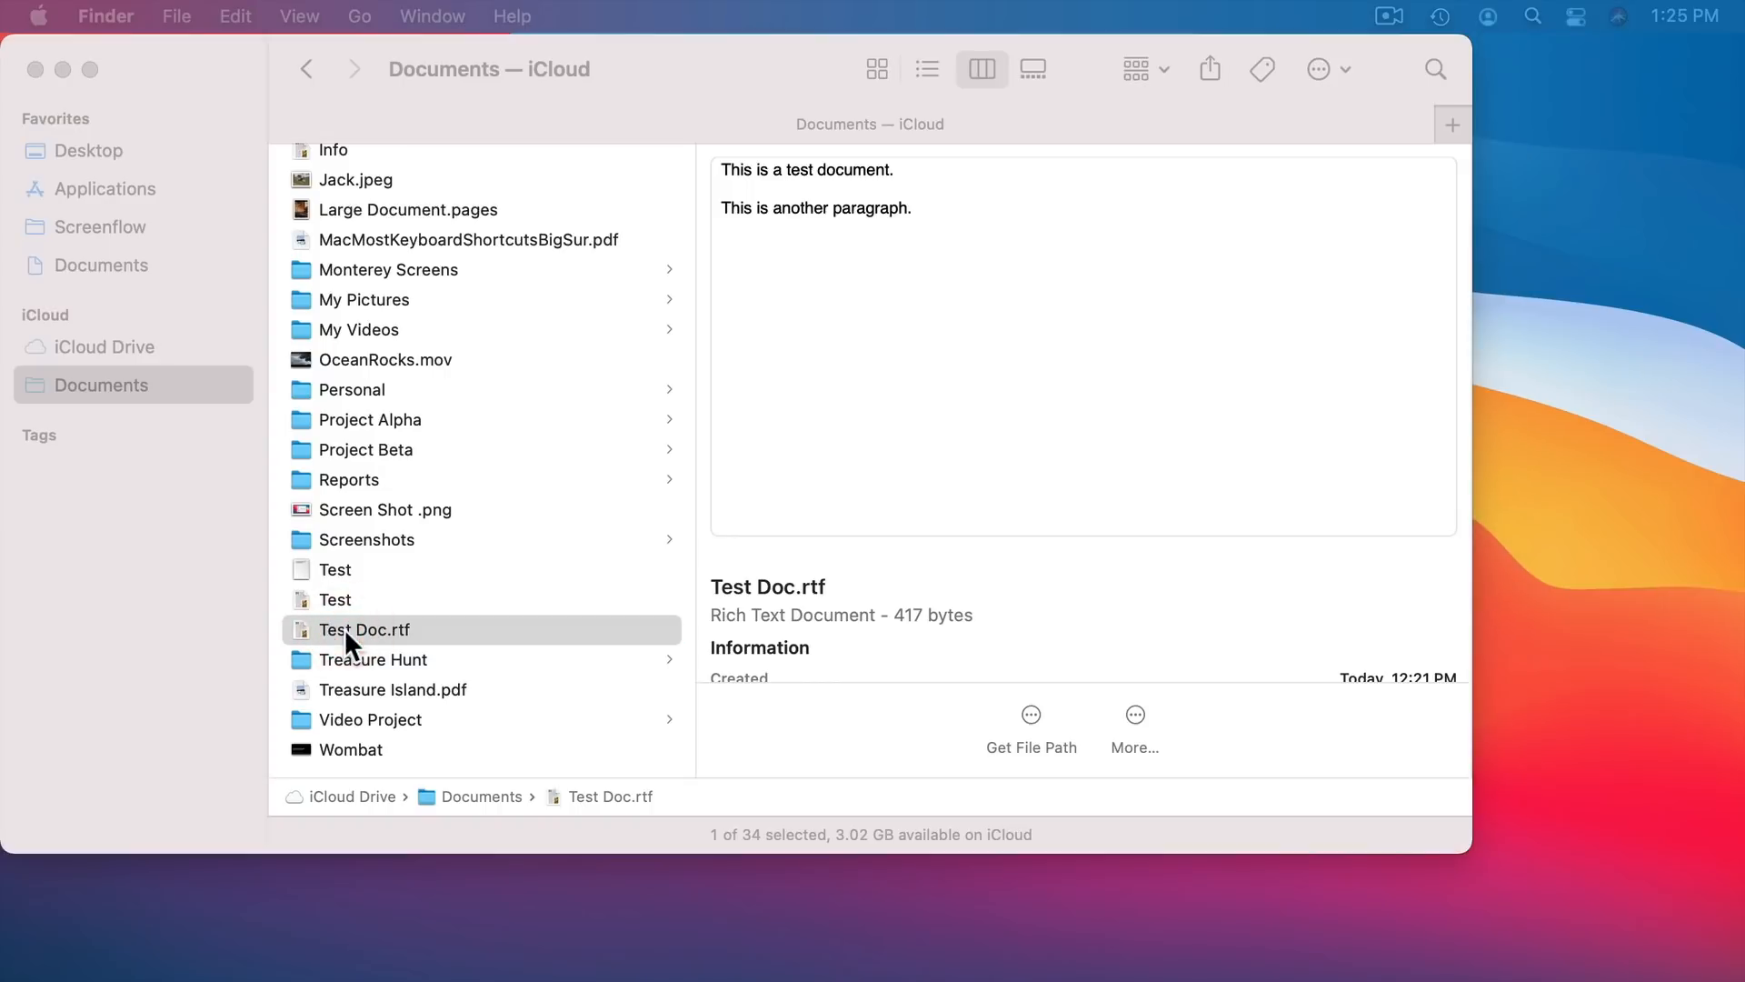
pyautogui.doubleClick(366, 629)
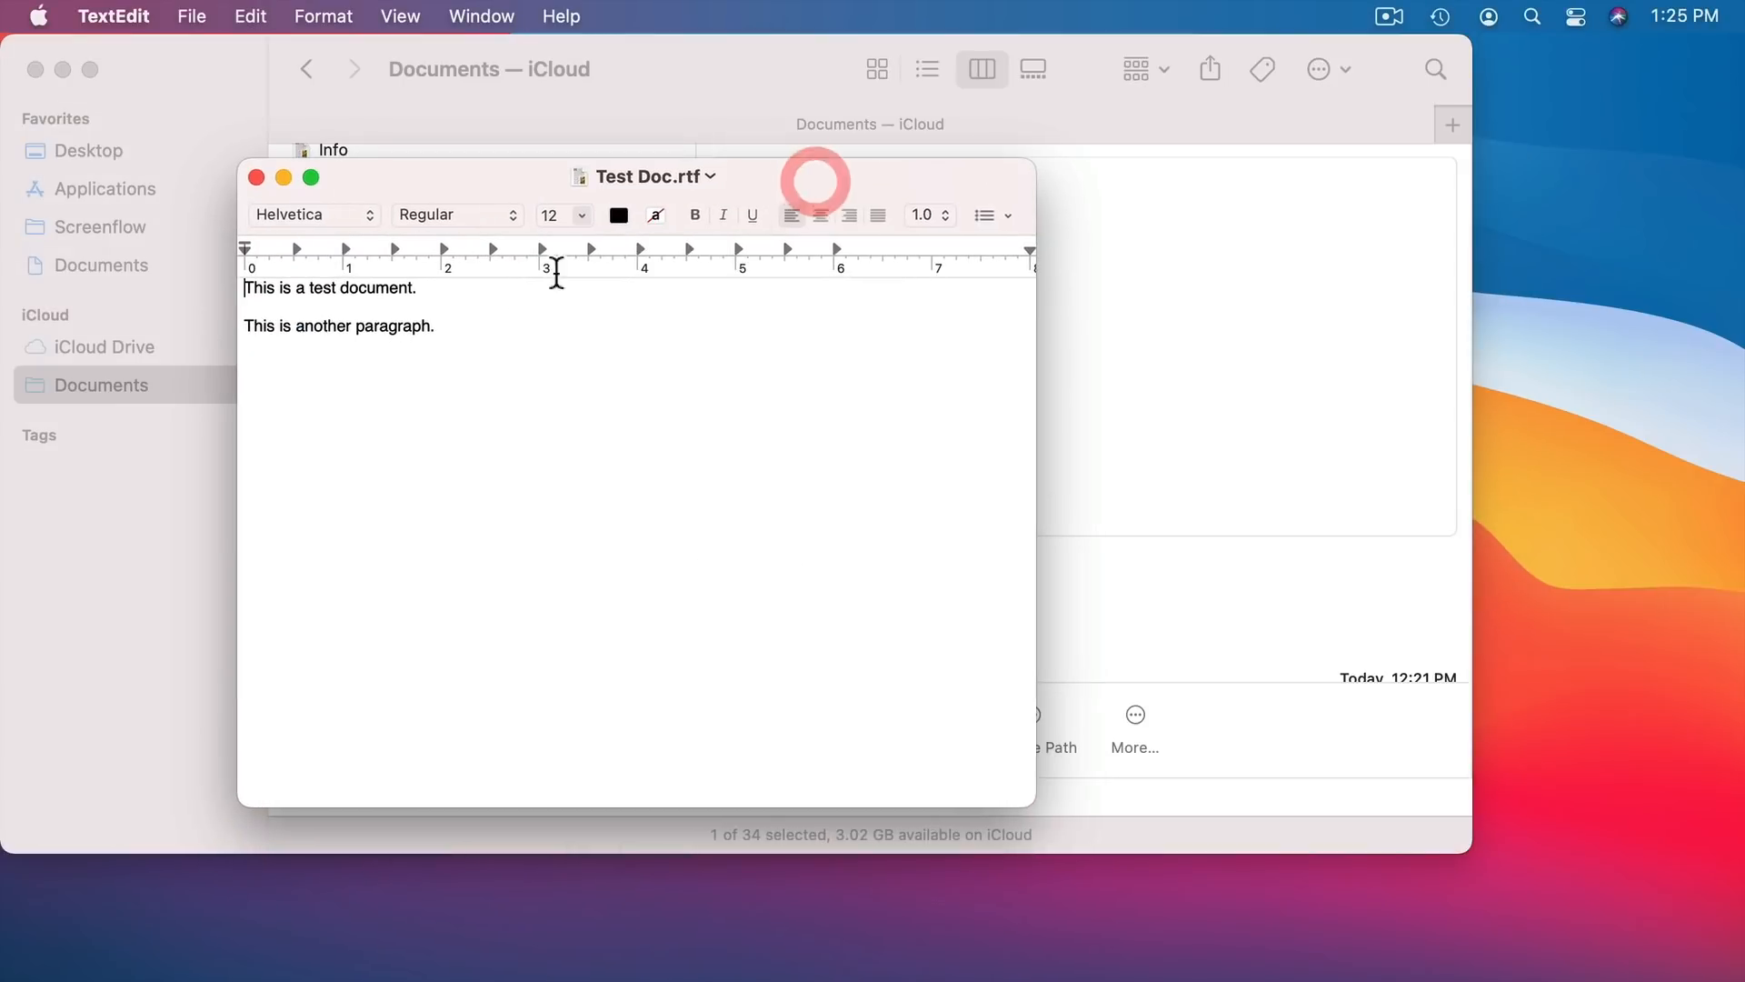
pyautogui.moveTo(462, 358)
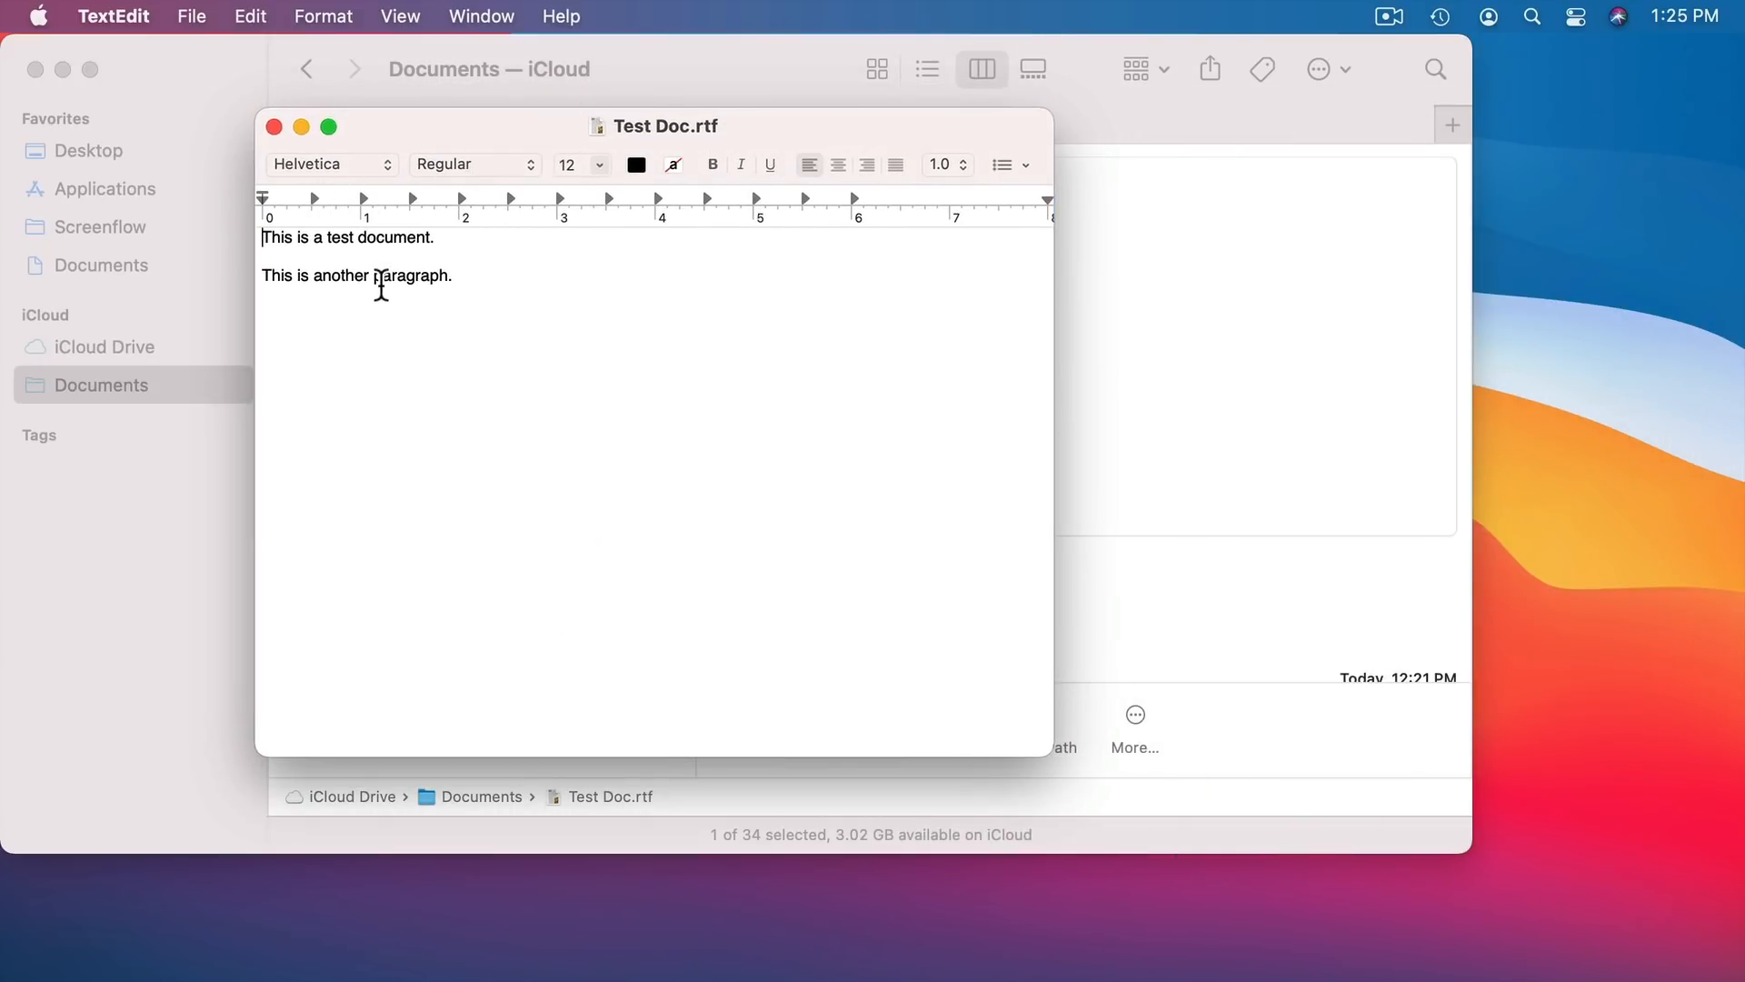
pyautogui.moveTo(509, 346)
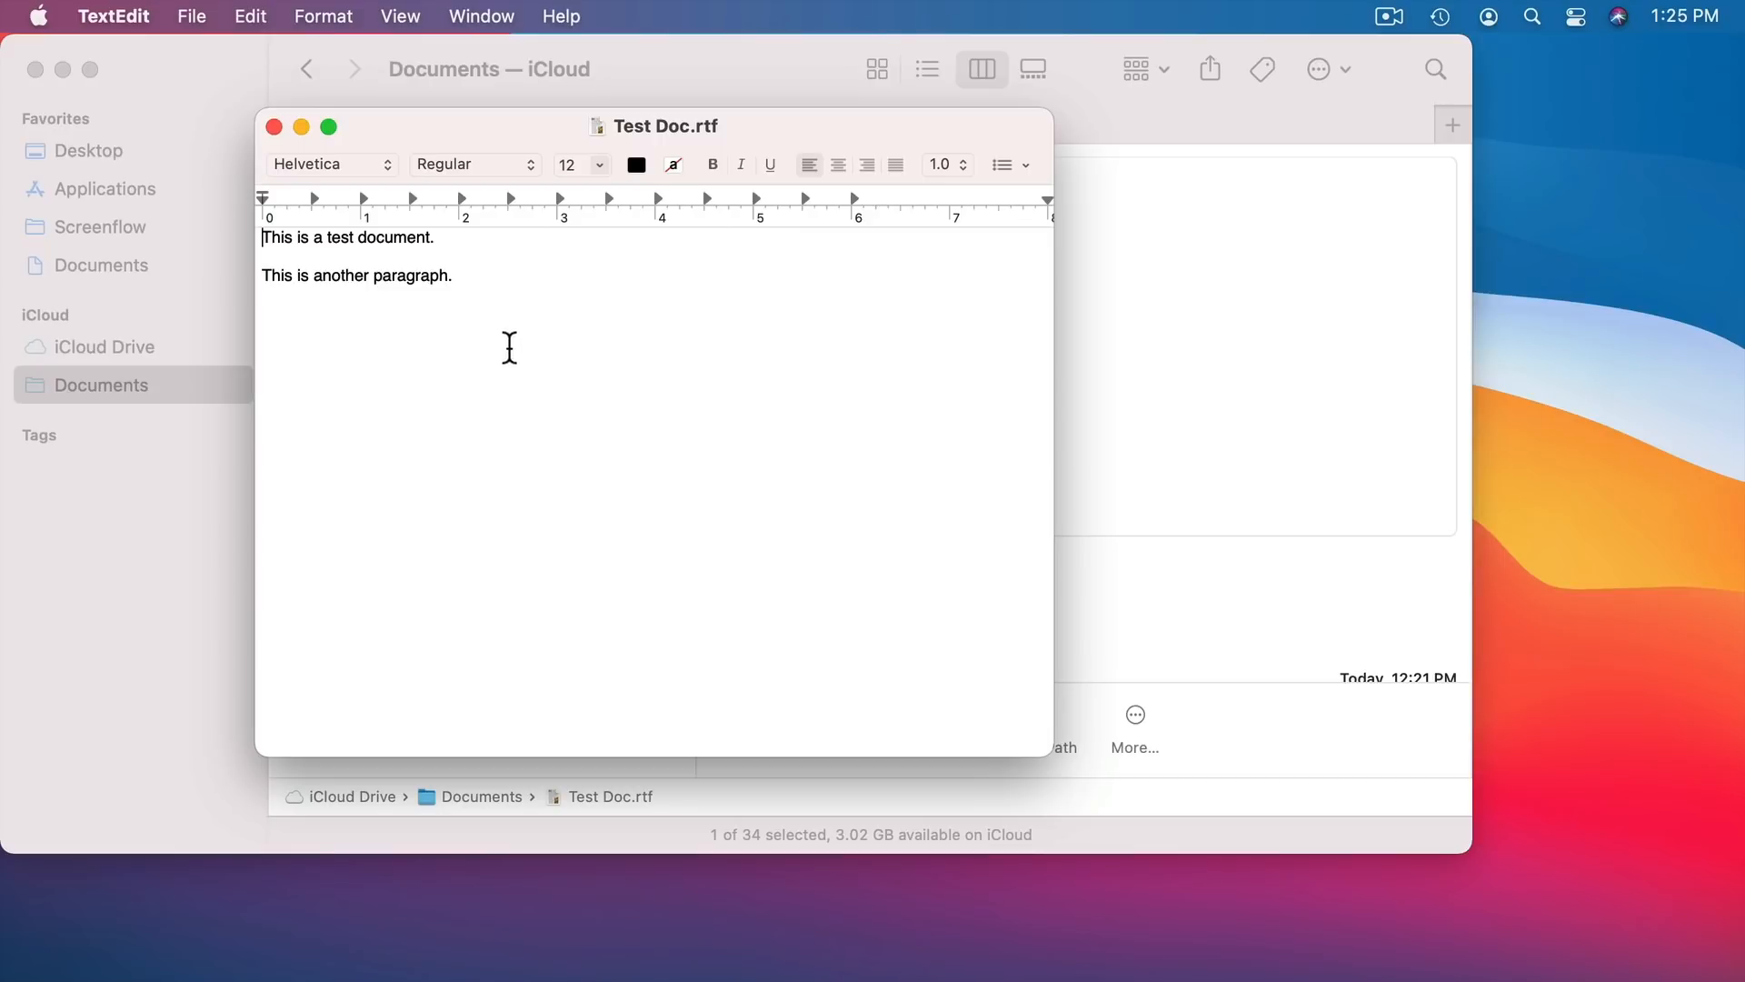
pyautogui.moveTo(510, 337)
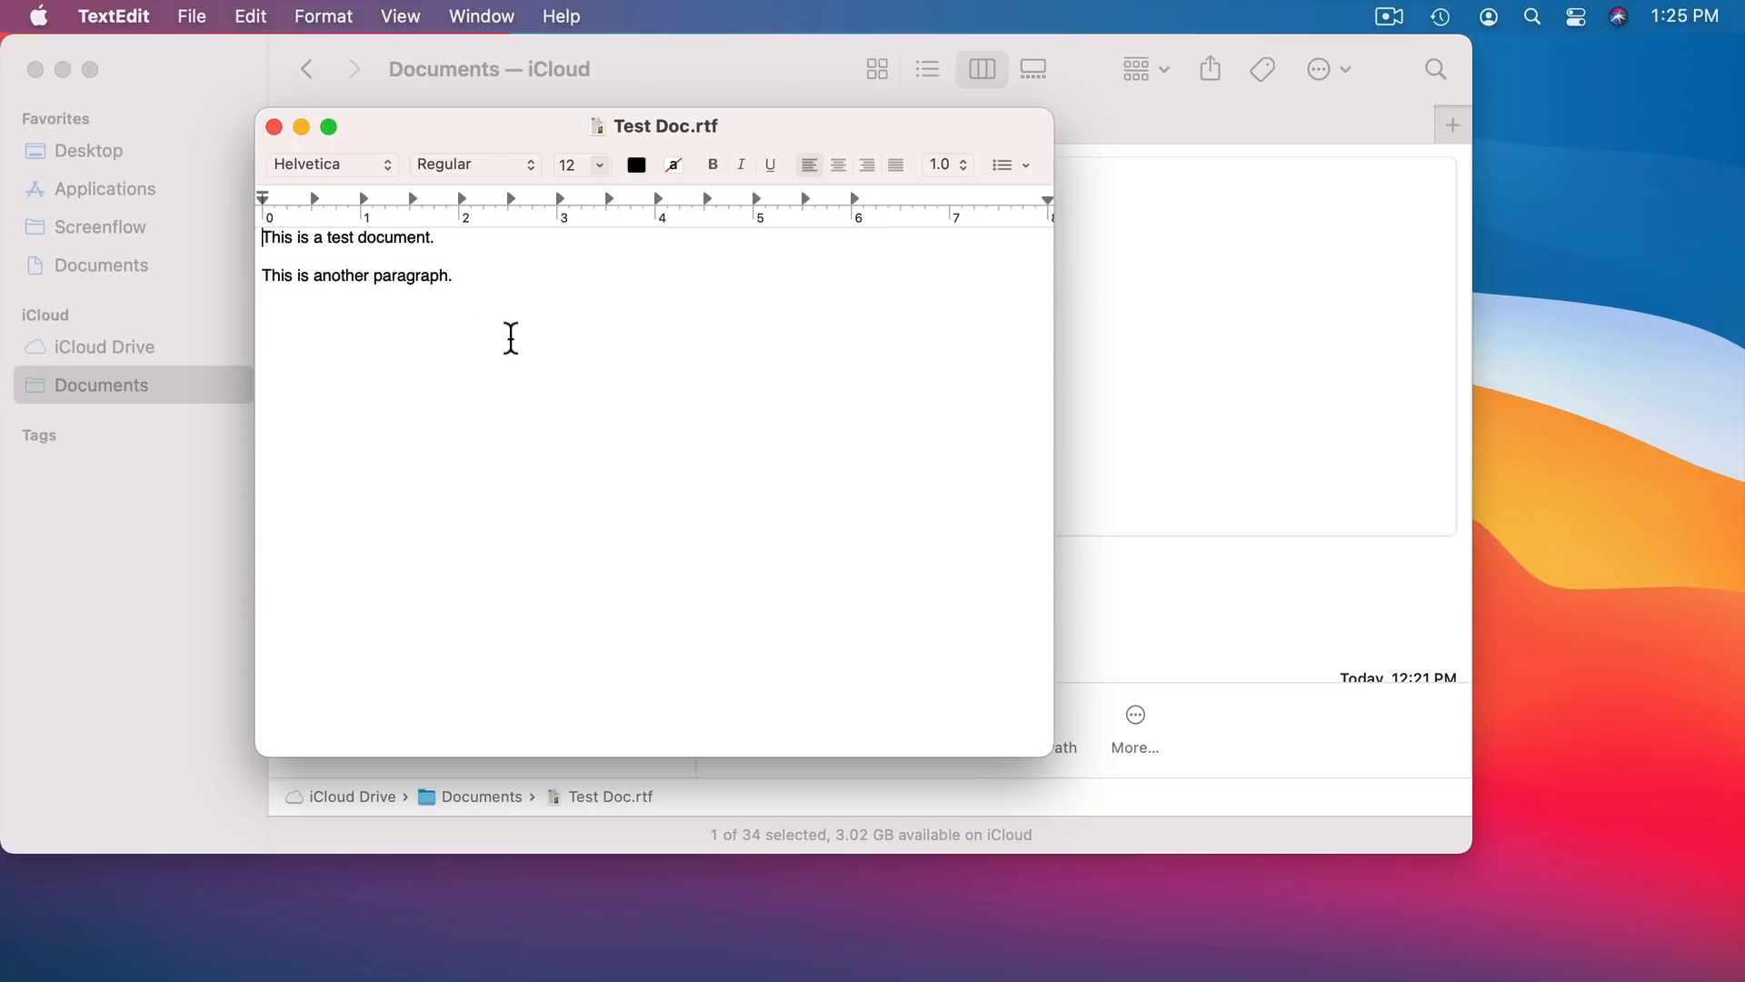
pyautogui.moveTo(310, 198)
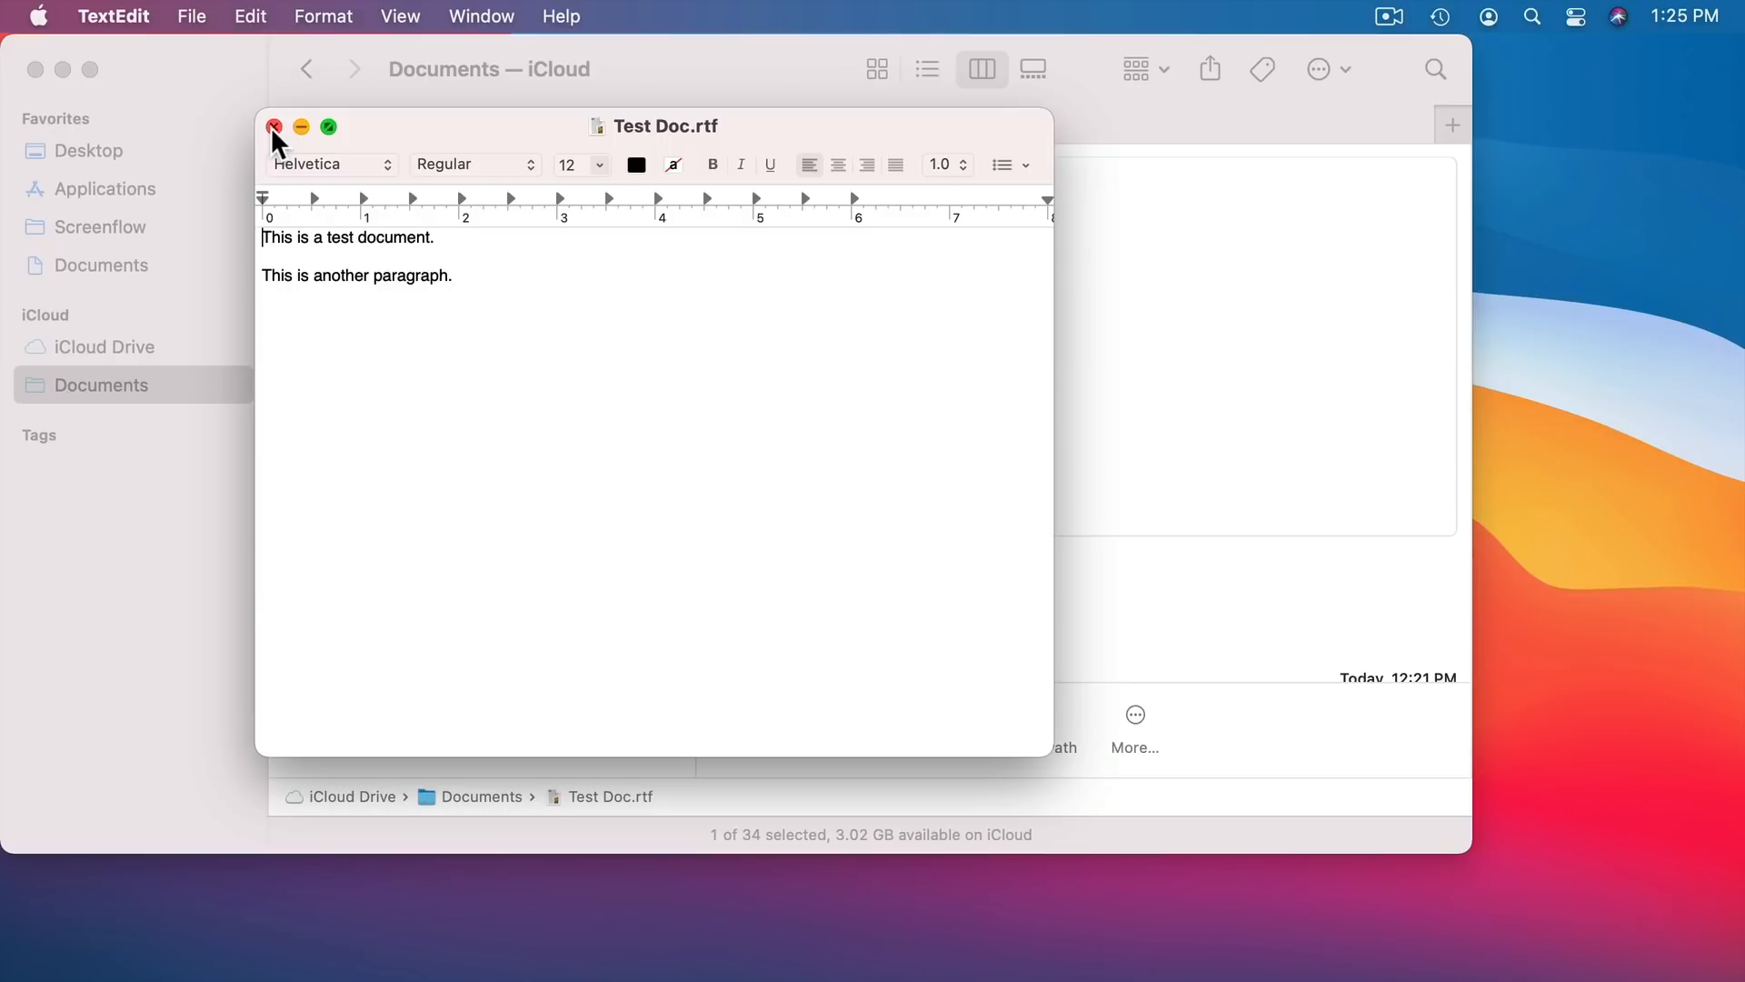
# - Close the TextEdit window, returning to Finder's two-line Test Doc.rtf preview
pyautogui.click(274, 125)
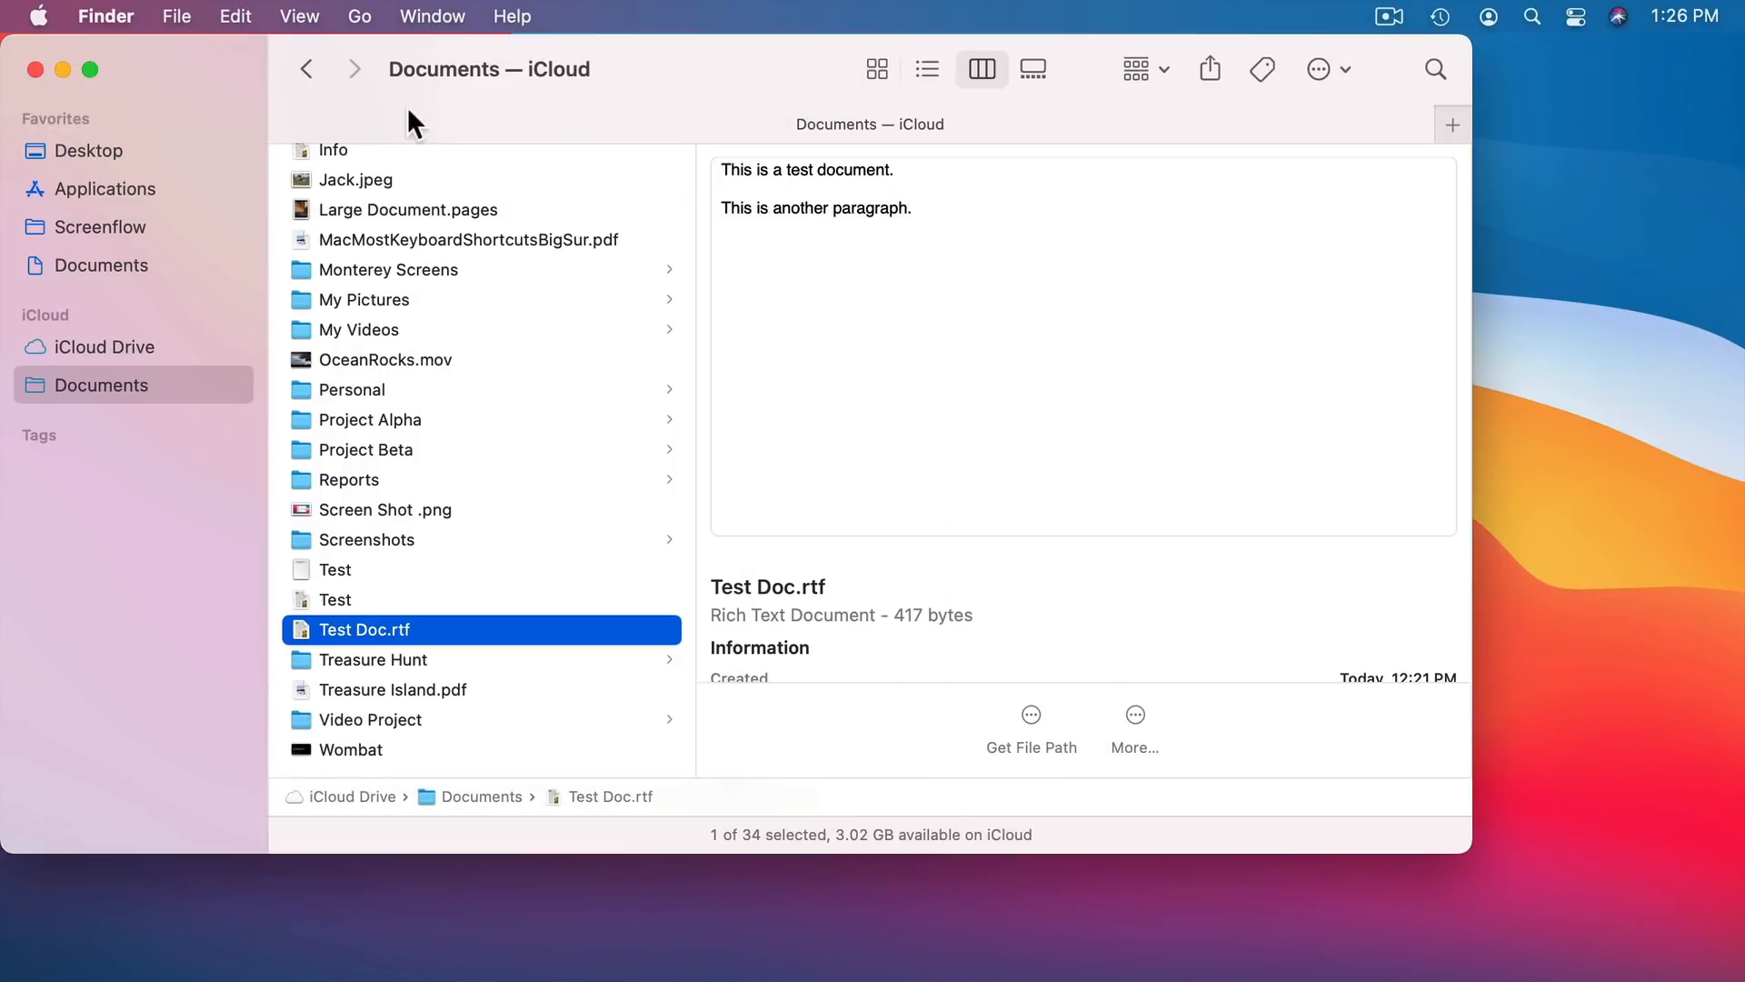
pyautogui.moveTo(1462, 61)
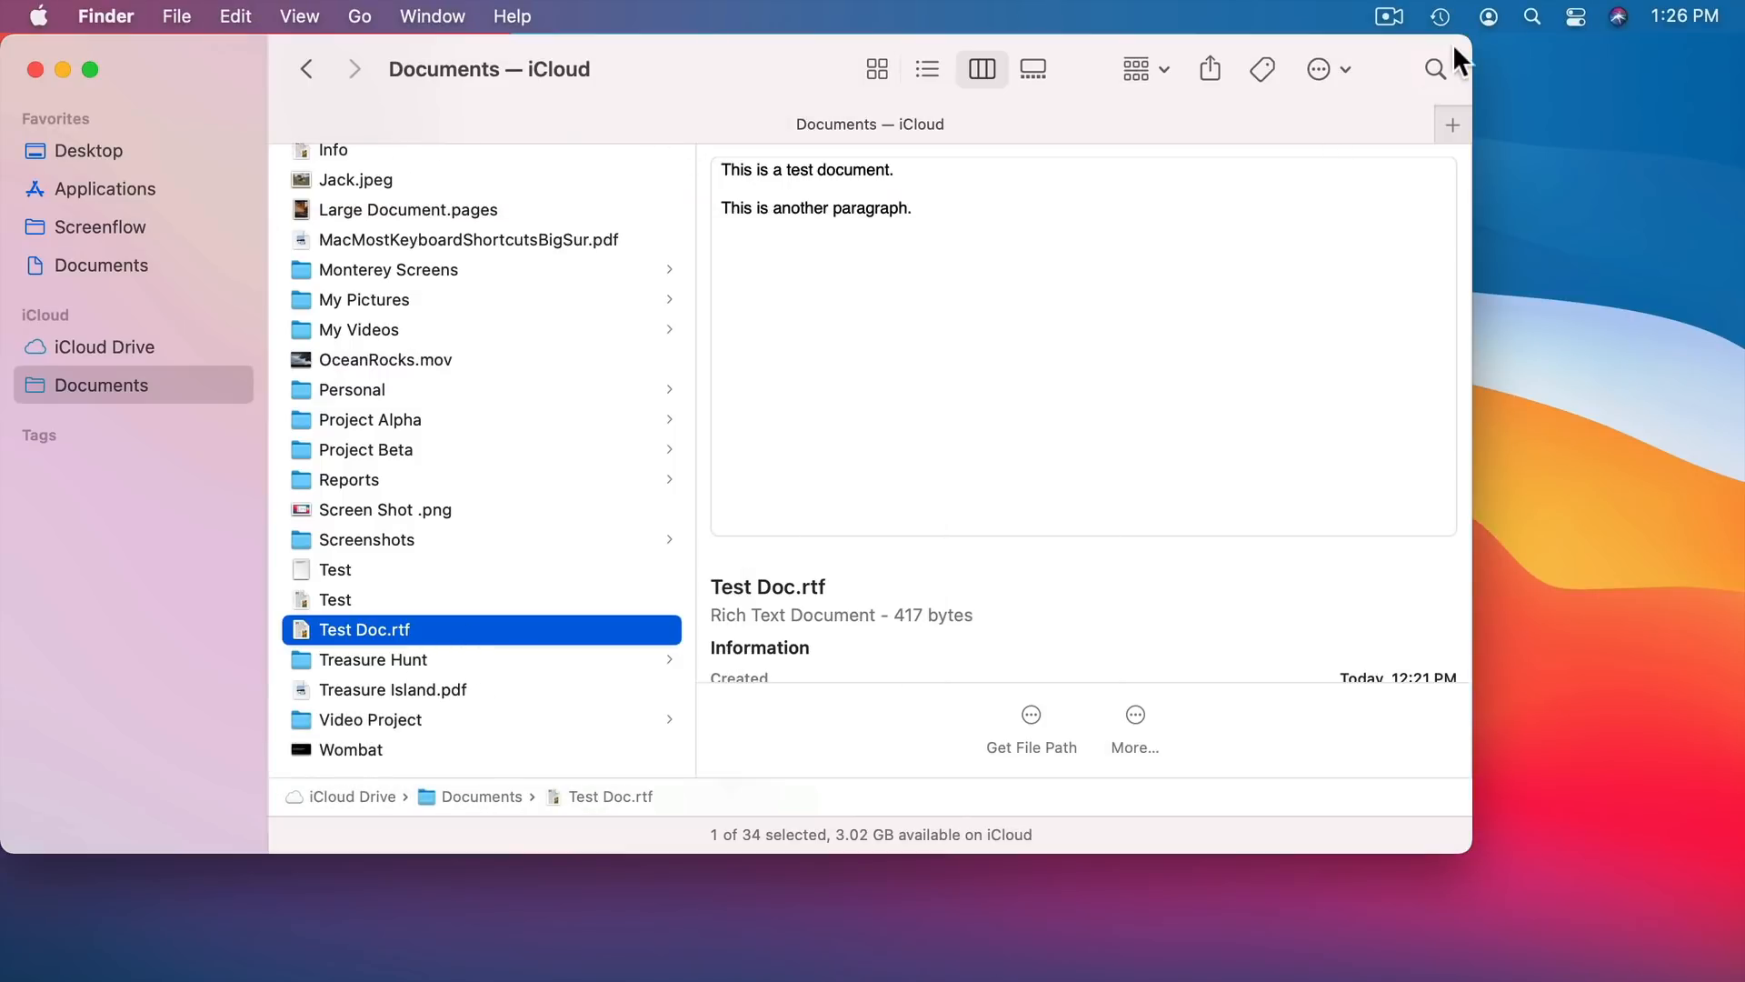
pyautogui.moveTo(1474, 173)
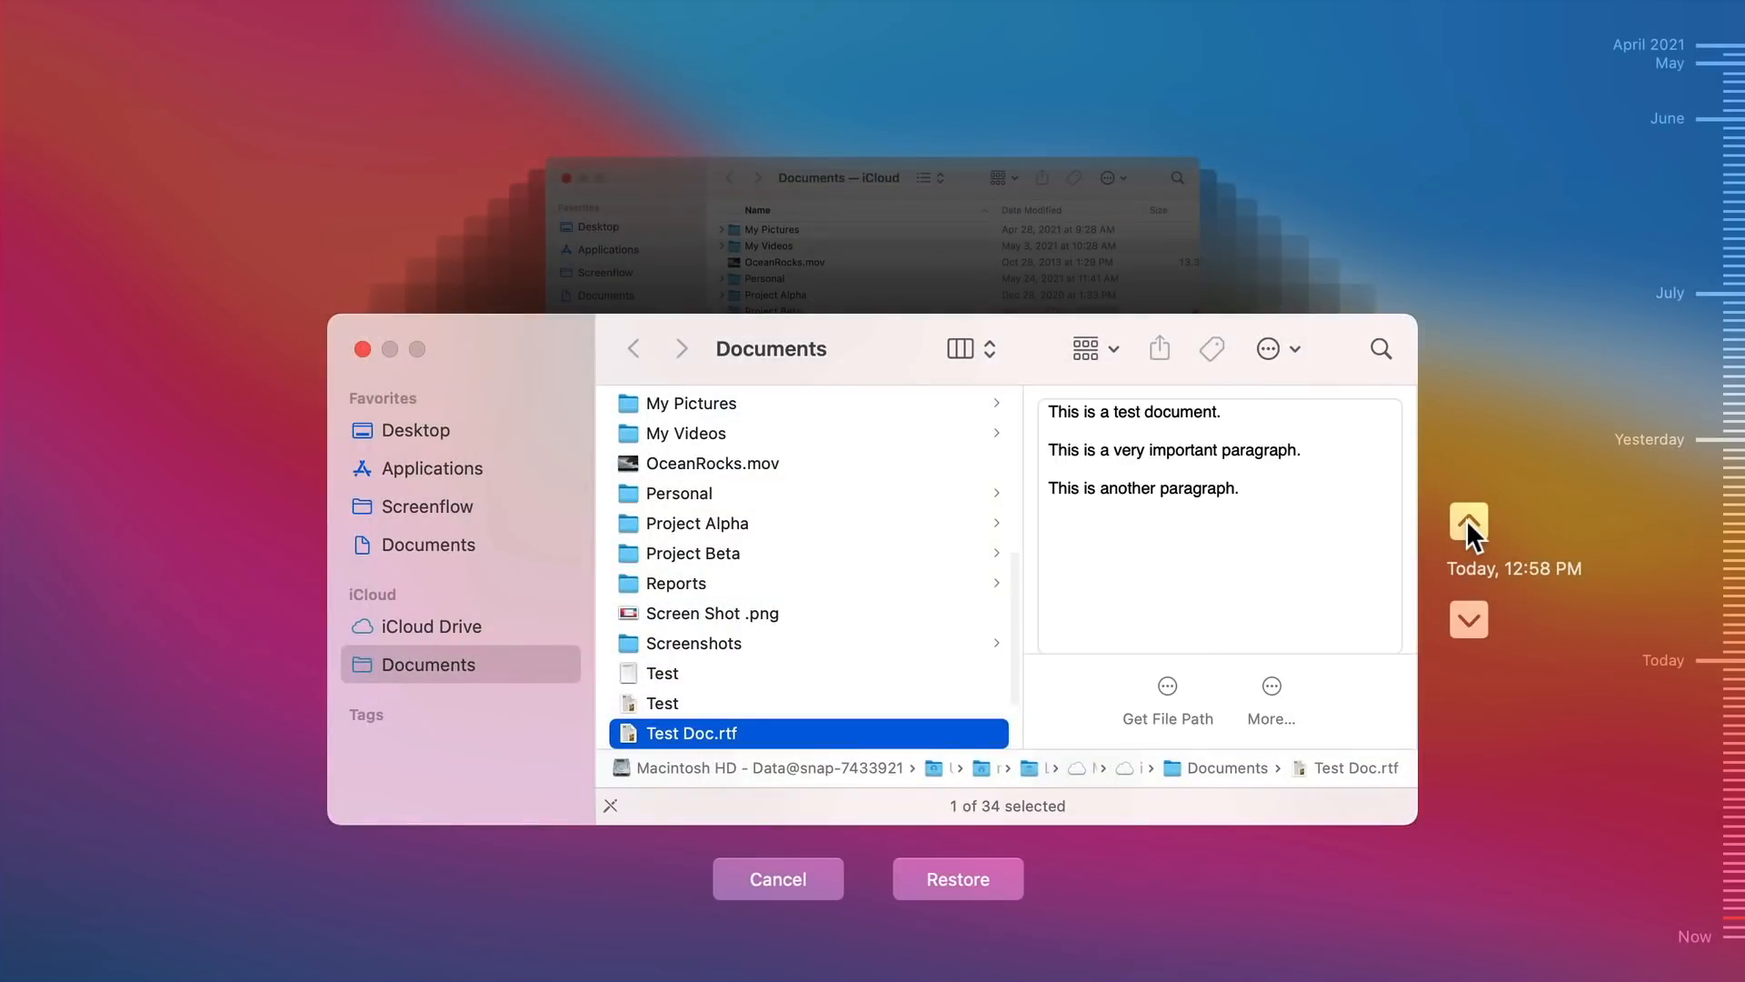
pyautogui.moveTo(1058, 507)
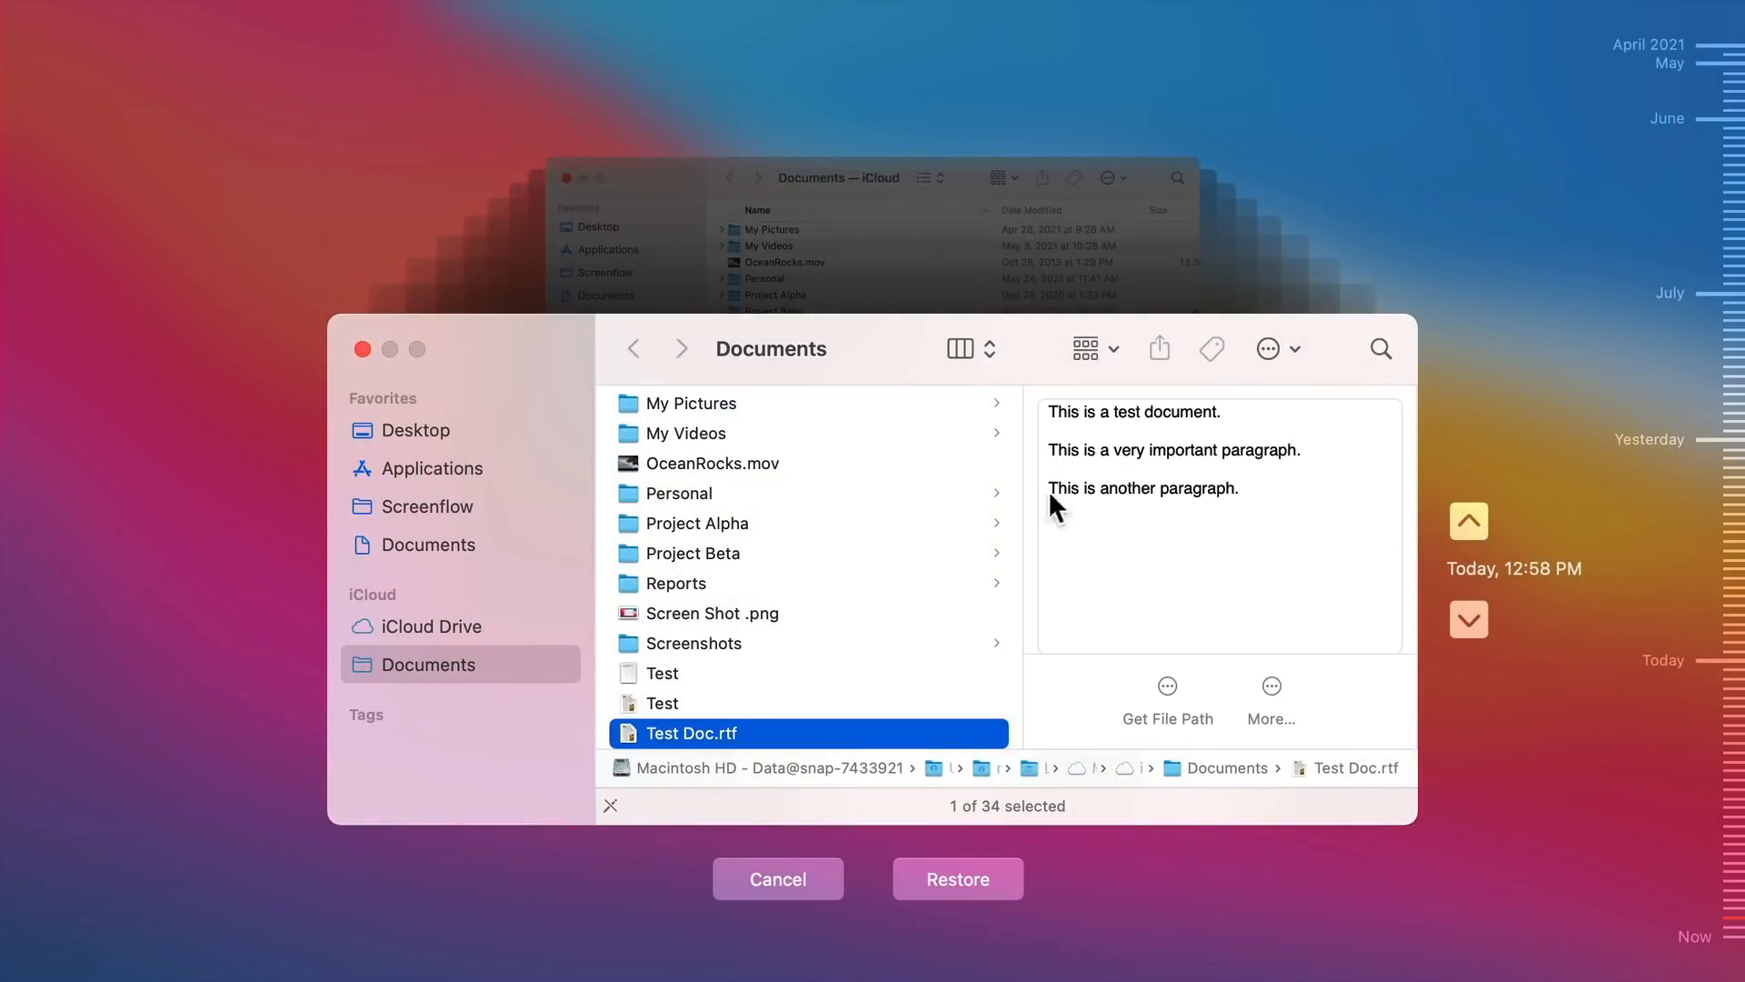
pyautogui.moveTo(1258, 473)
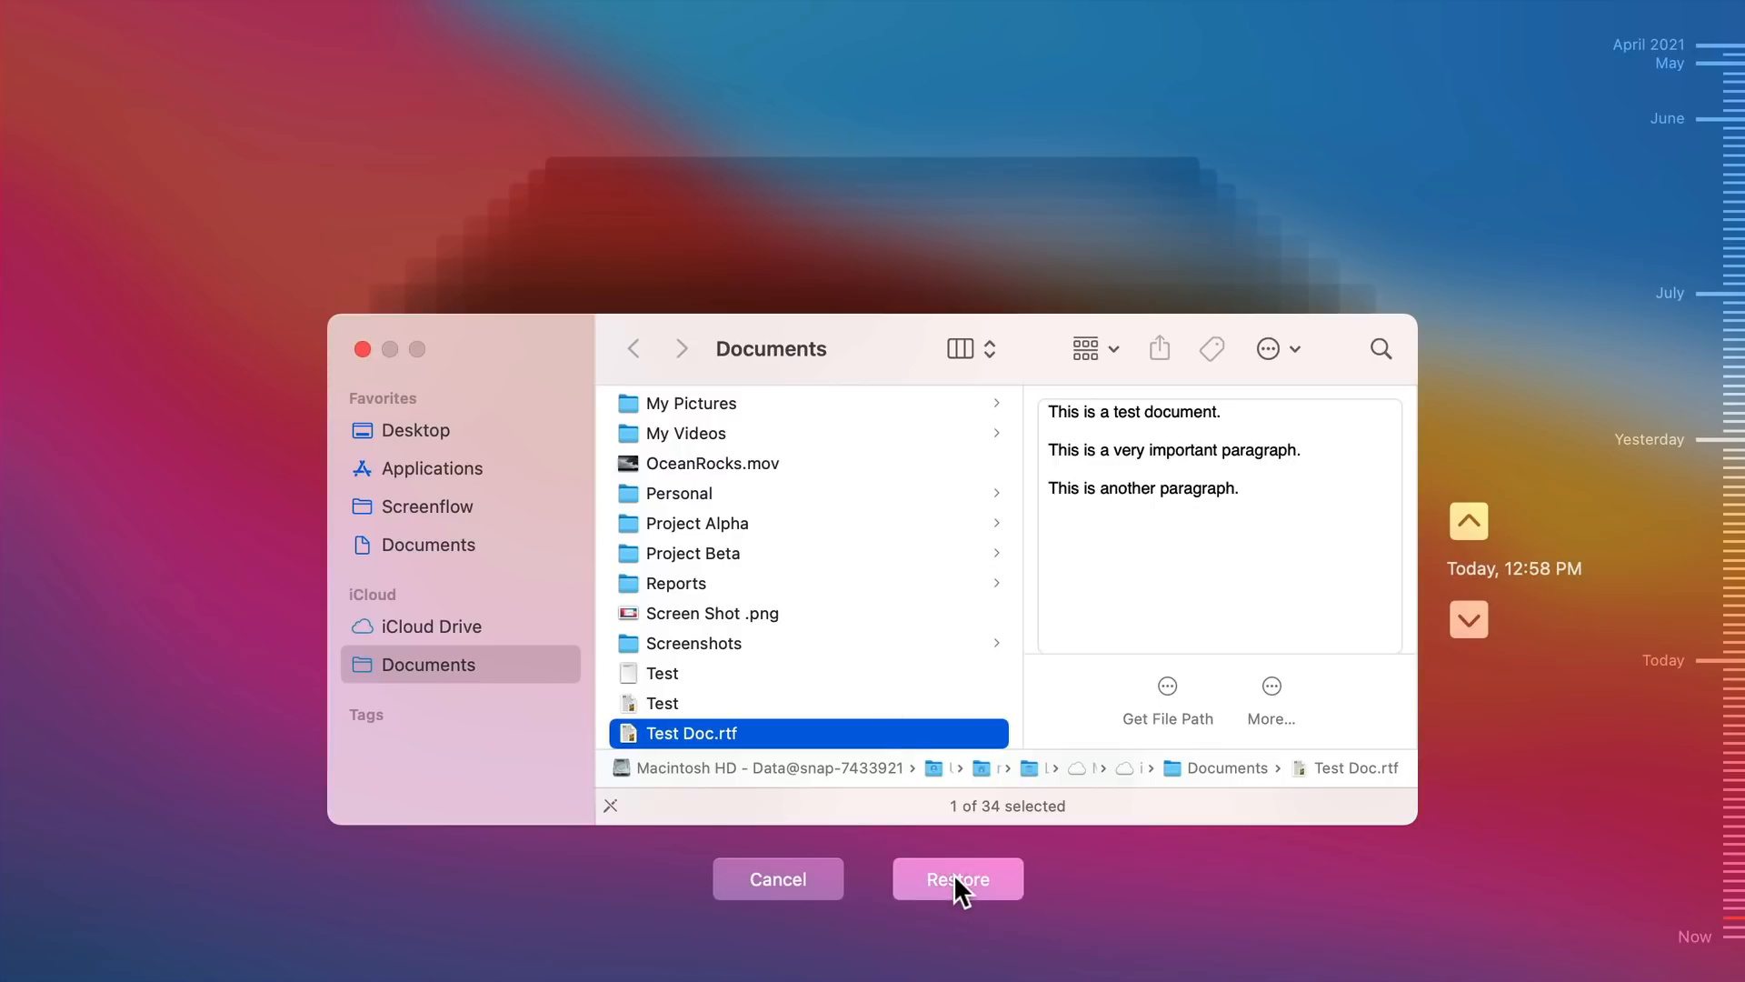
# - Restore the three-line Test Doc.rtf from Today's 12:58 PM Time Machine backup
pyautogui.click(957, 878)
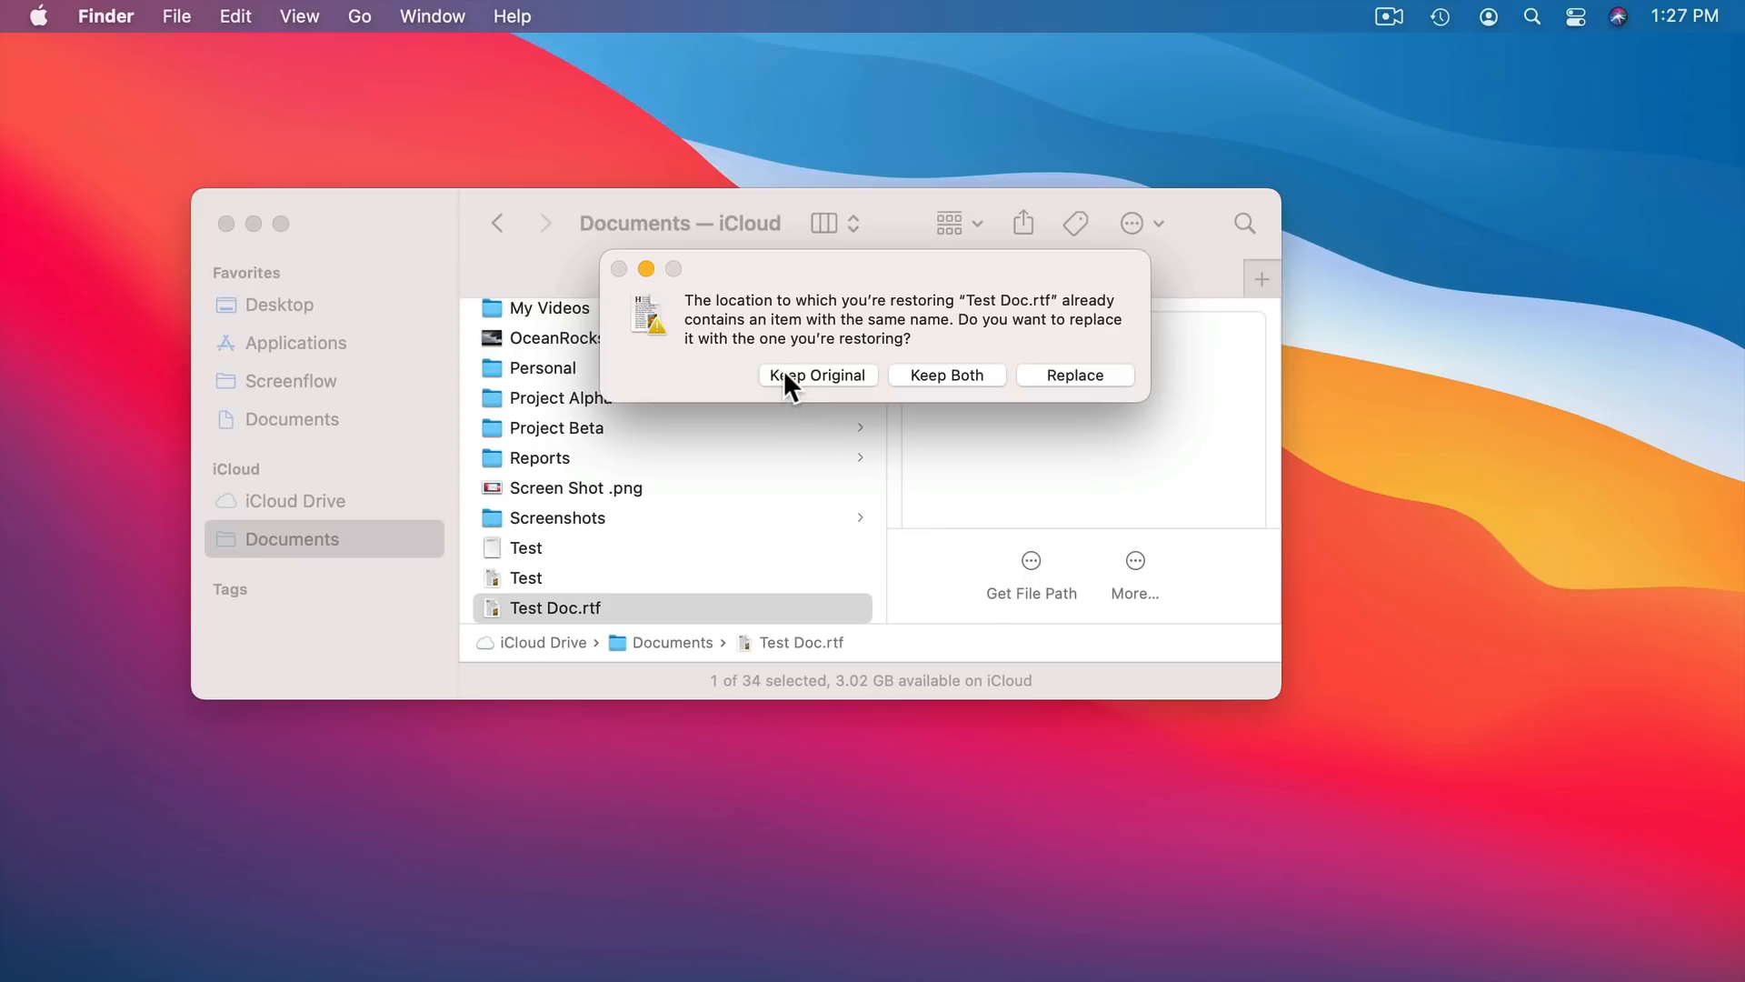
pyautogui.moveTo(1071, 404)
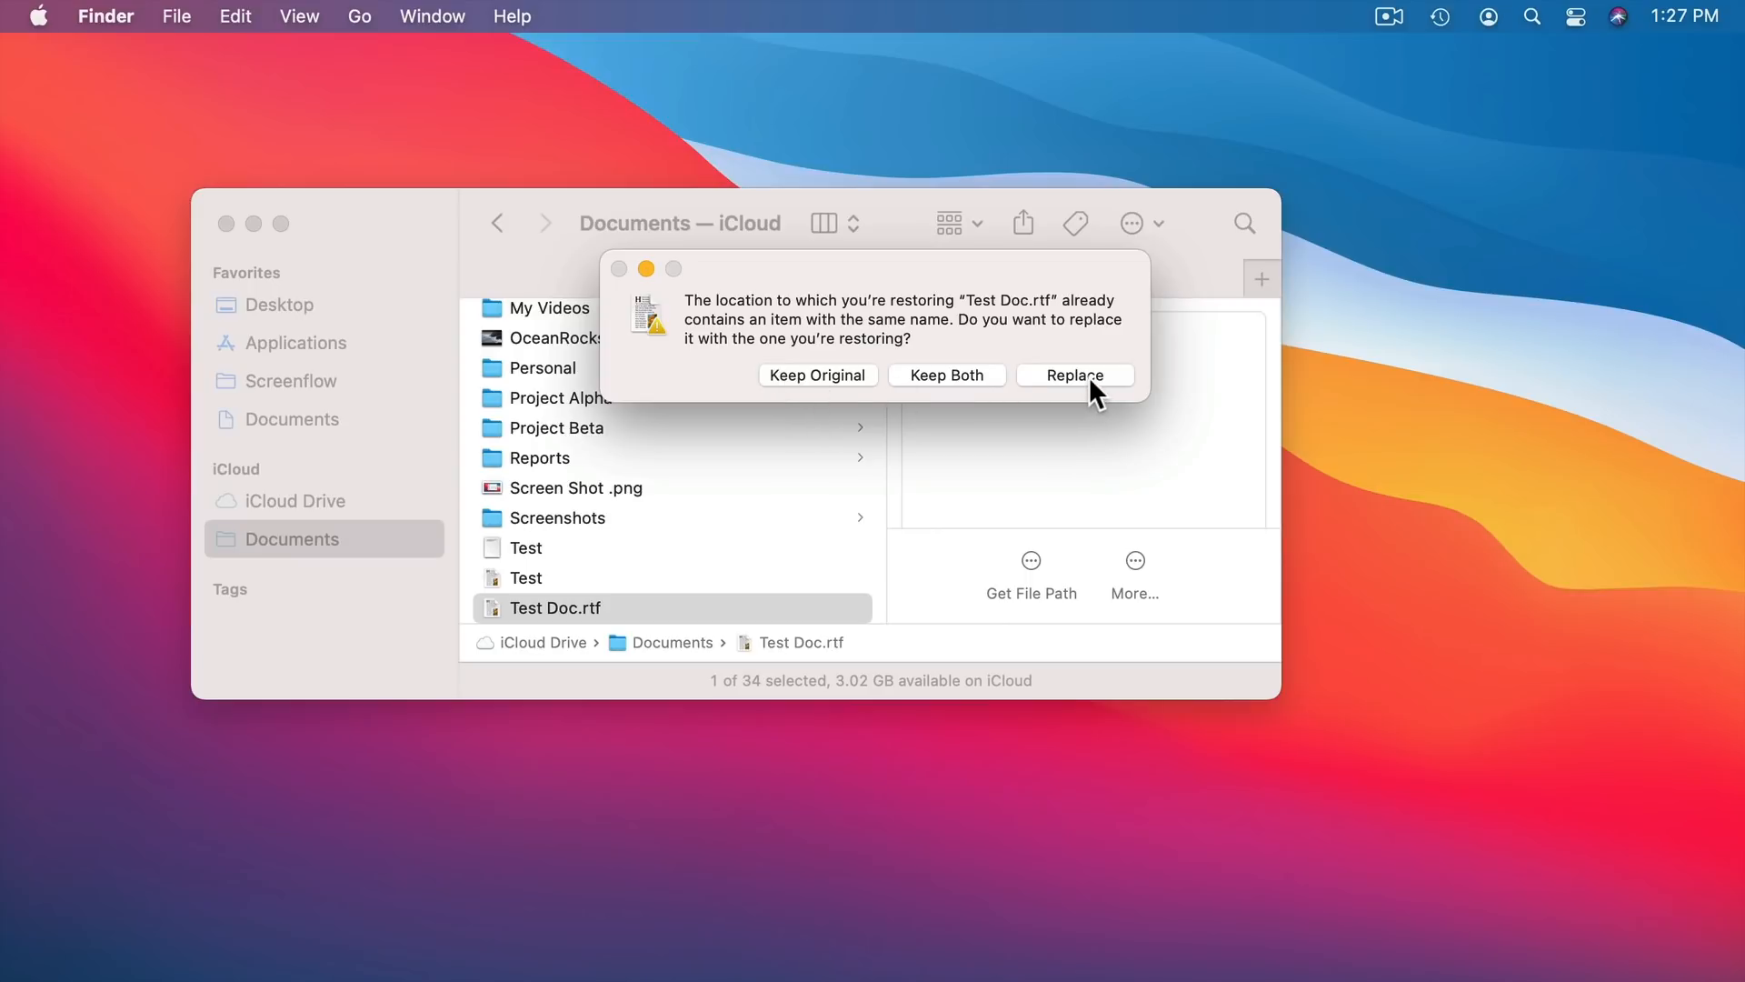
# - Keep both files, then preview Test Doc.rtf and Test Doc (original).rtf to compare
pyautogui.click(946, 374)
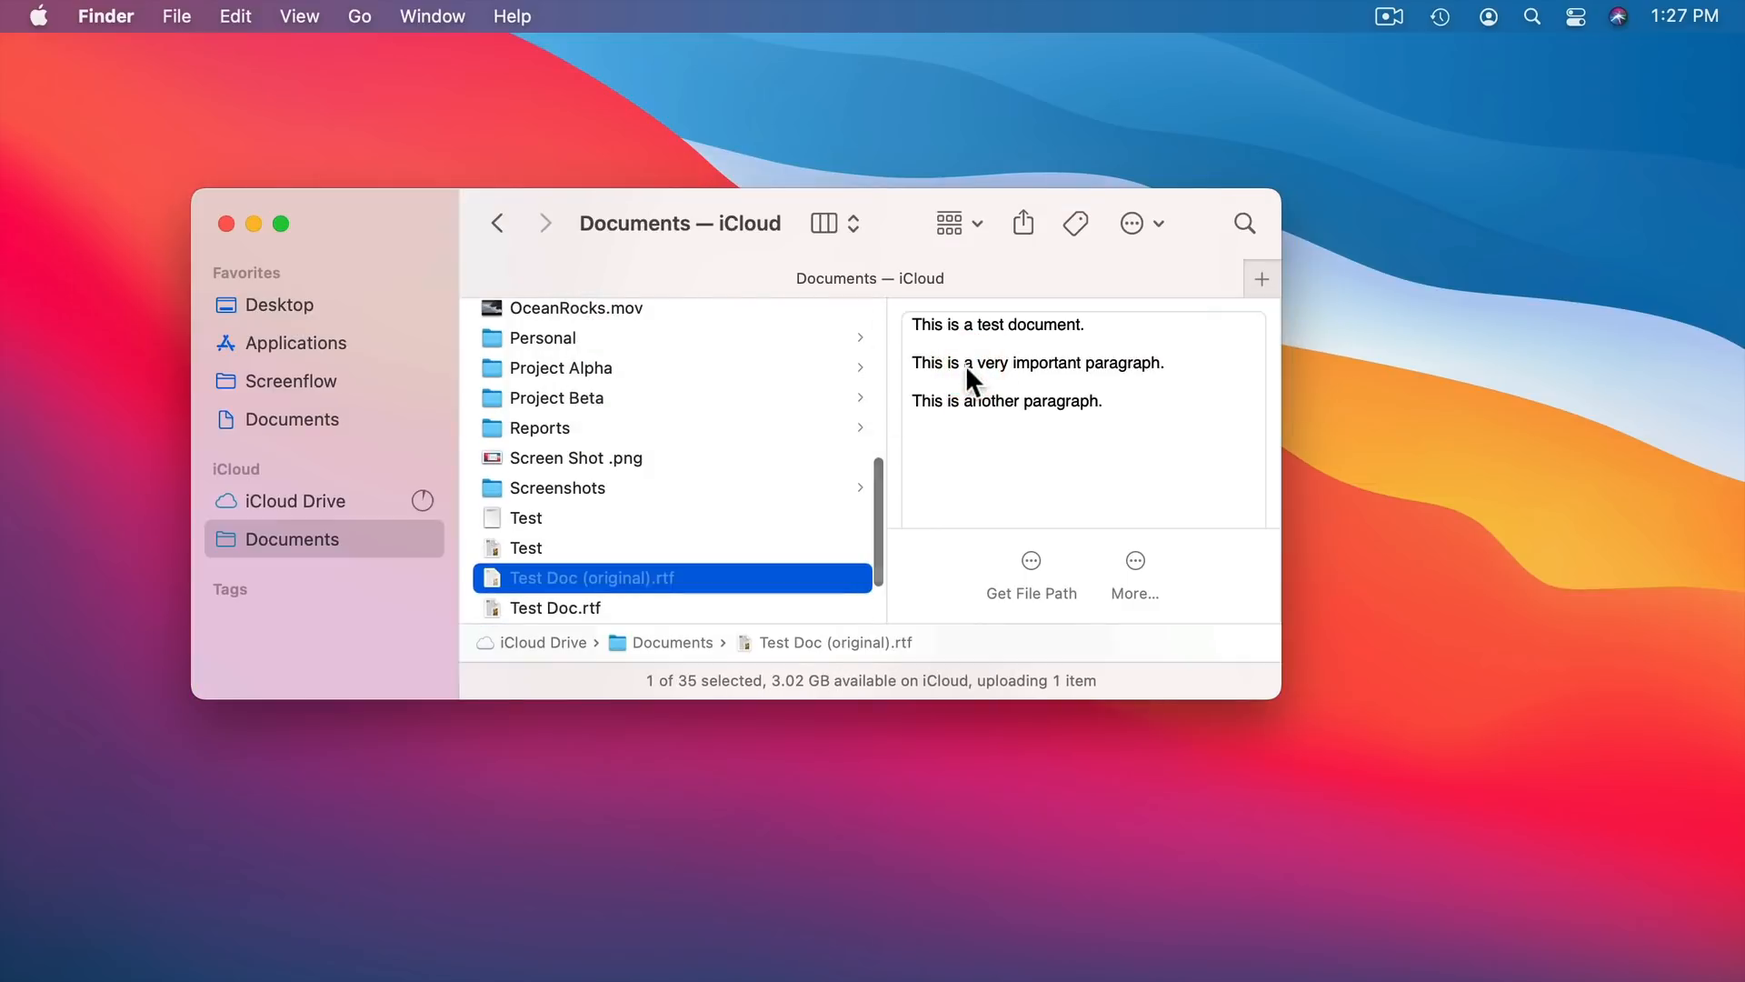
pyautogui.click(562, 475)
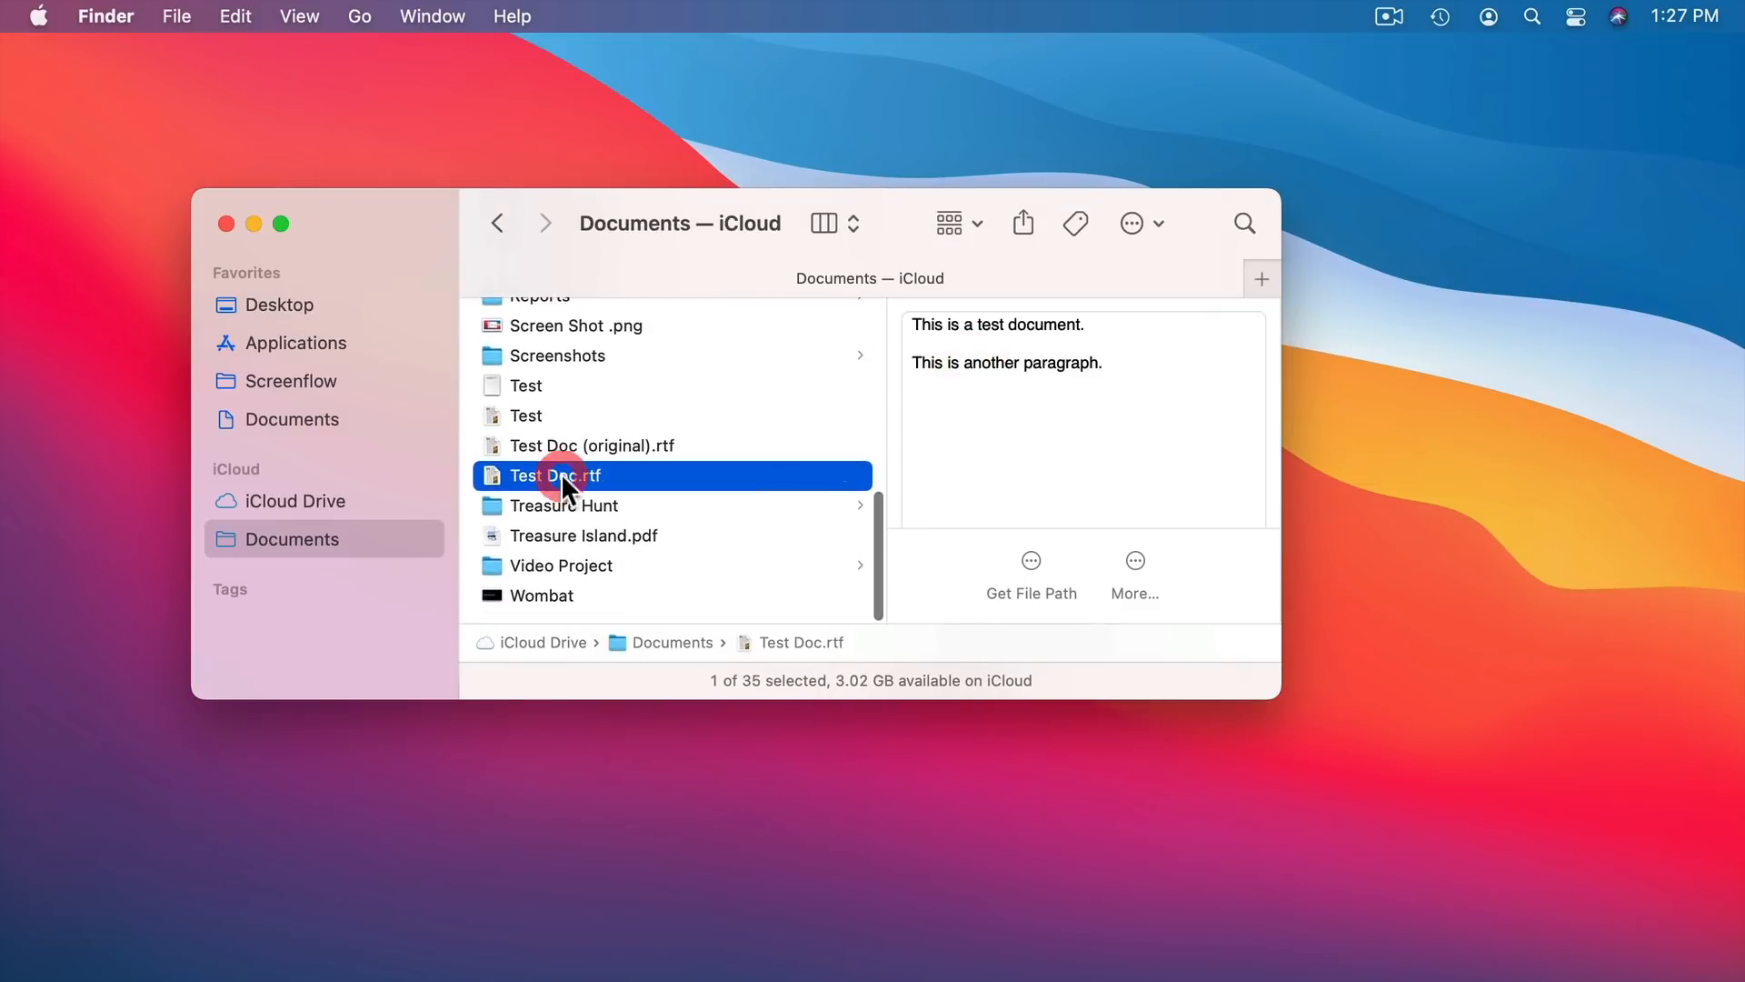
pyautogui.click(594, 446)
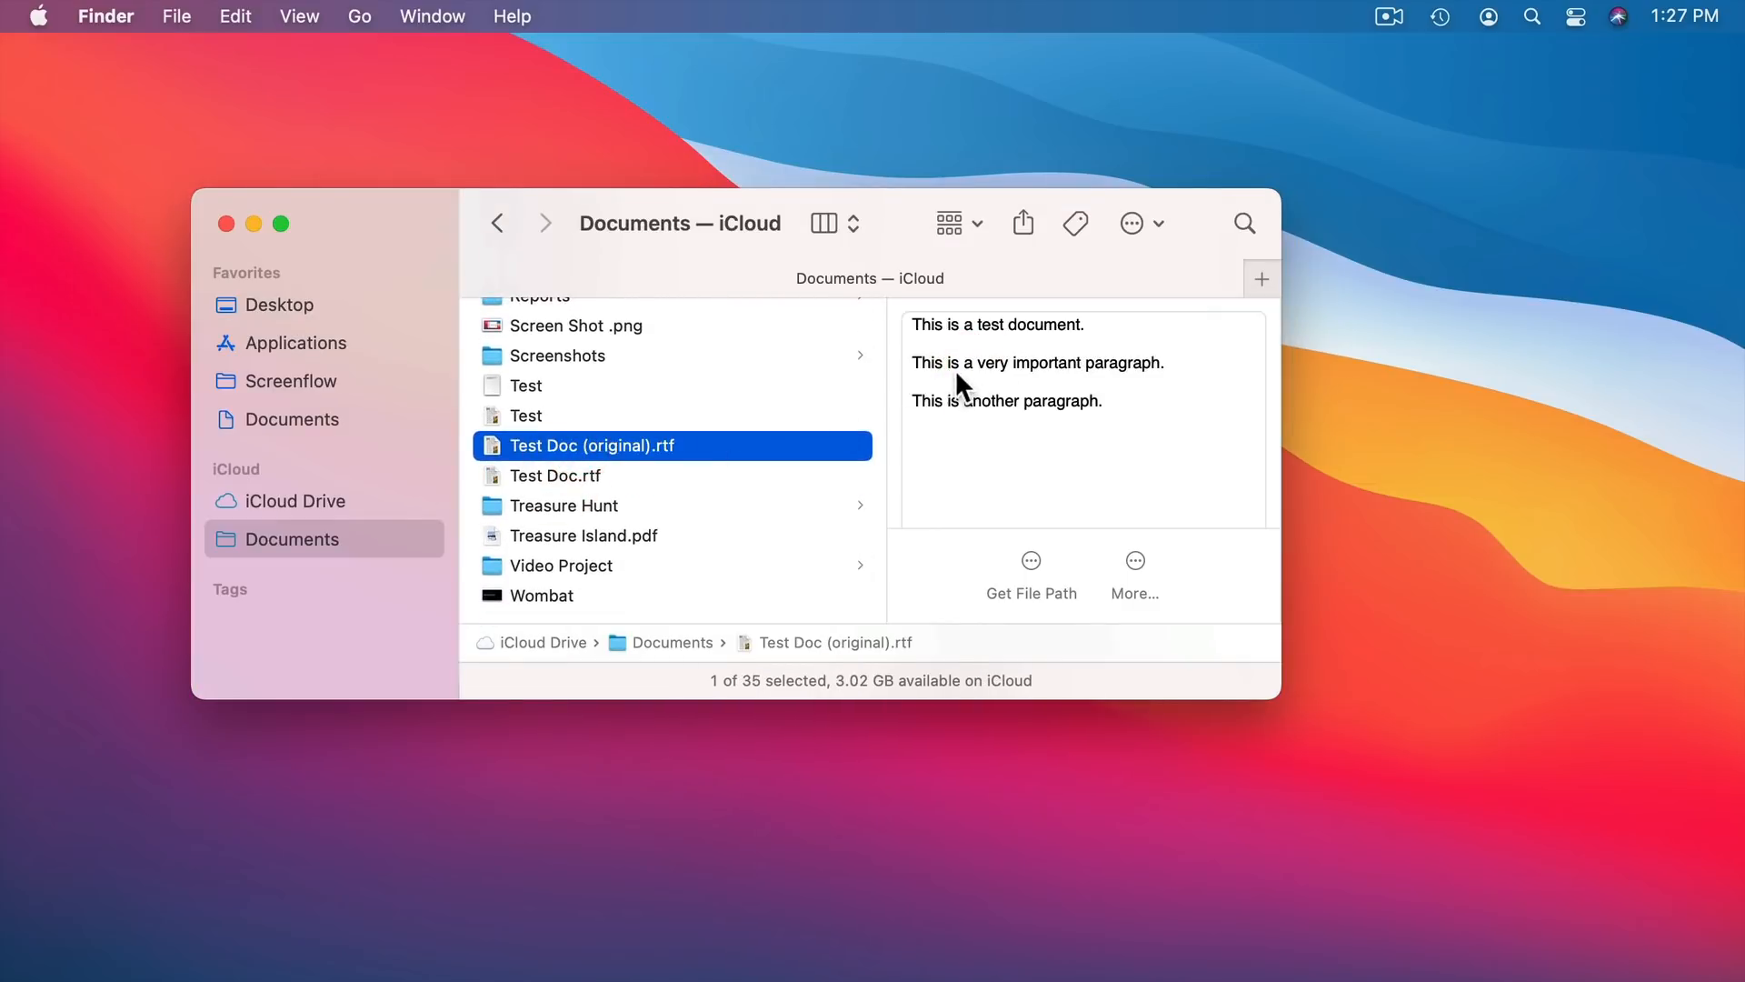
pyautogui.moveTo(1152, 373)
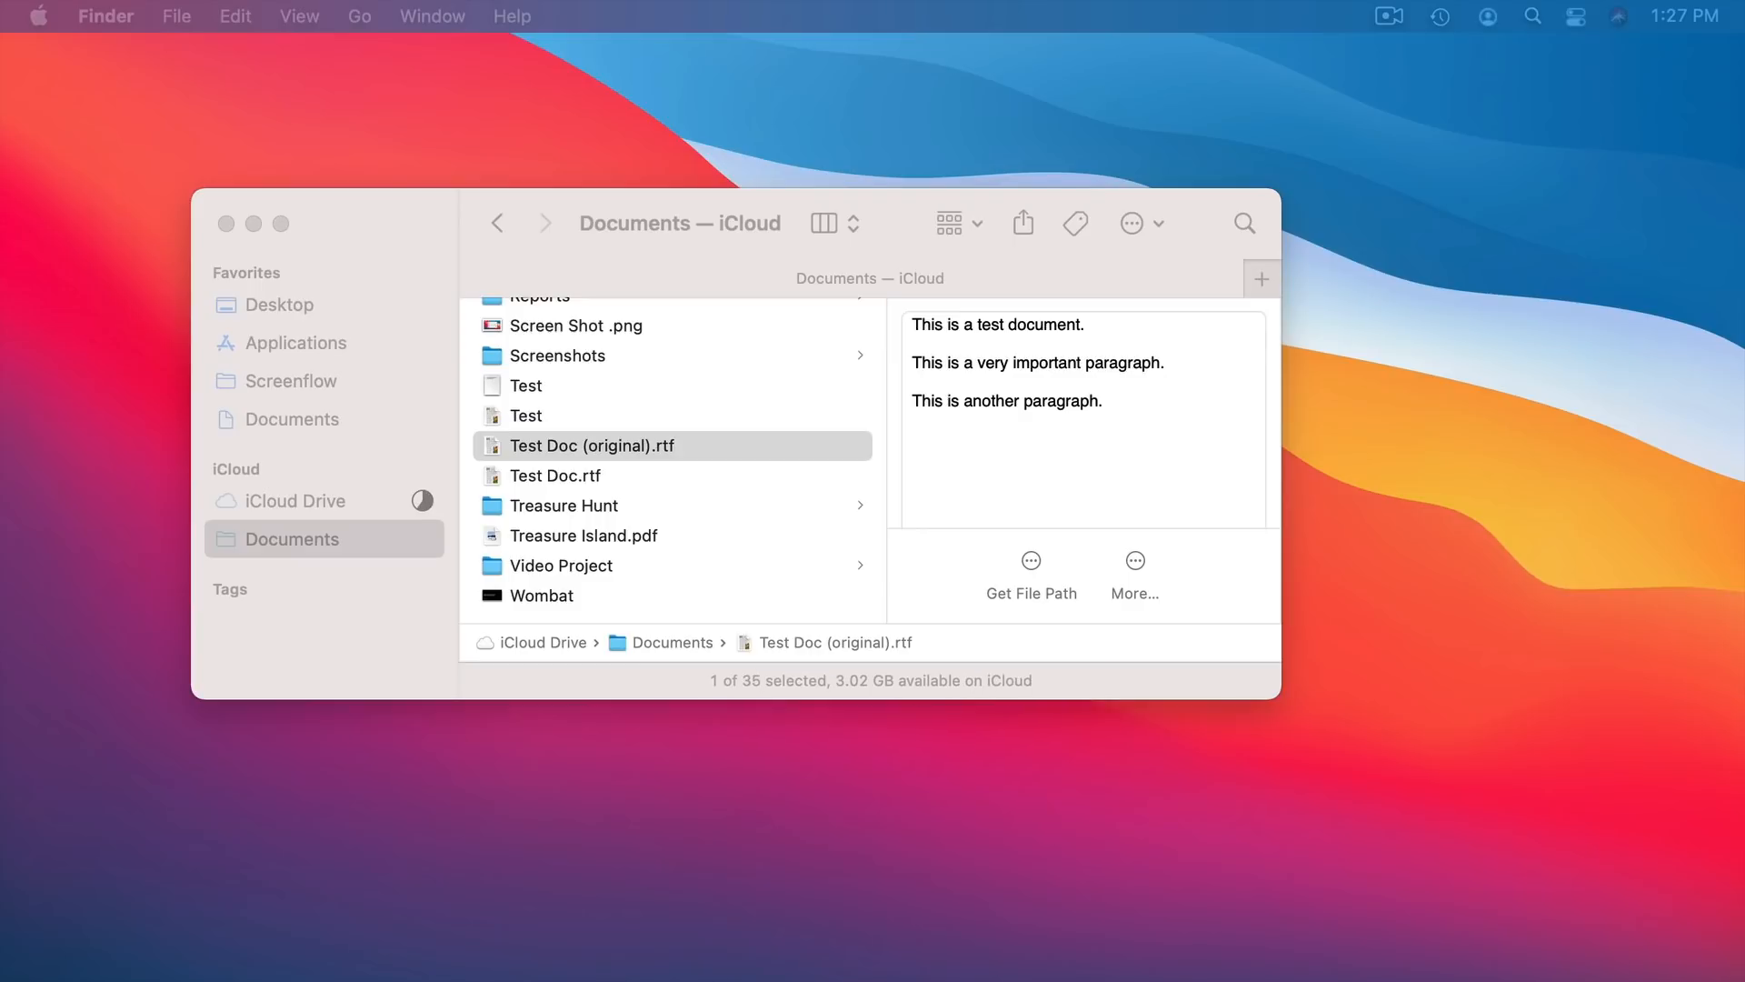
# - Select Test Doc (original).rtf and Test Doc.rtf and remove them from Documents
pyautogui.doubleClick(594, 445)
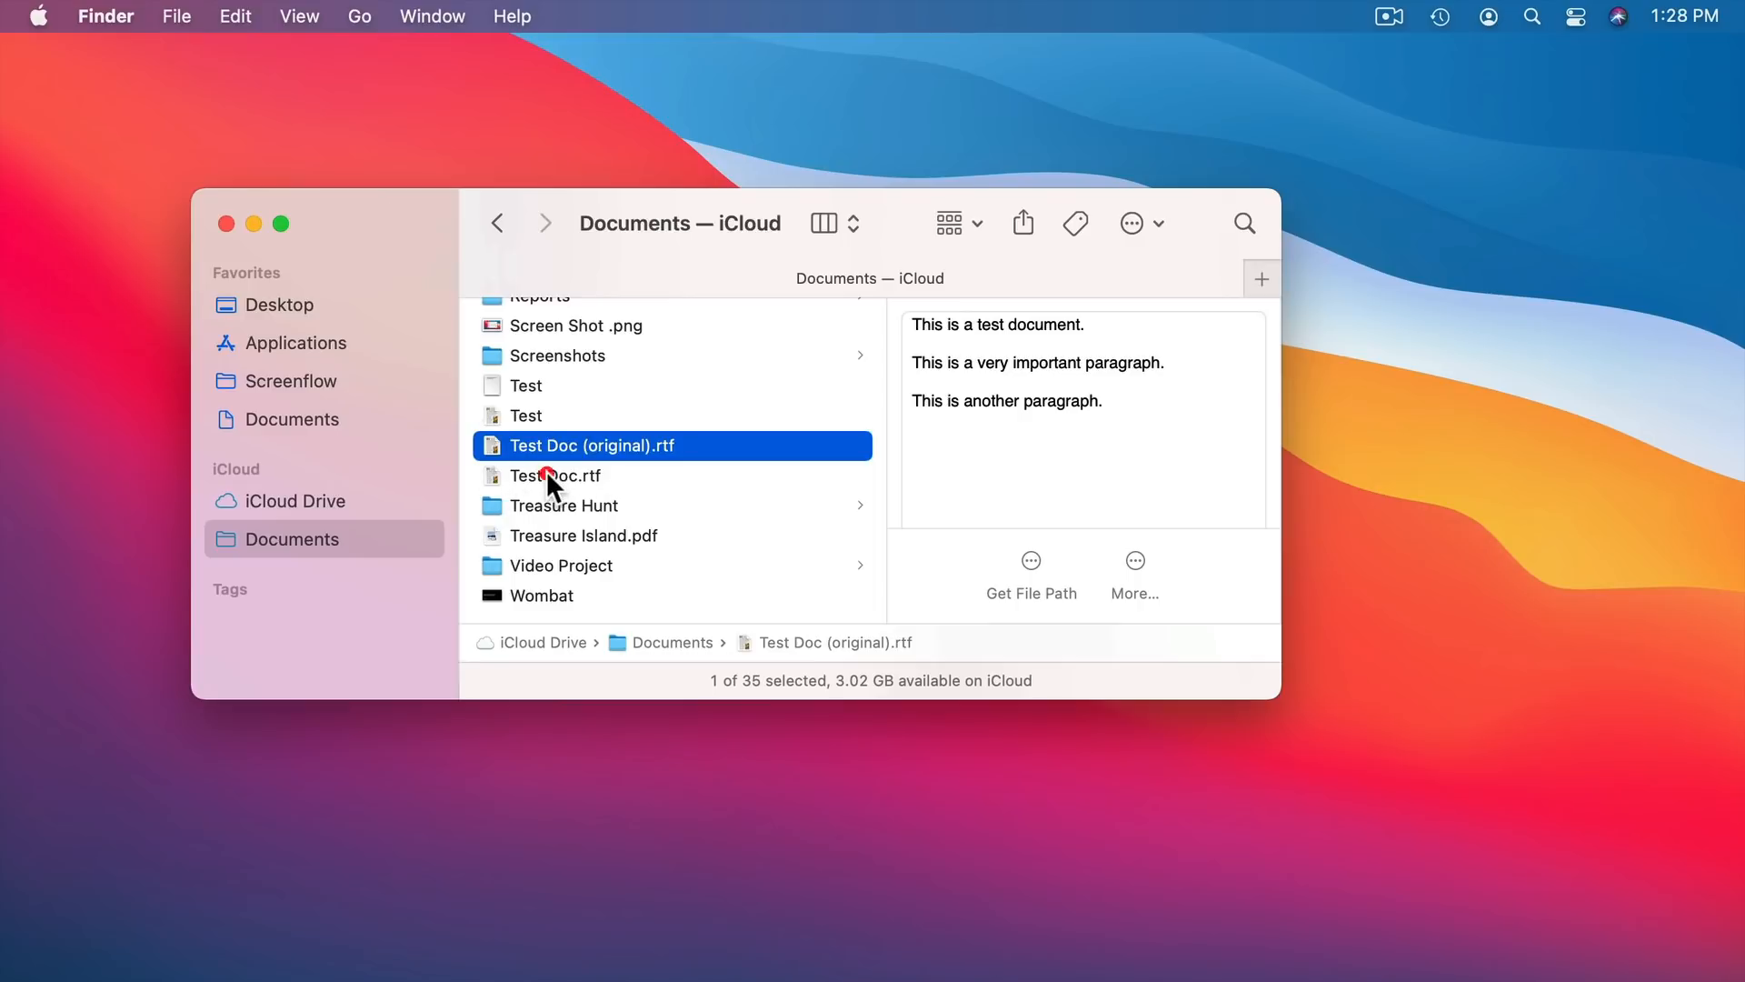
pyautogui.click(555, 475)
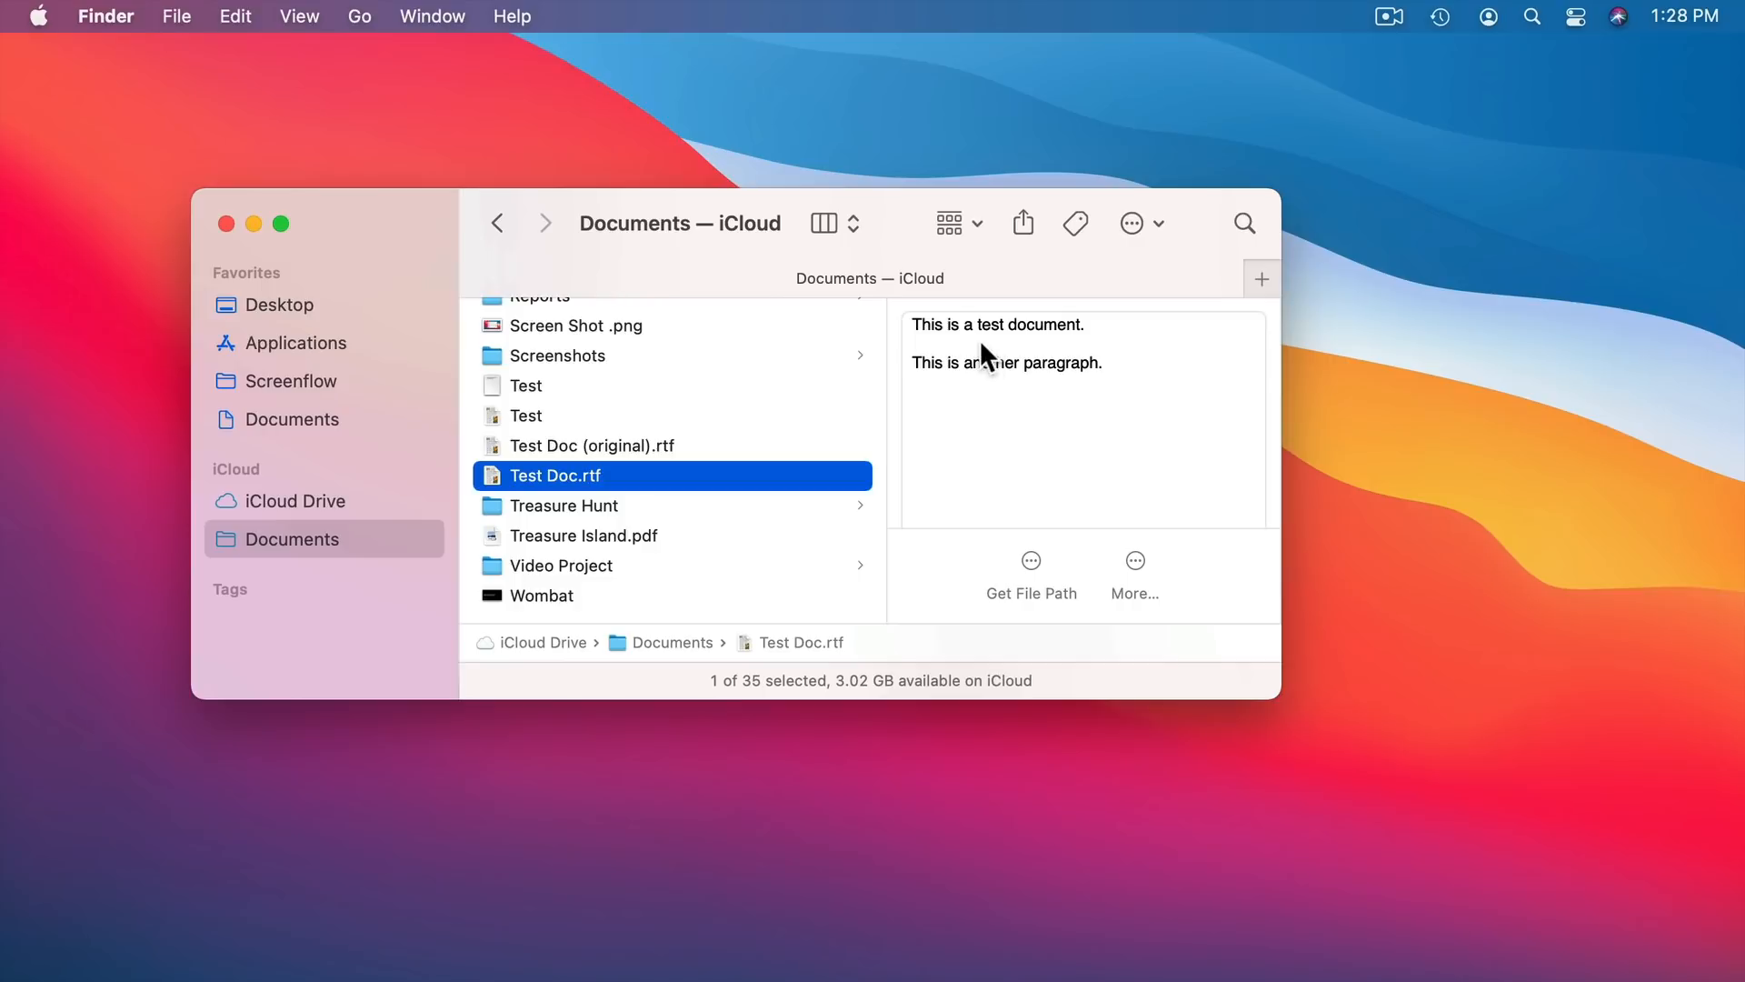
pyautogui.click(594, 446)
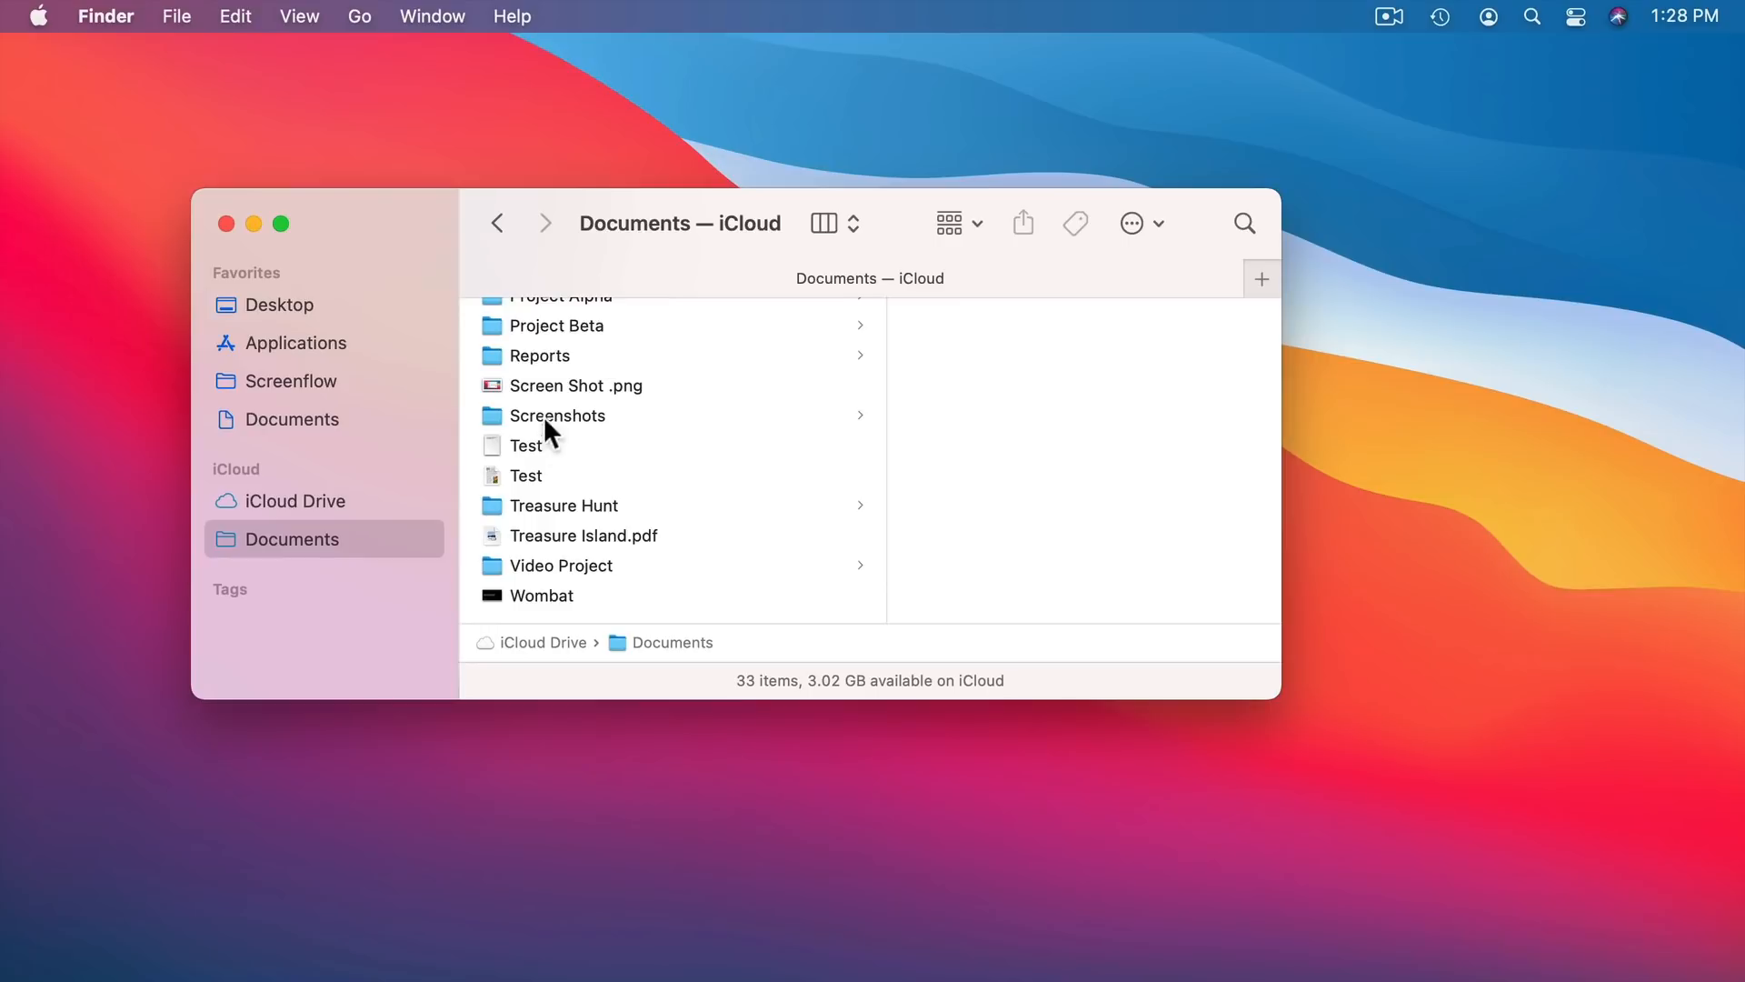
pyautogui.moveTo(544, 541)
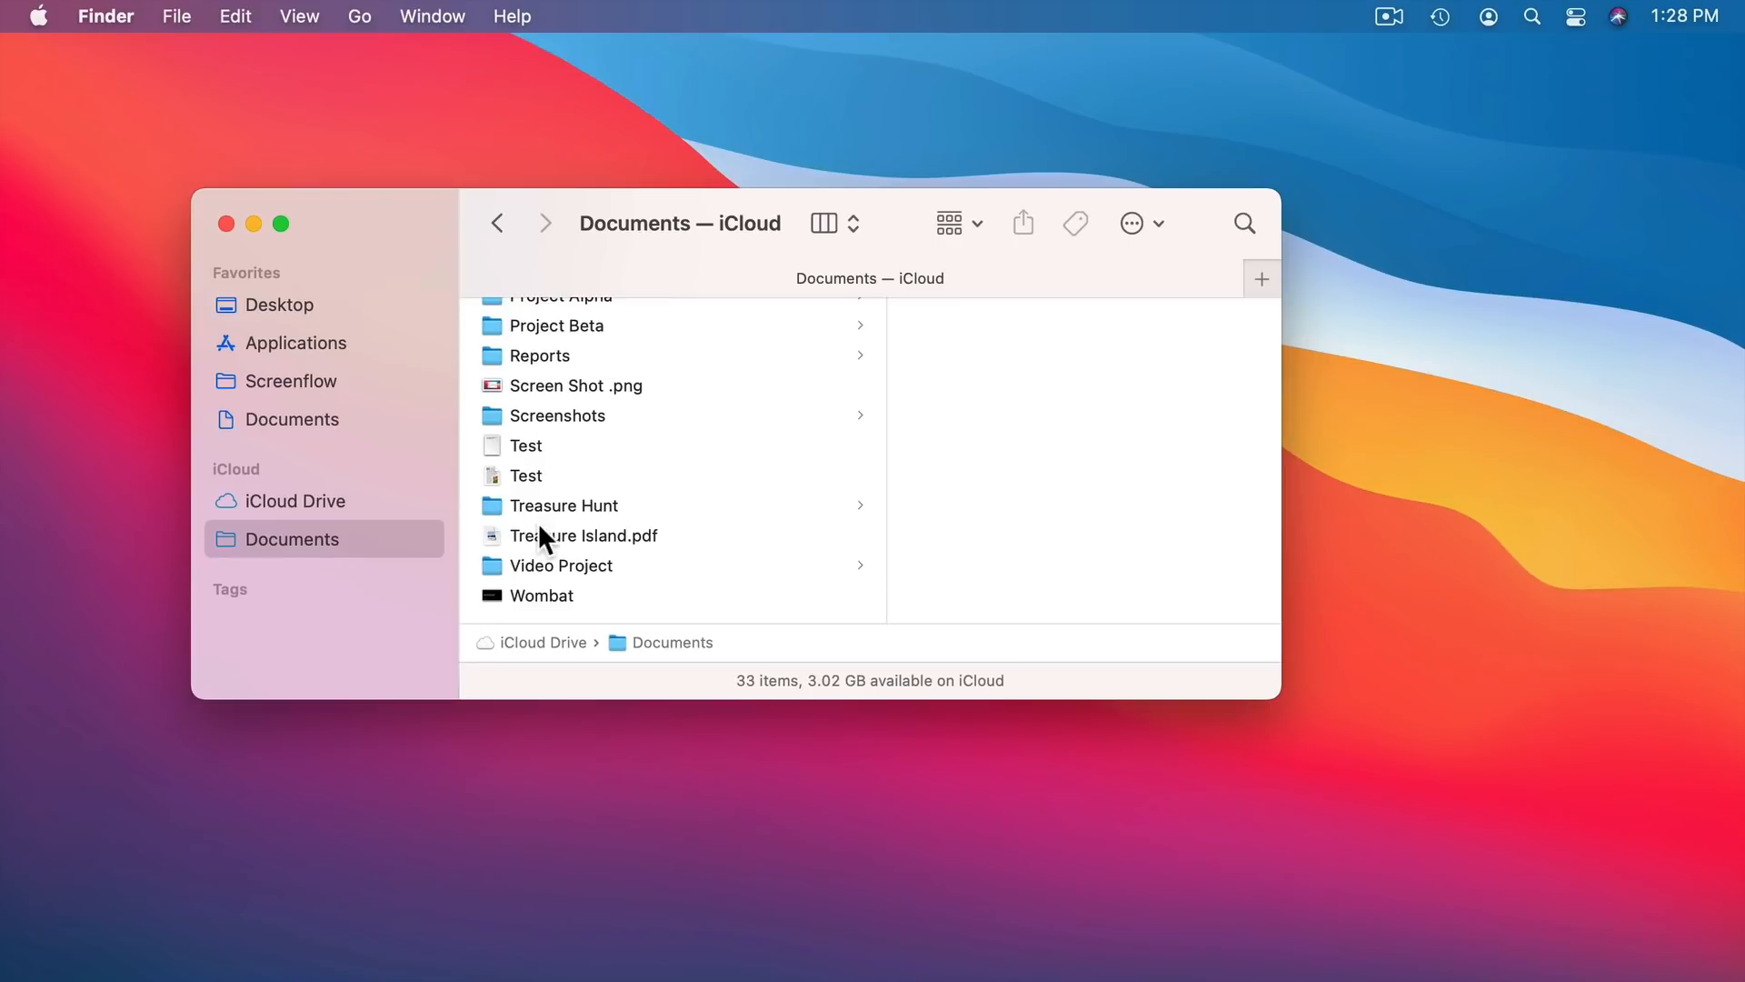
pyautogui.moveTo(653, 532)
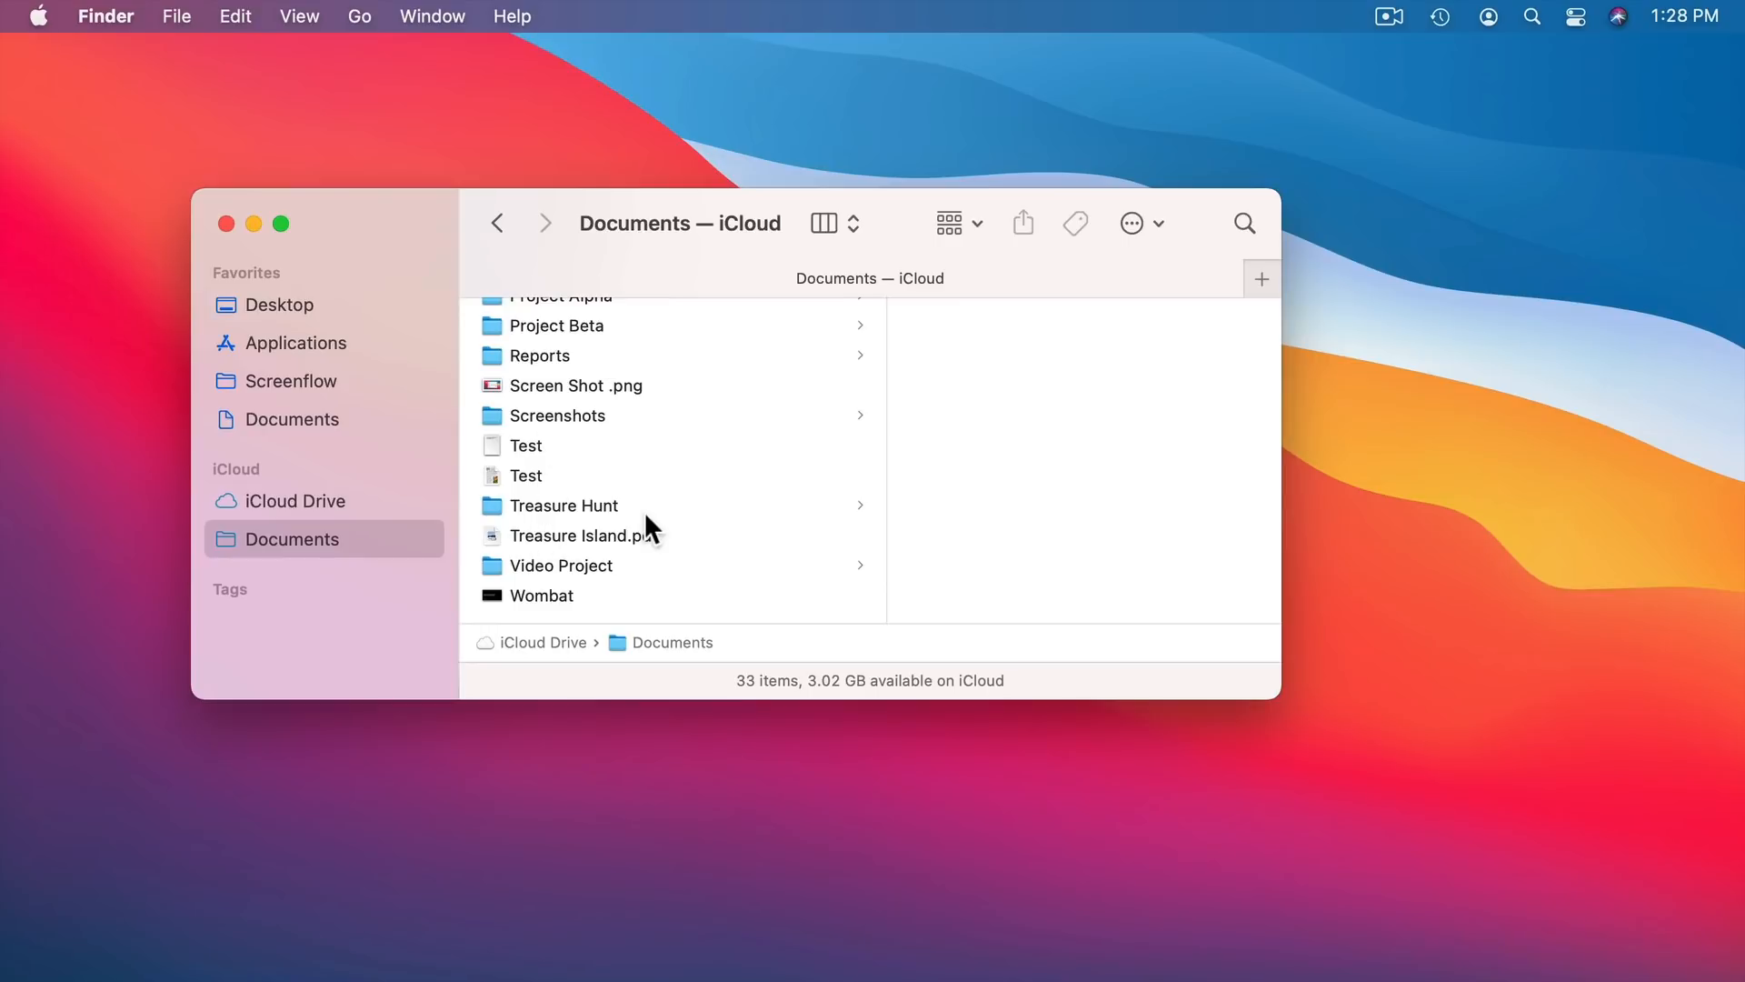